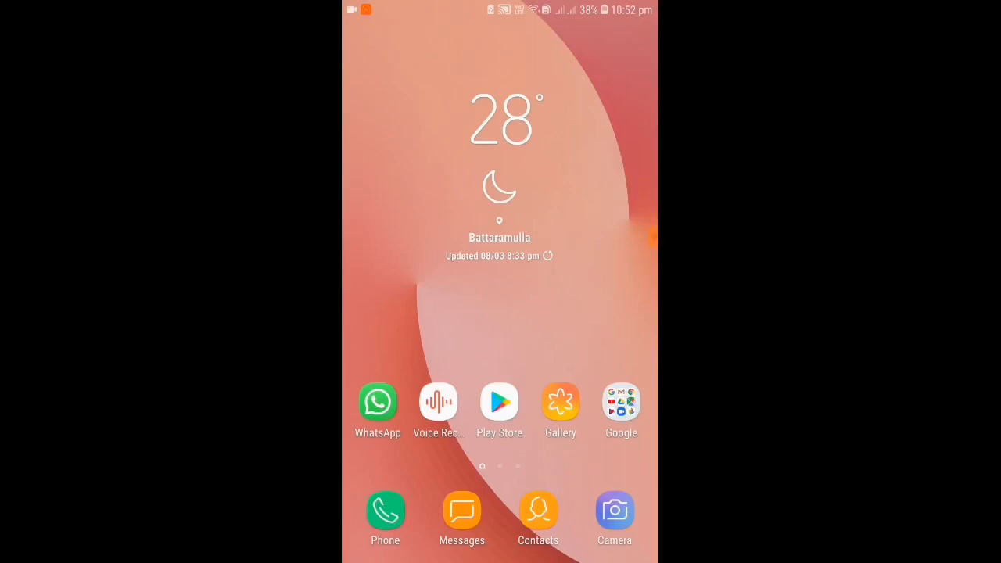
- Search the Play Store for 'plot' and browse the Plotagon Story listing
click(499, 402)
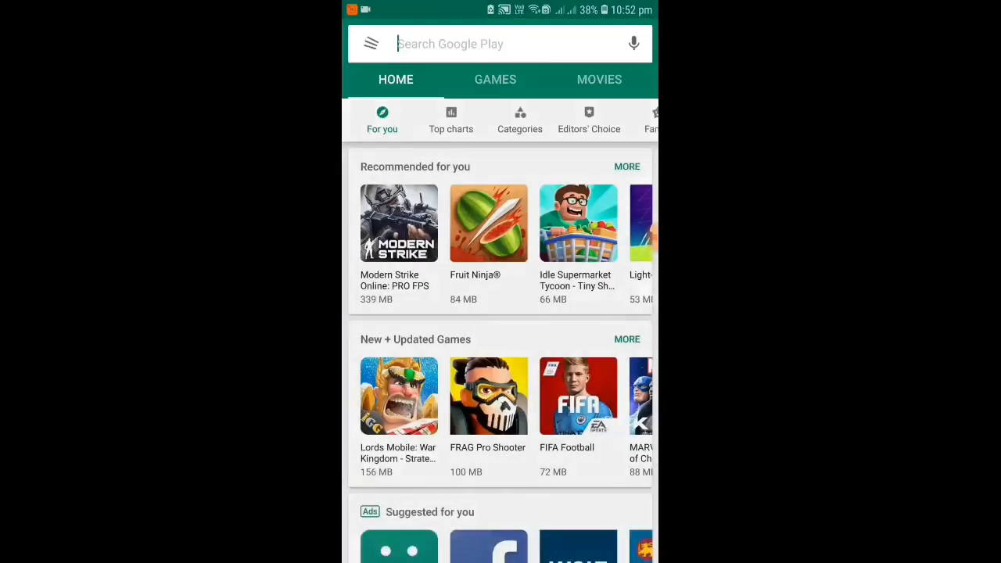
text(plot)
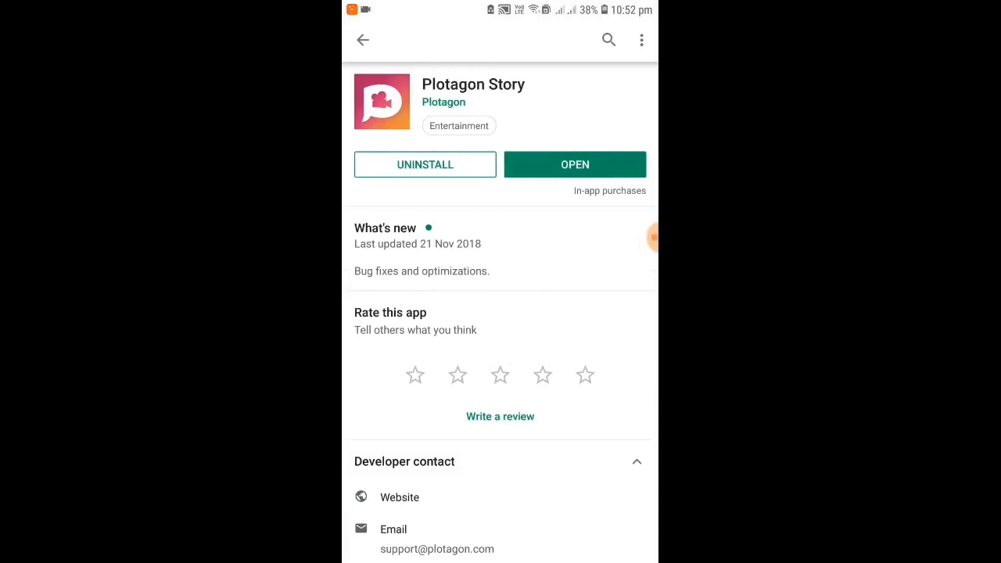
scroll(down, 3)
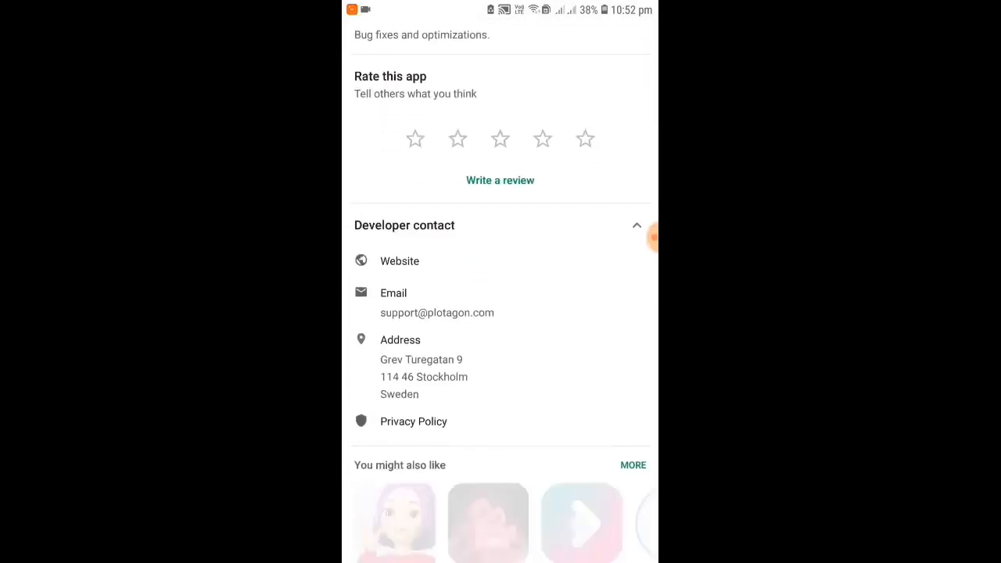
scroll(down, 3)
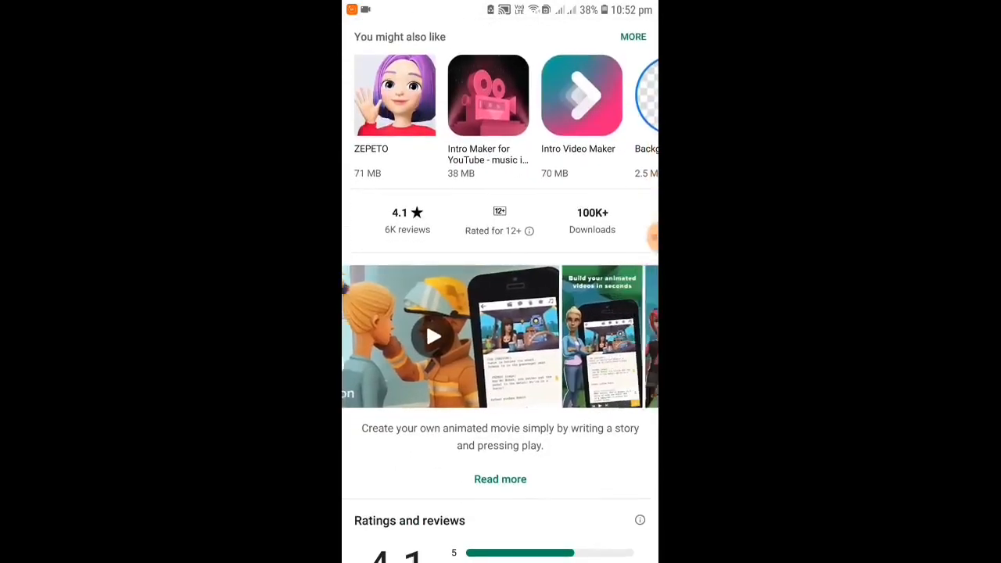
scroll(left, 3)
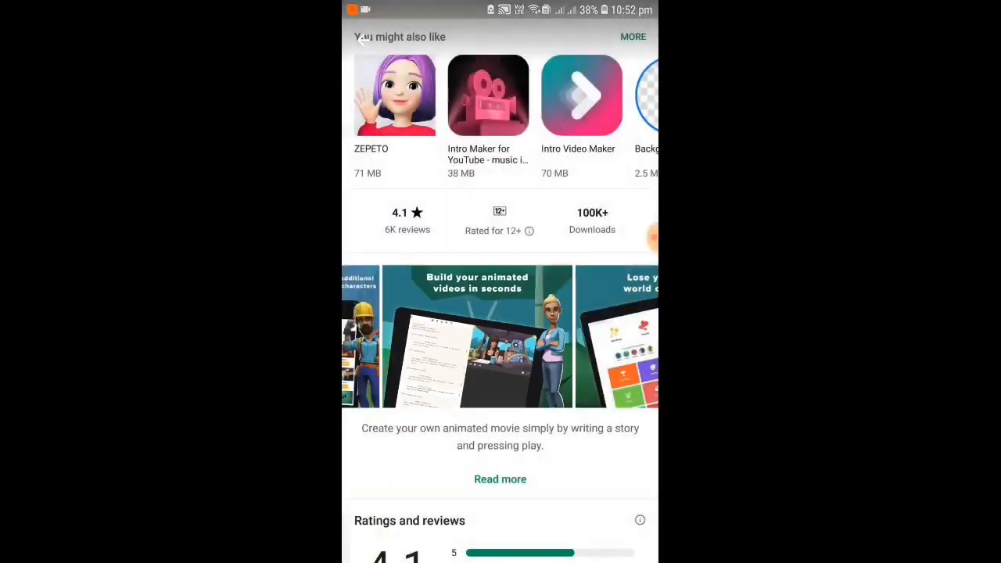
scroll(down, 3)
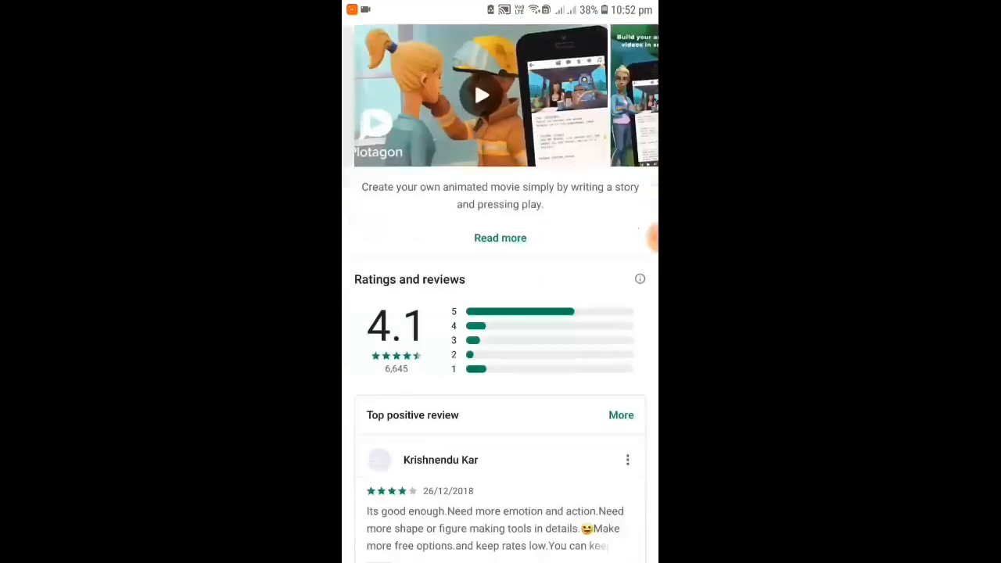
- Read Plotagon Story's full description and requested permissions, then return to the home screen
click(500, 238)
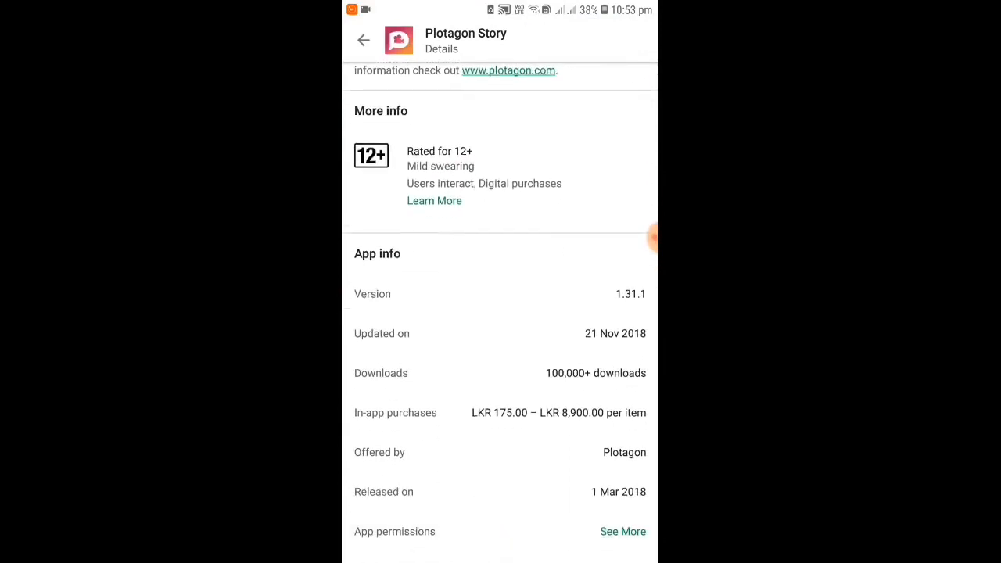
click(623, 531)
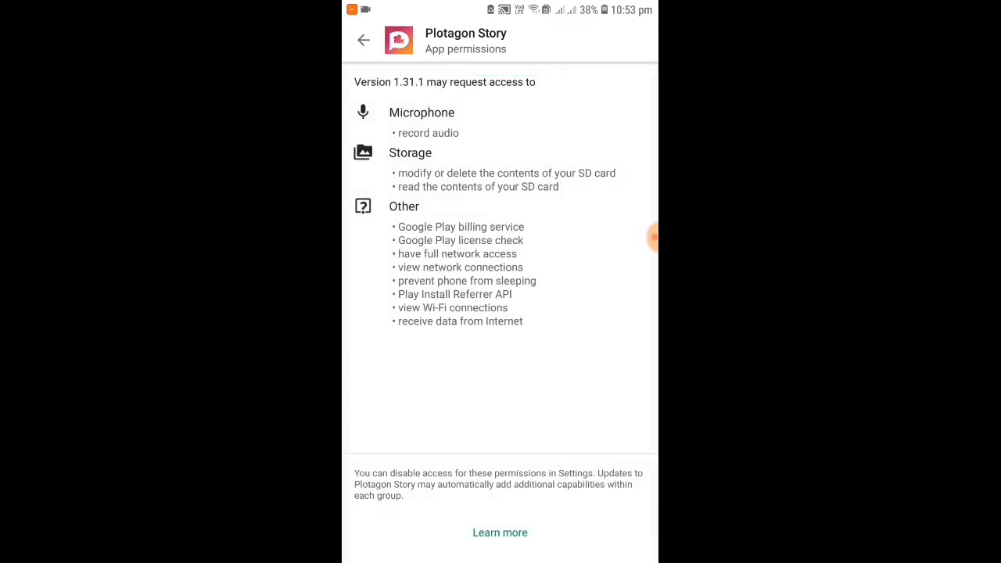
click(363, 40)
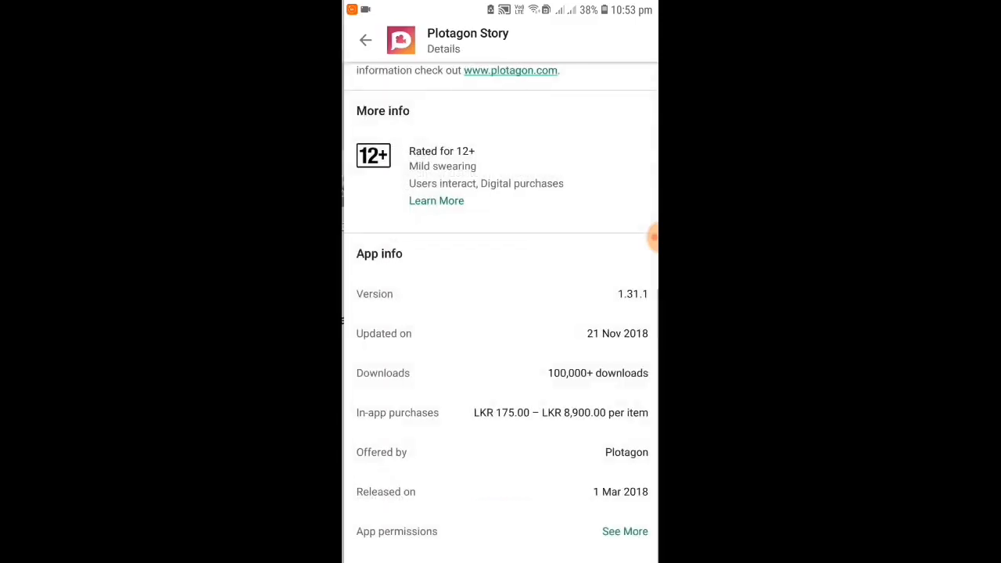
scroll(down, 3)
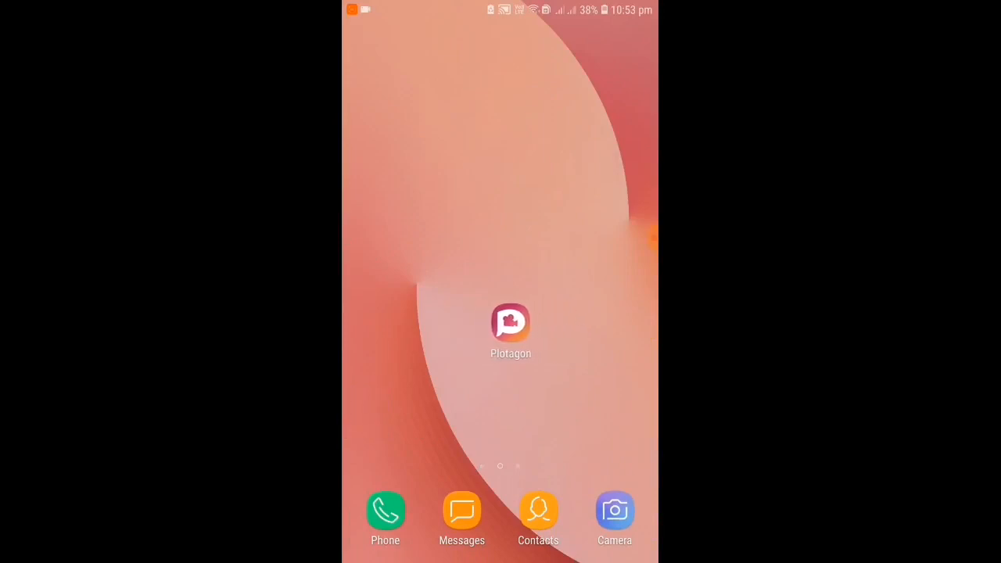
- Launch Plotagon Story and switch to its Create area with the saved plots
click(511, 323)
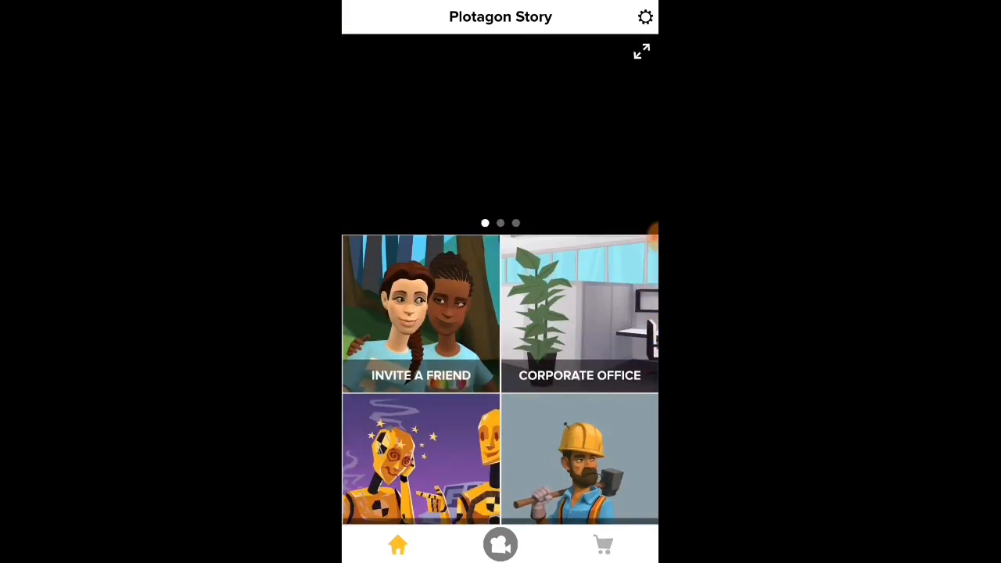
click(500, 544)
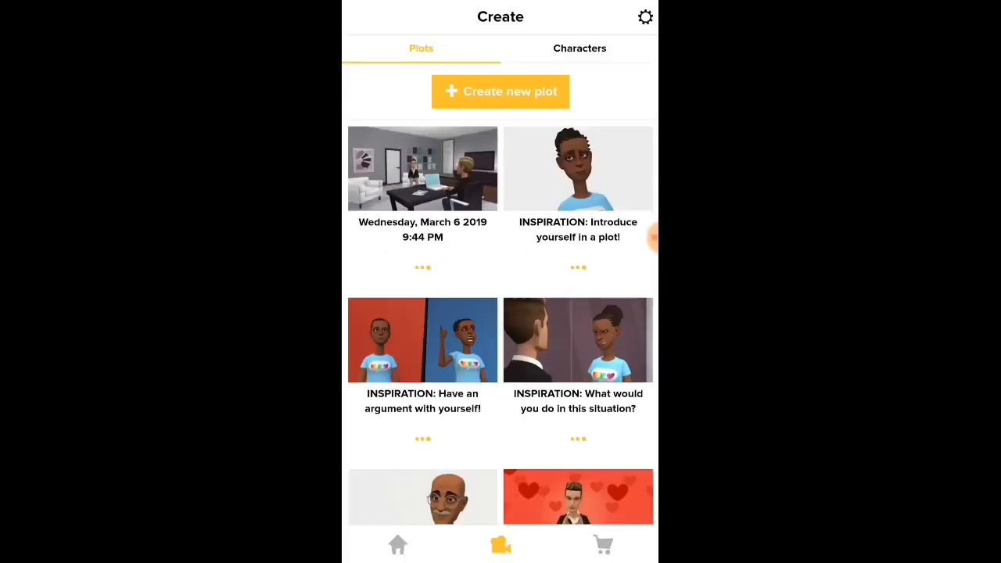
- Browse the Plots and Characters lists, then pick the 'Recreate a famous quote' Ghandi plot
scroll(down, 3)
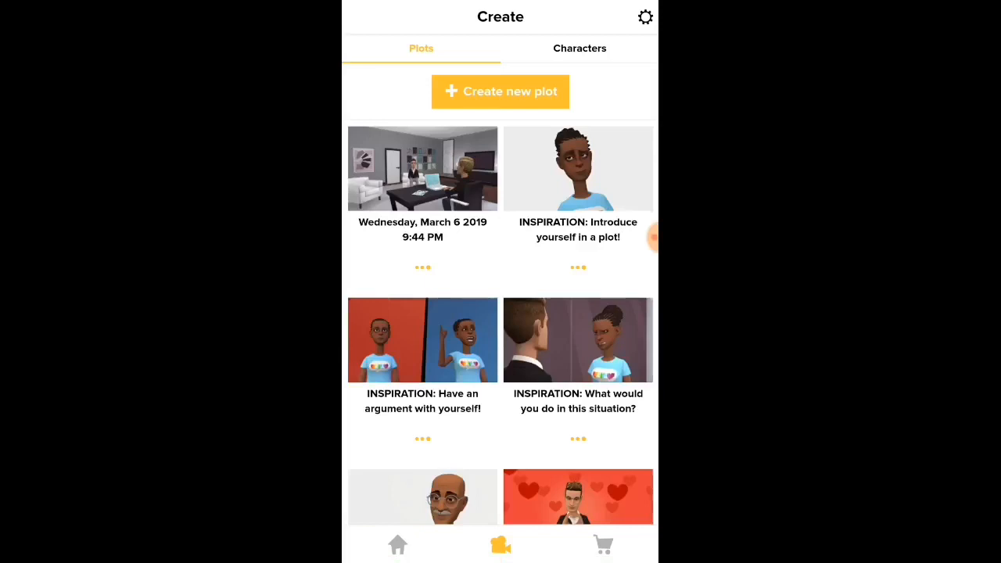
scroll(down, 3)
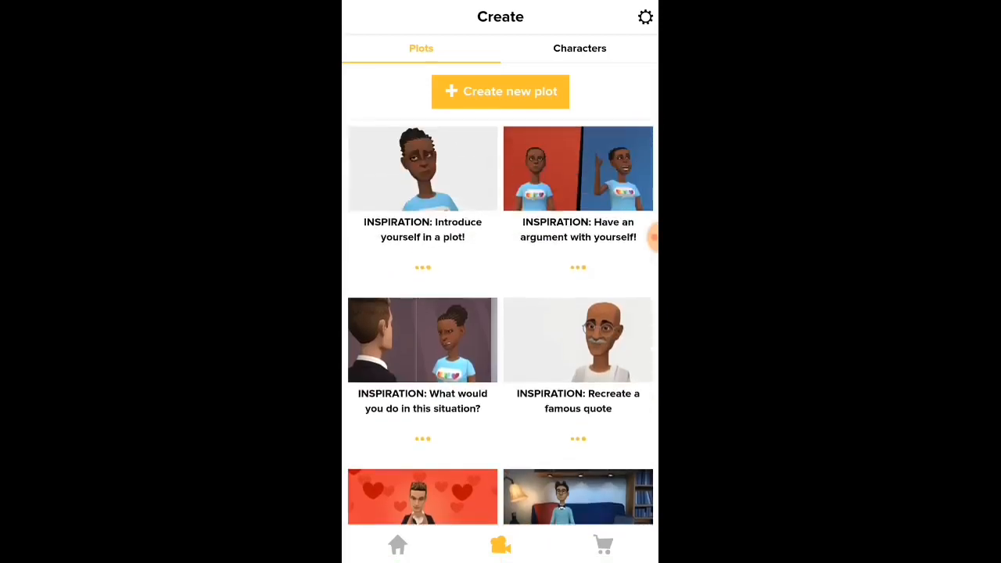
scroll(down, 3)
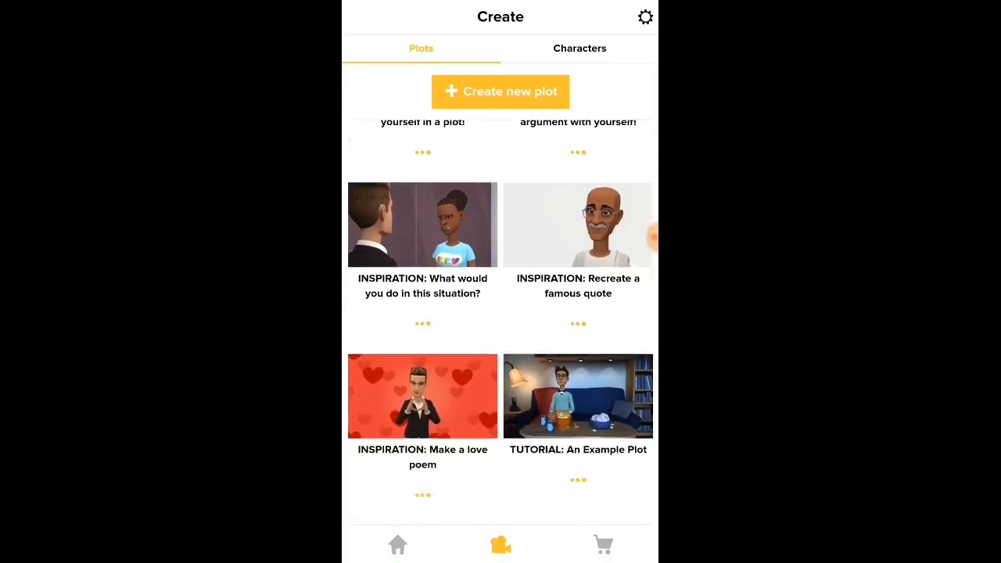
scroll(up, 3)
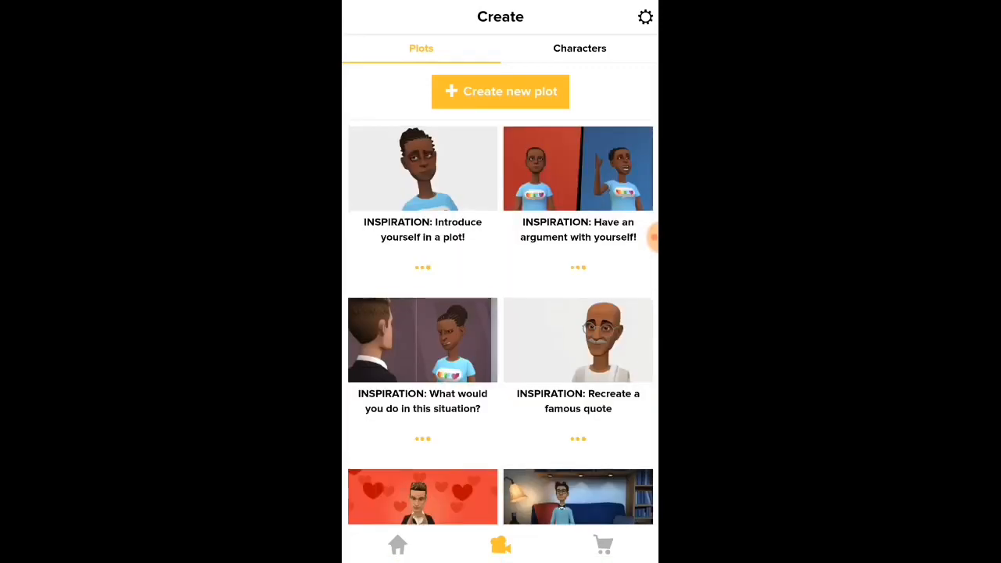
click(579, 47)
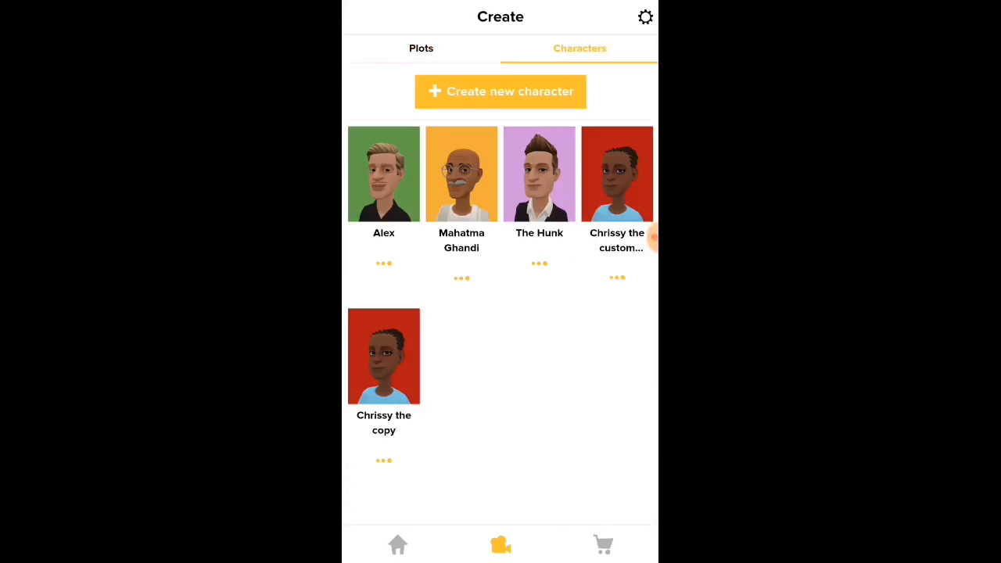
click(421, 48)
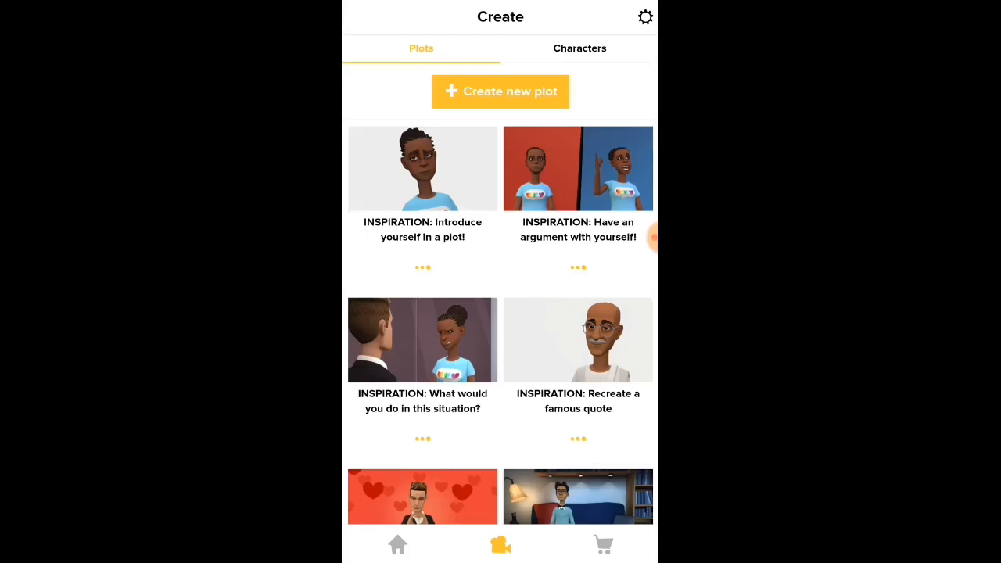
scroll(down, 3)
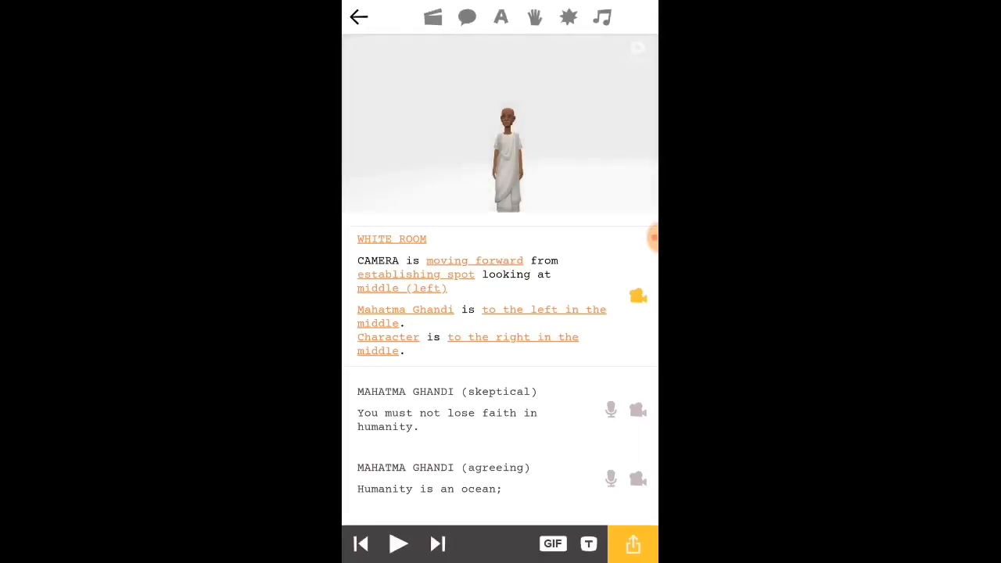
- Play and stop the Ghandi quote plot, leave it, and select 'Introduce yourself in a plot'
click(398, 543)
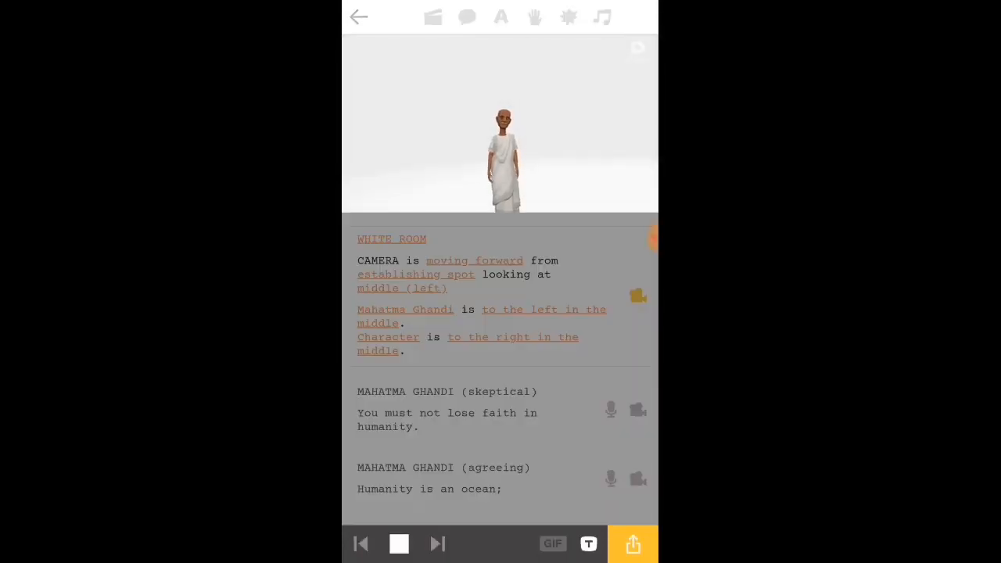
click(602, 17)
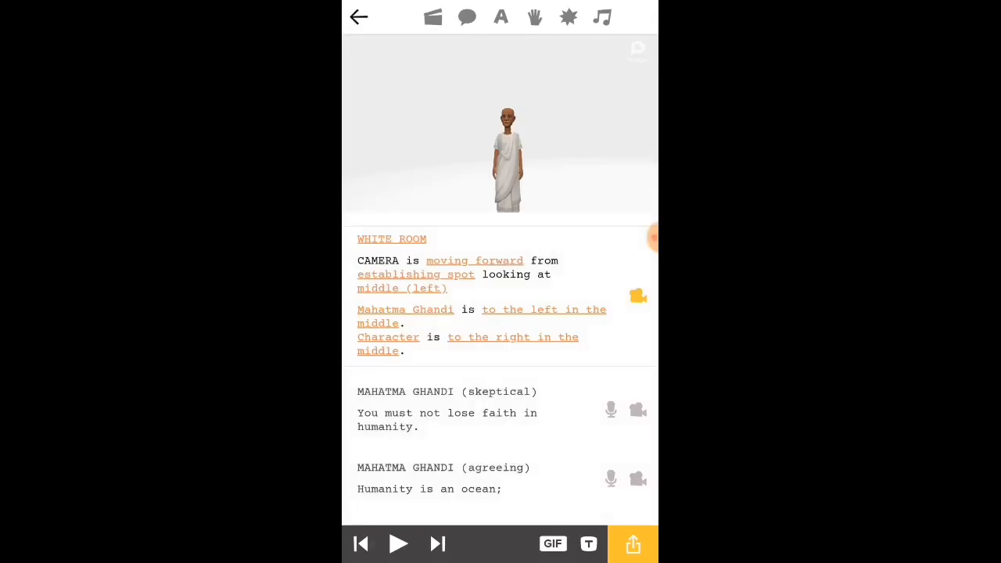
click(358, 17)
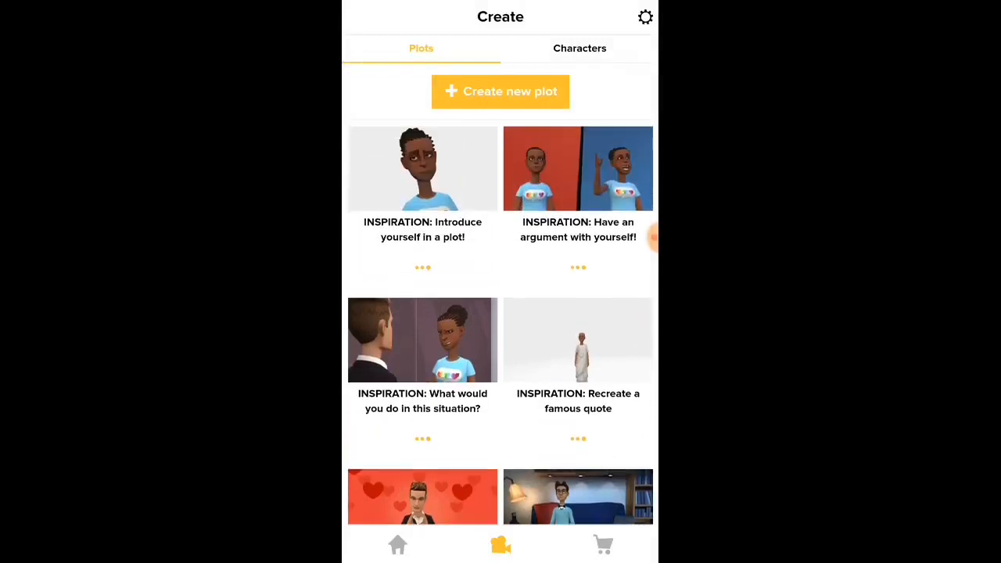
click(500, 91)
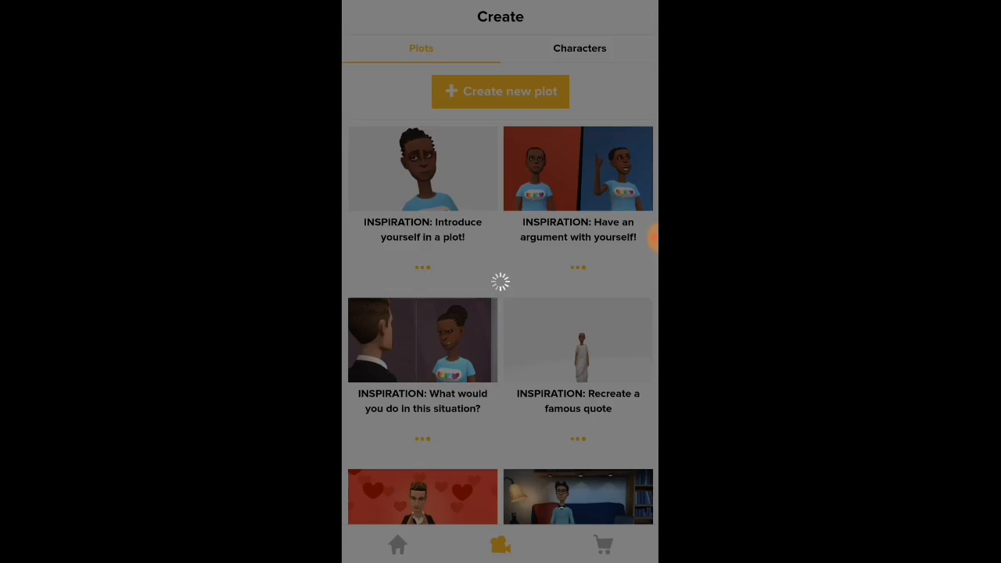
- Play the Introduce yourself plot with Chrissy and scroll its script during playback
click(422, 167)
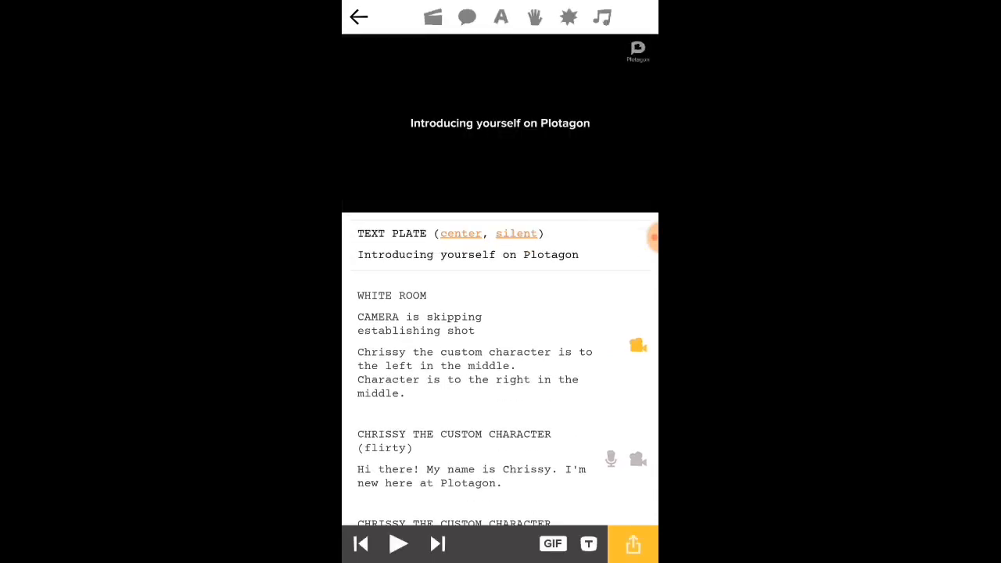
click(398, 543)
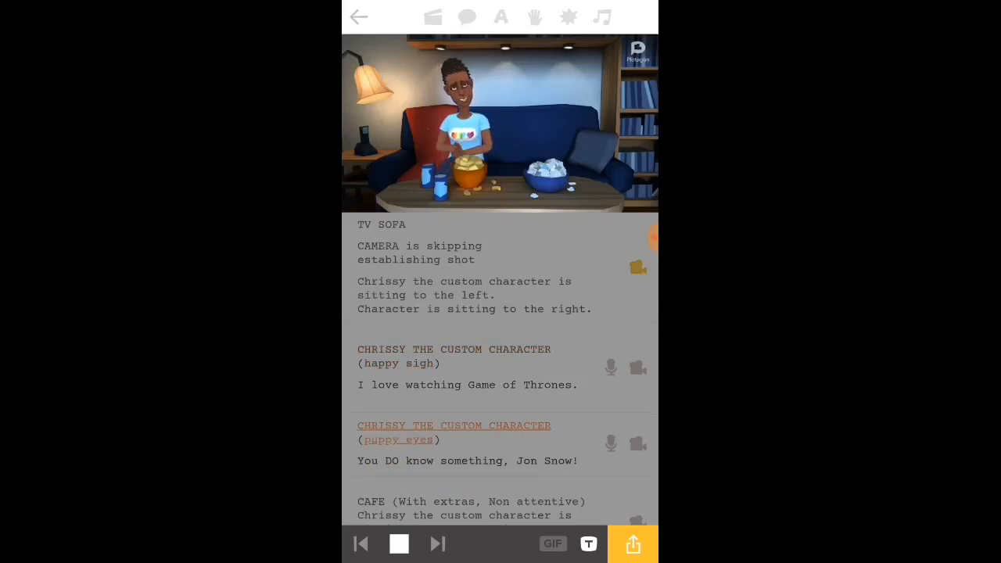
scroll(down, 3)
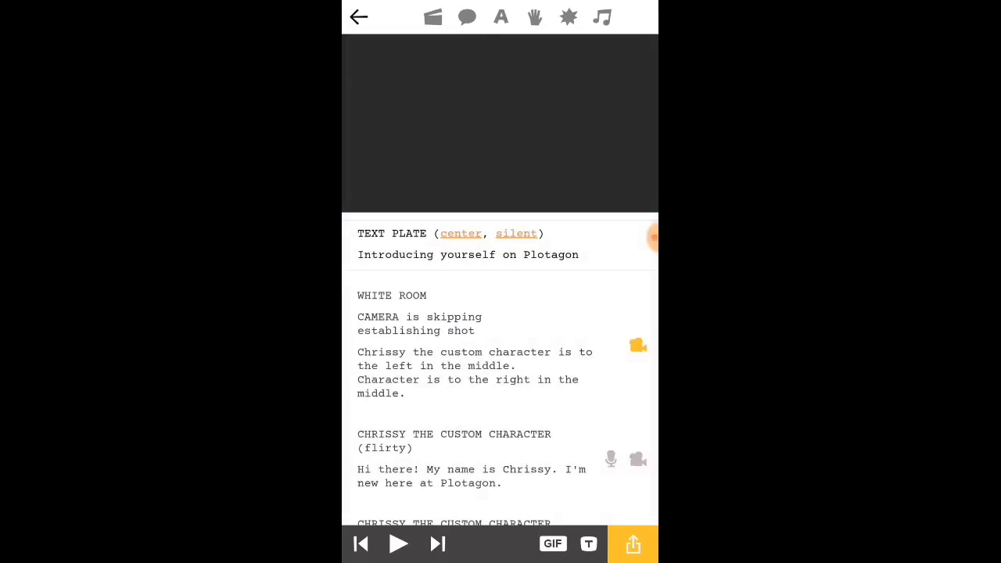
- Exit the Introduce yourself plot and create a new plot with an empty first scene
click(358, 17)
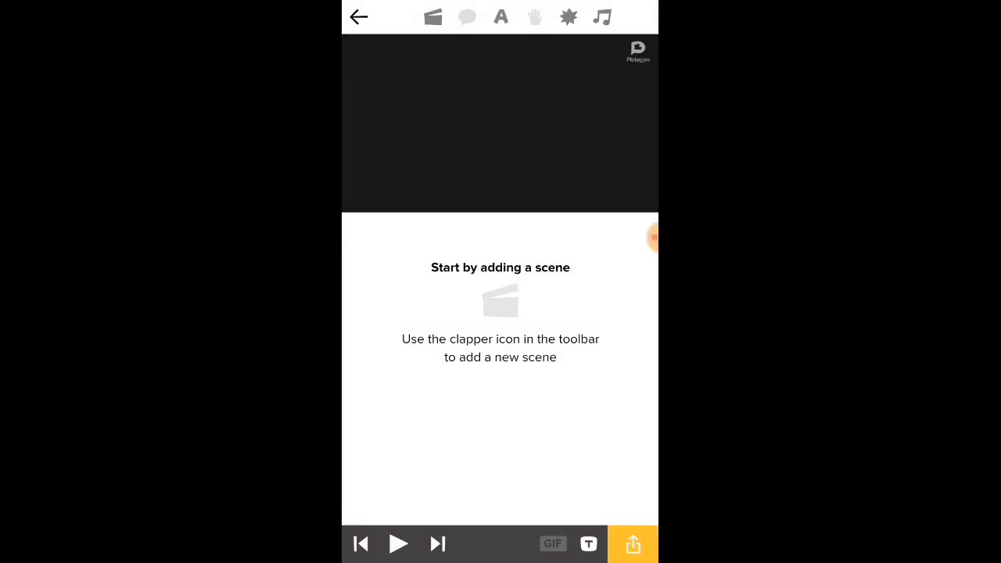
click(433, 17)
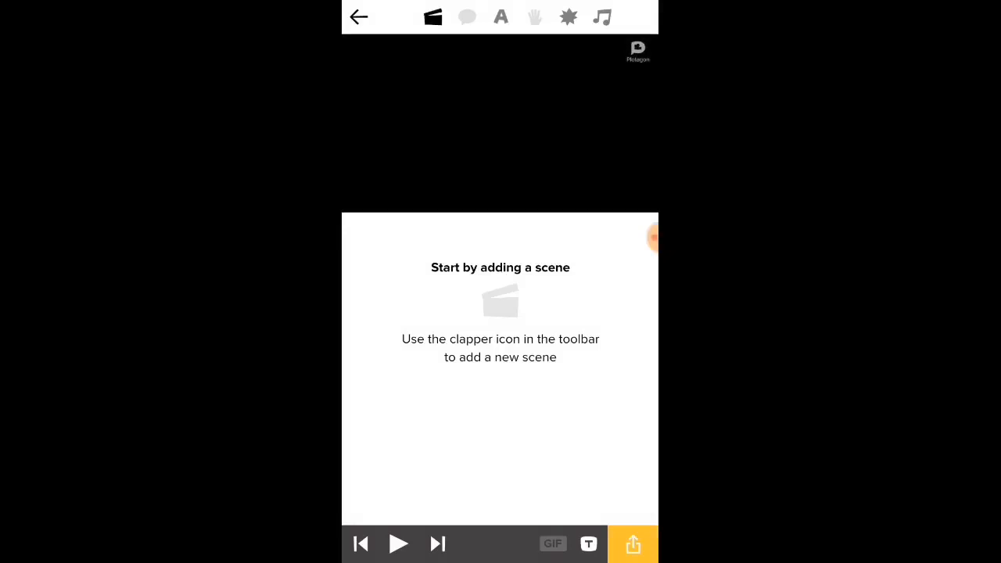
click(432, 18)
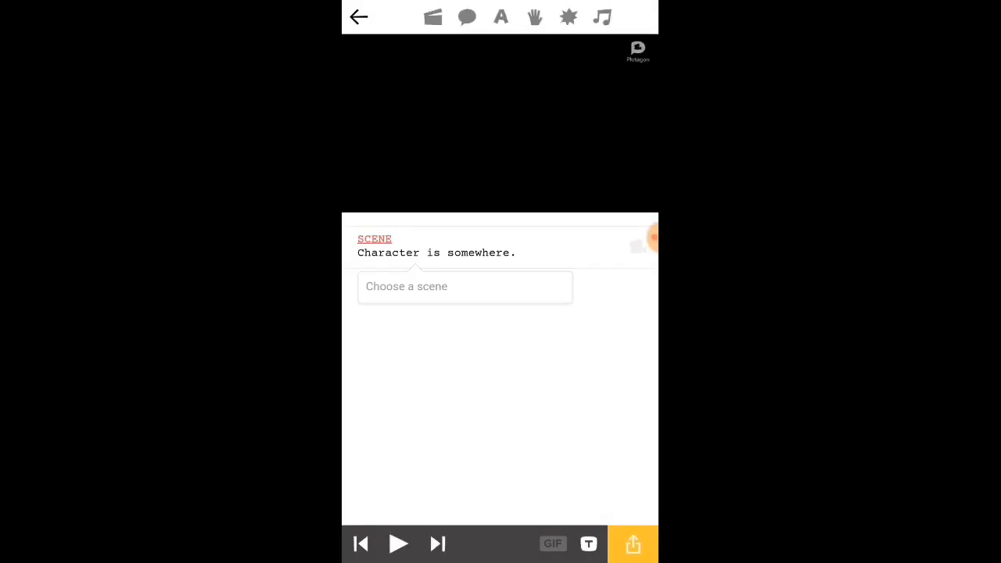
- Browse the scene locations and set the new scene in the free Lounge area
click(465, 287)
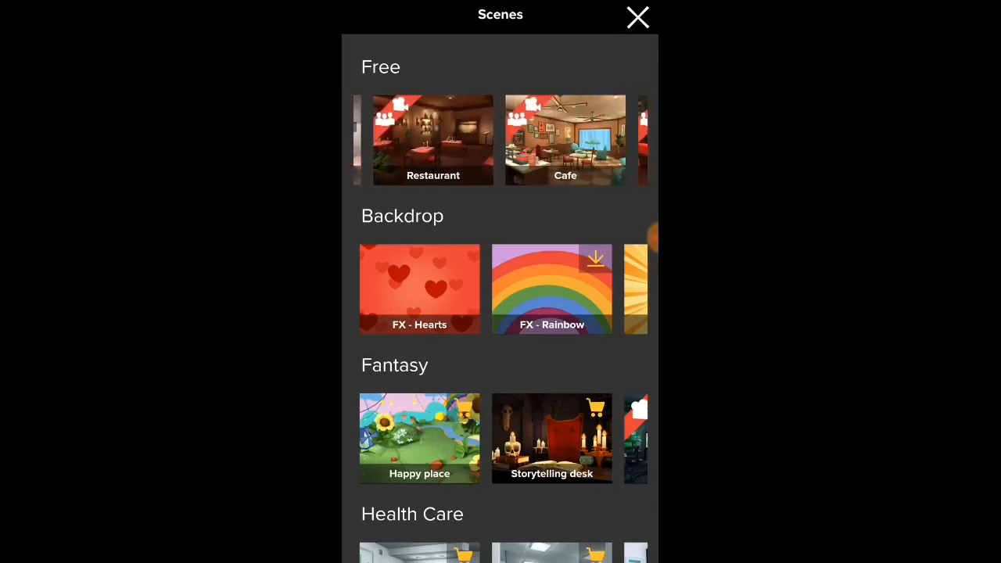
scroll(left, 3)
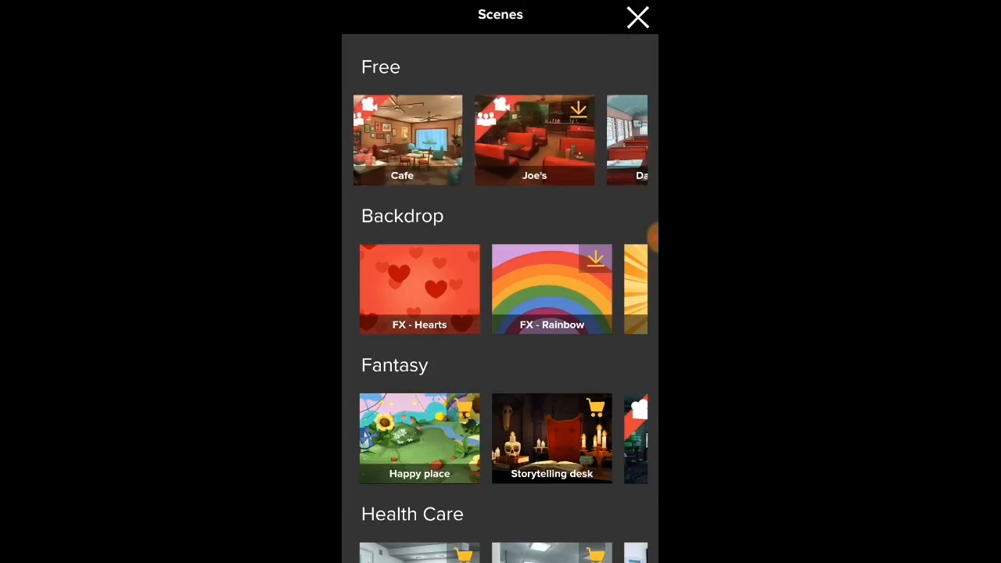
scroll(down, 3)
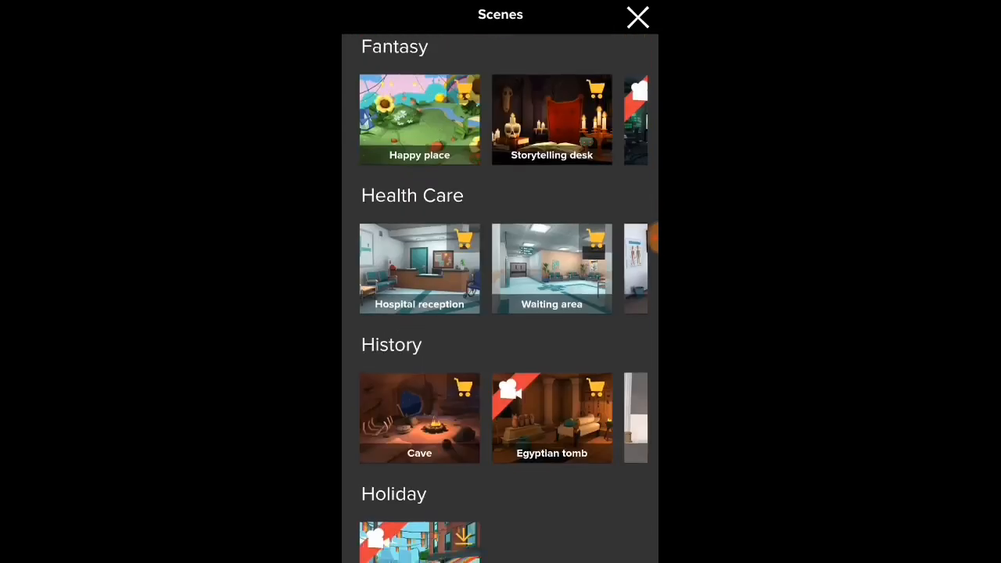
scroll(down, 3)
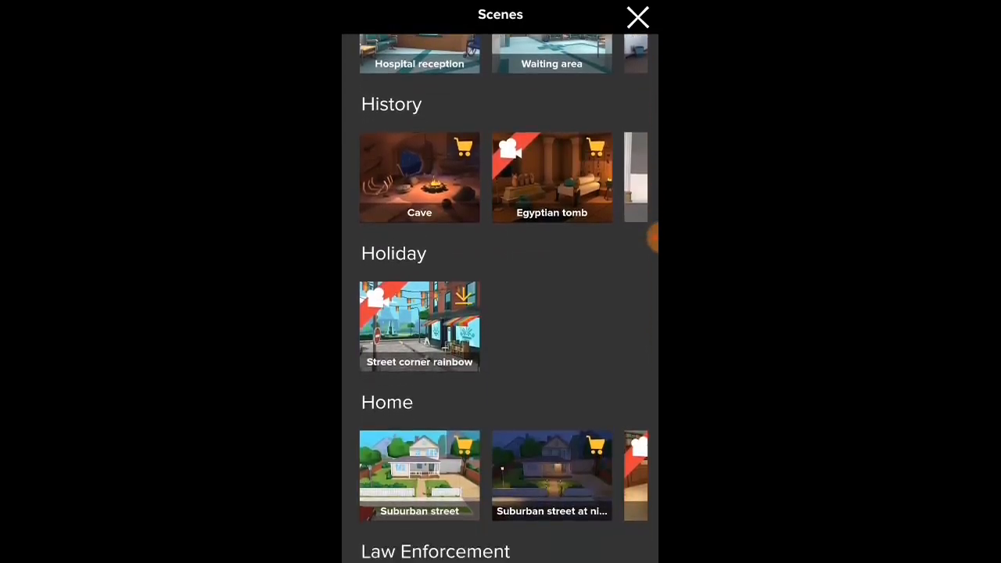
scroll(down, 3)
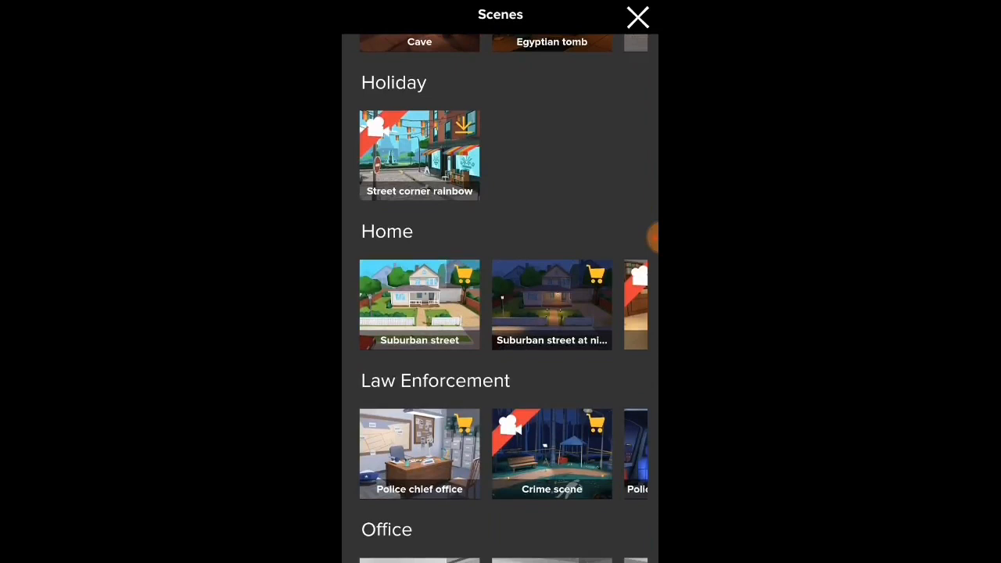
scroll(down, 3)
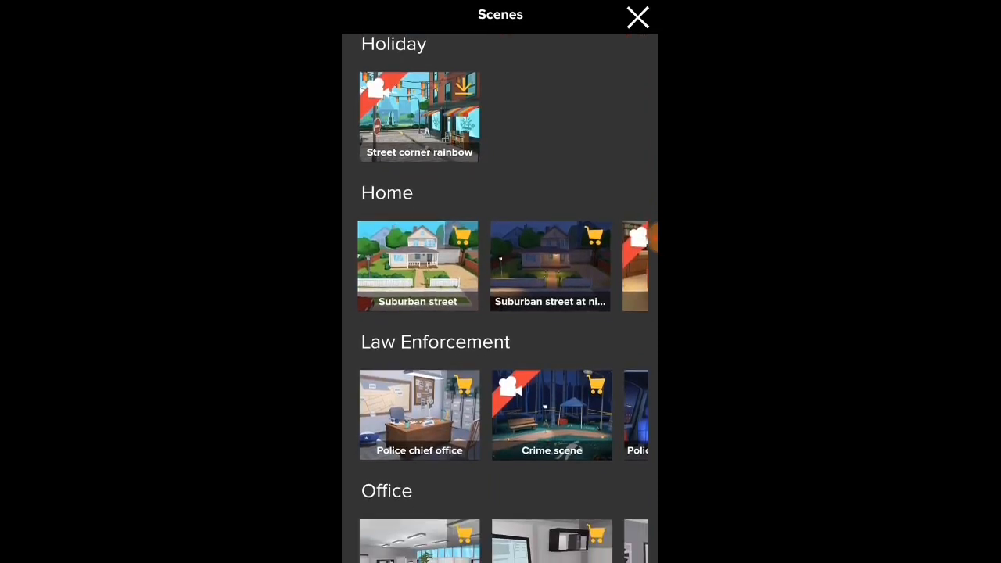
scroll(down, 3)
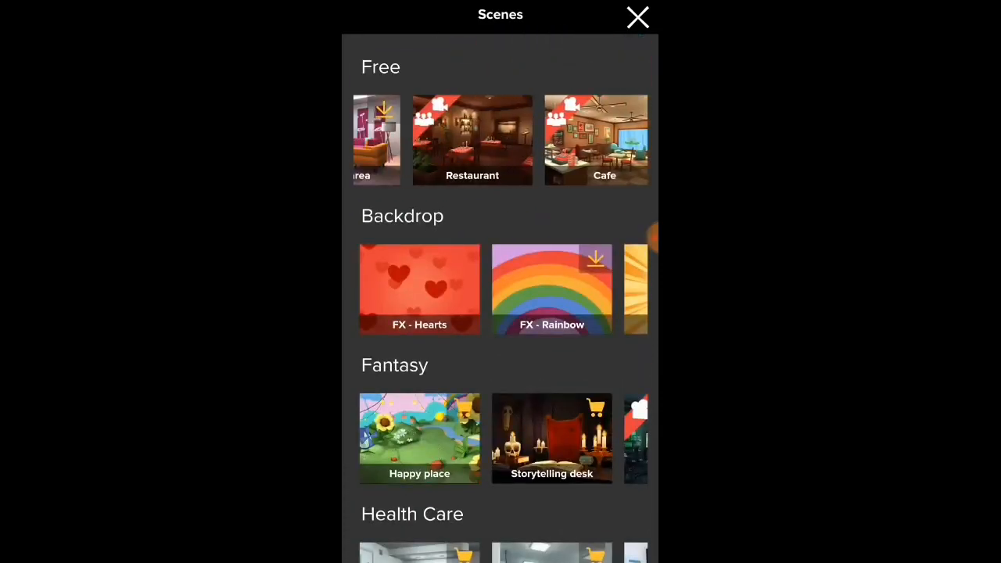
scroll(left, 3)
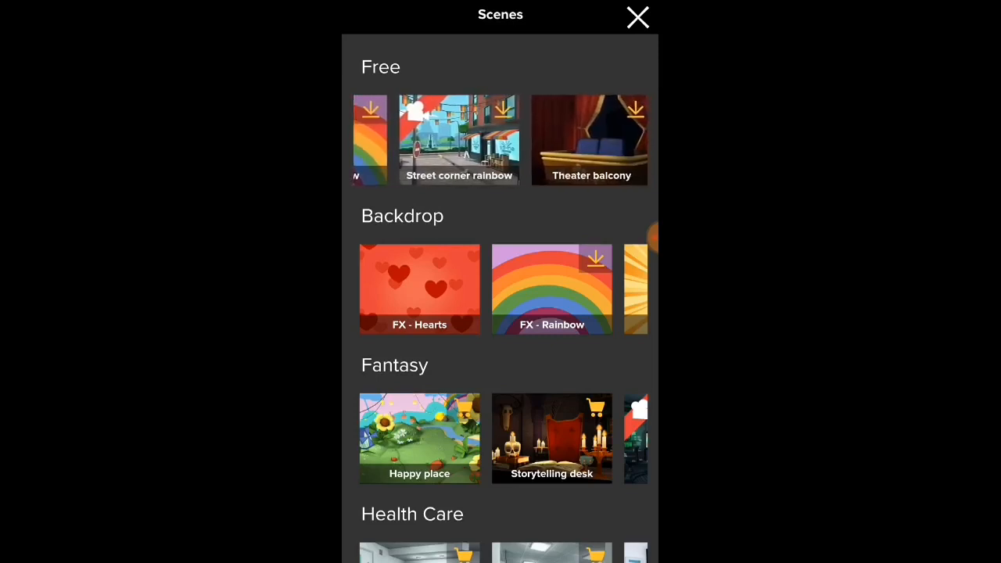
scroll(left, 3)
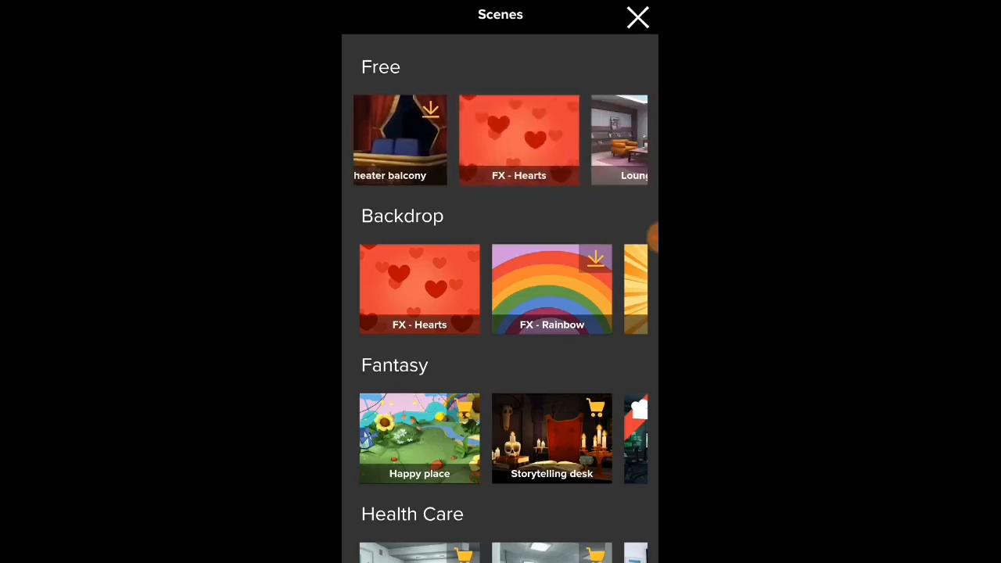
scroll(left, 3)
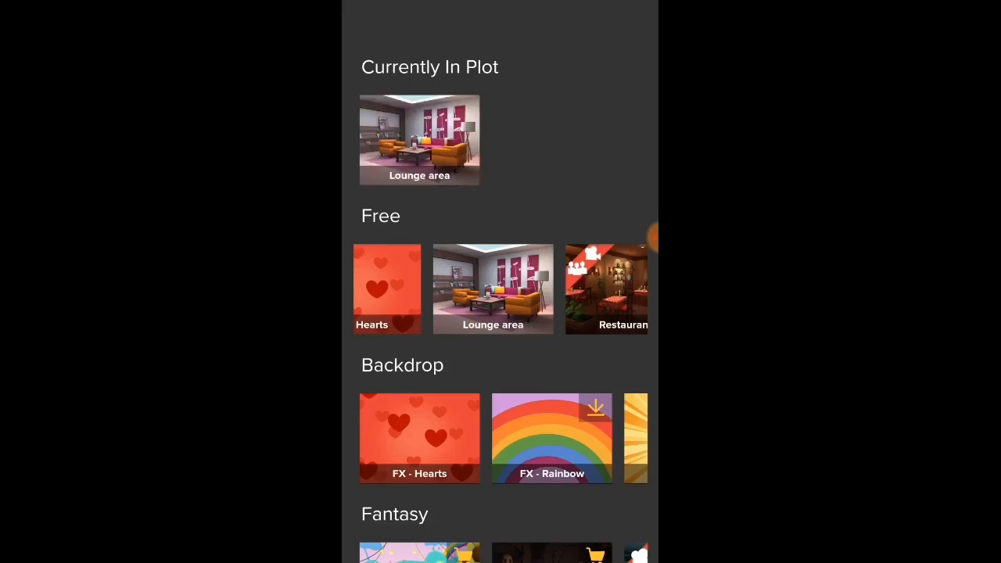
click(493, 289)
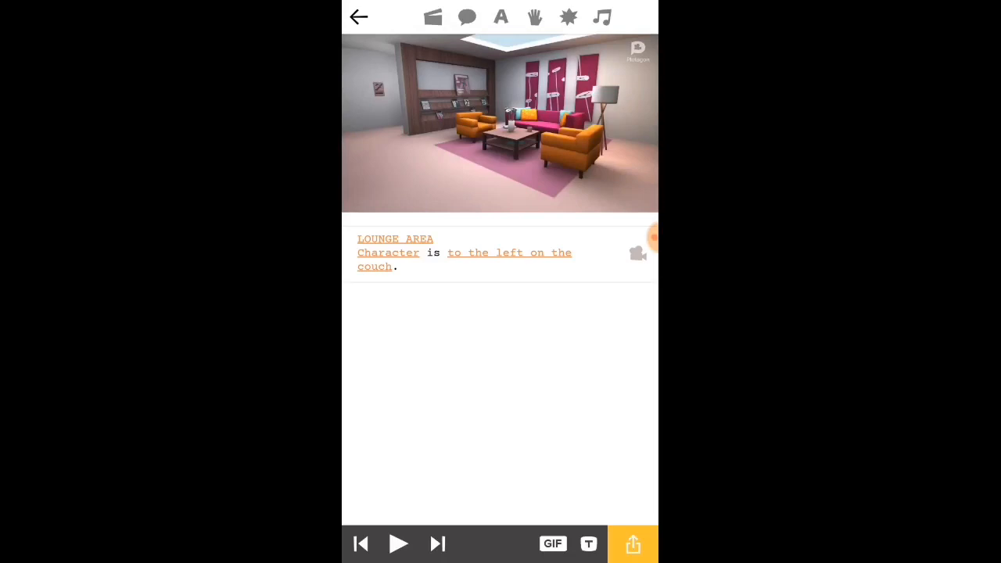
click(388, 252)
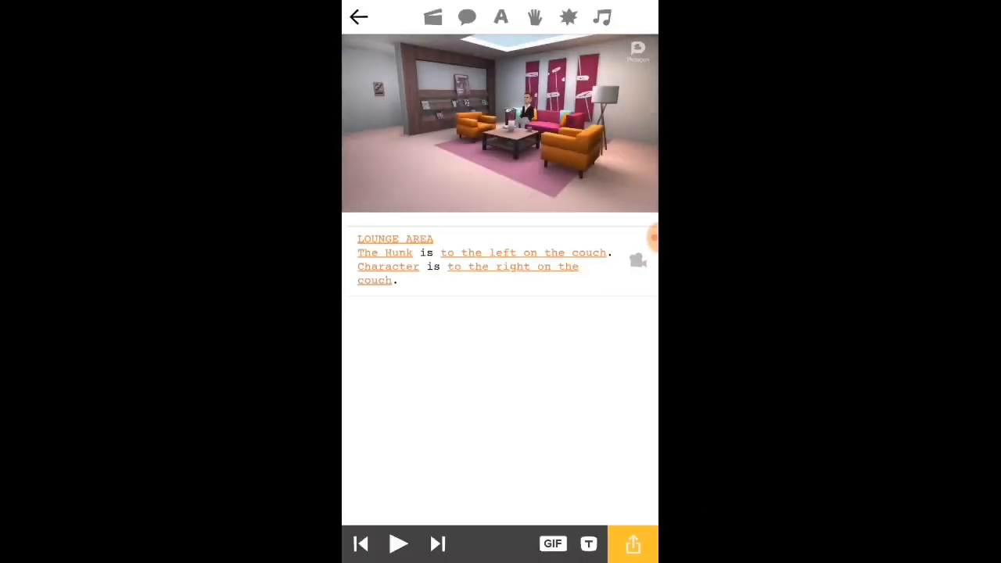
- Move The Hunk from the left magazines to the armchair and ready the second character slot
click(512, 266)
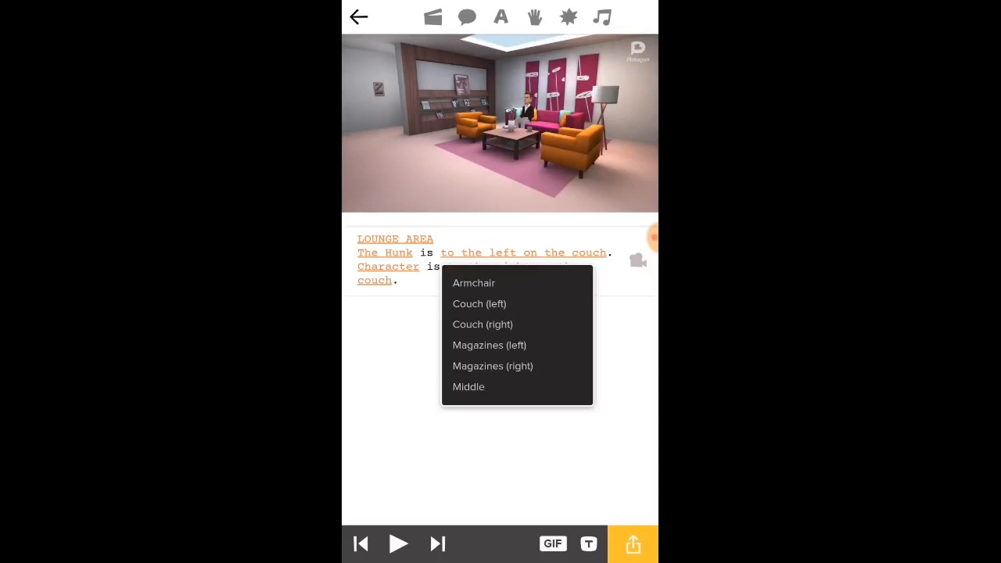
click(489, 345)
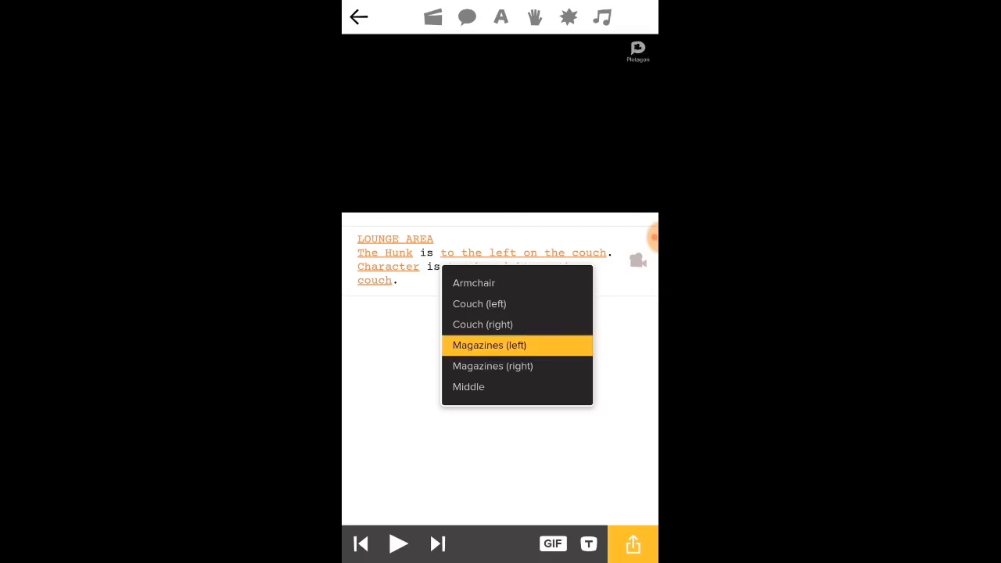
click(489, 345)
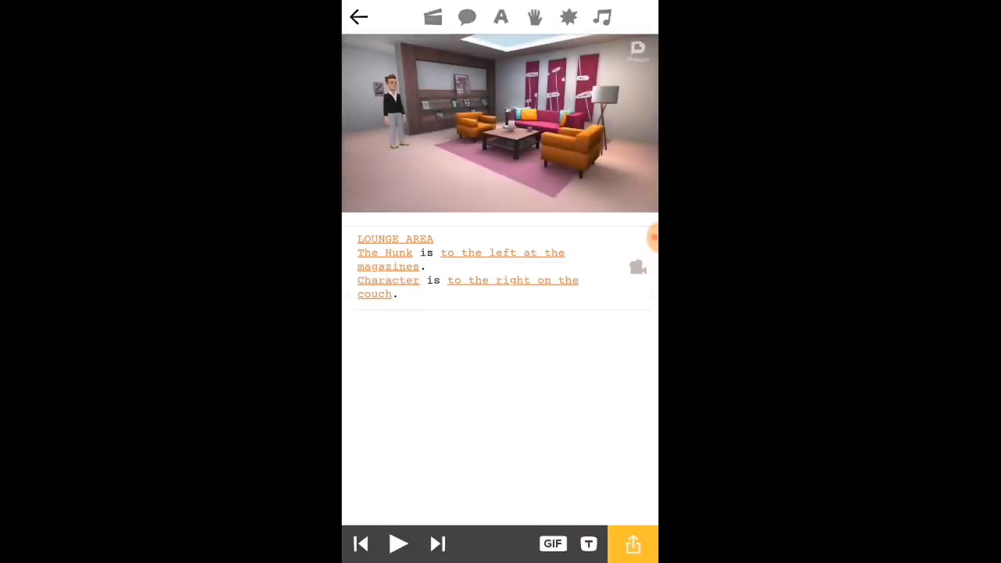
click(513, 280)
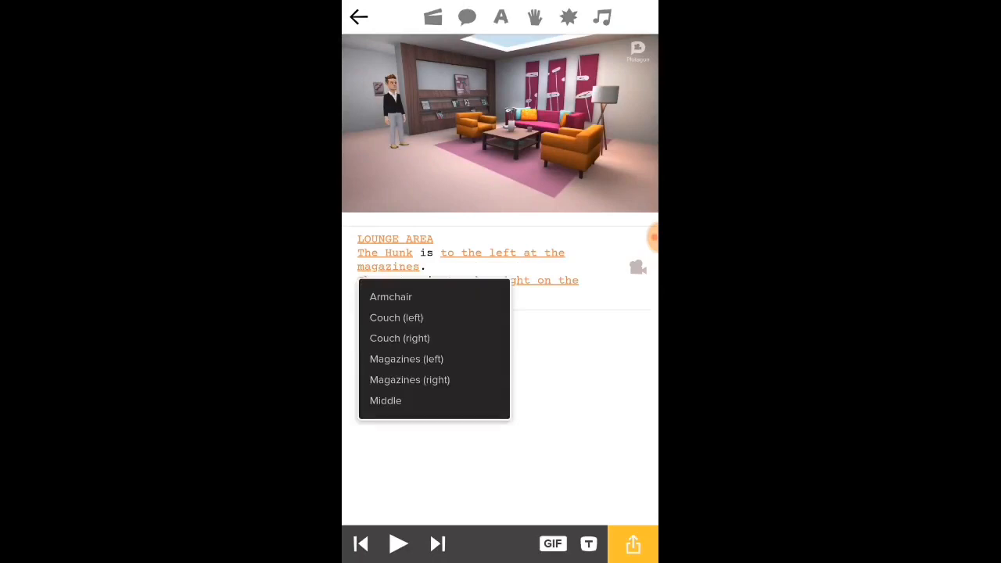
click(390, 297)
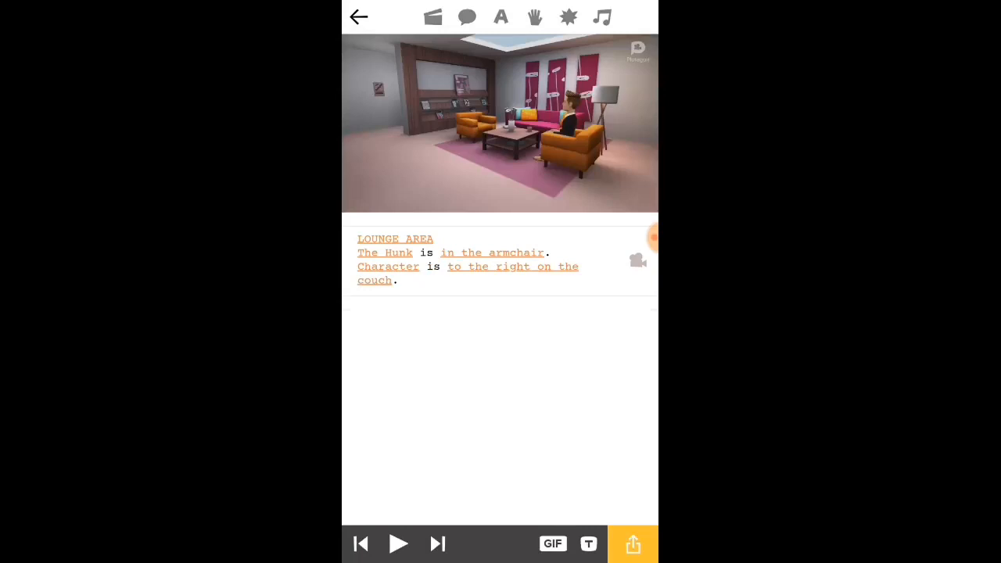
click(513, 267)
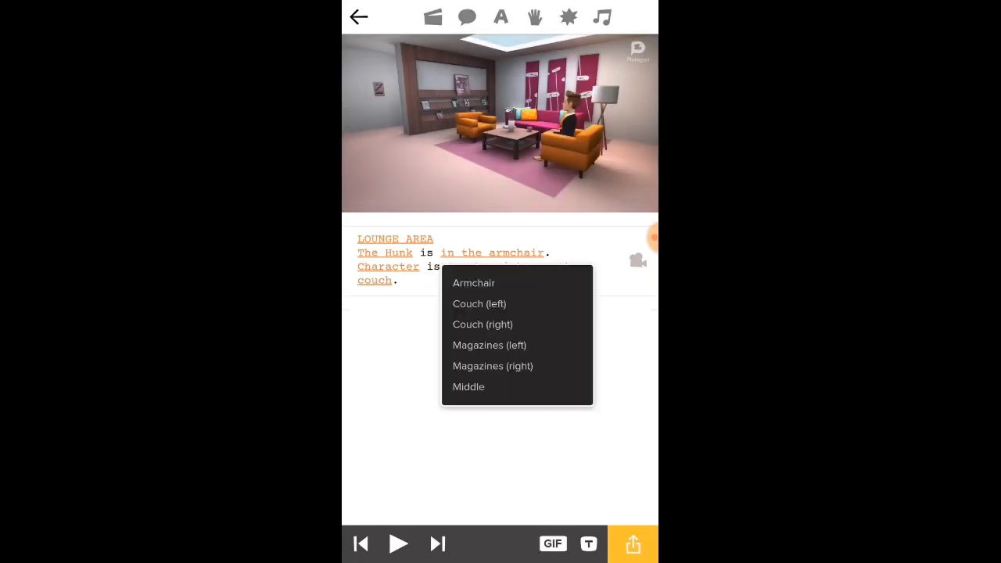
click(483, 324)
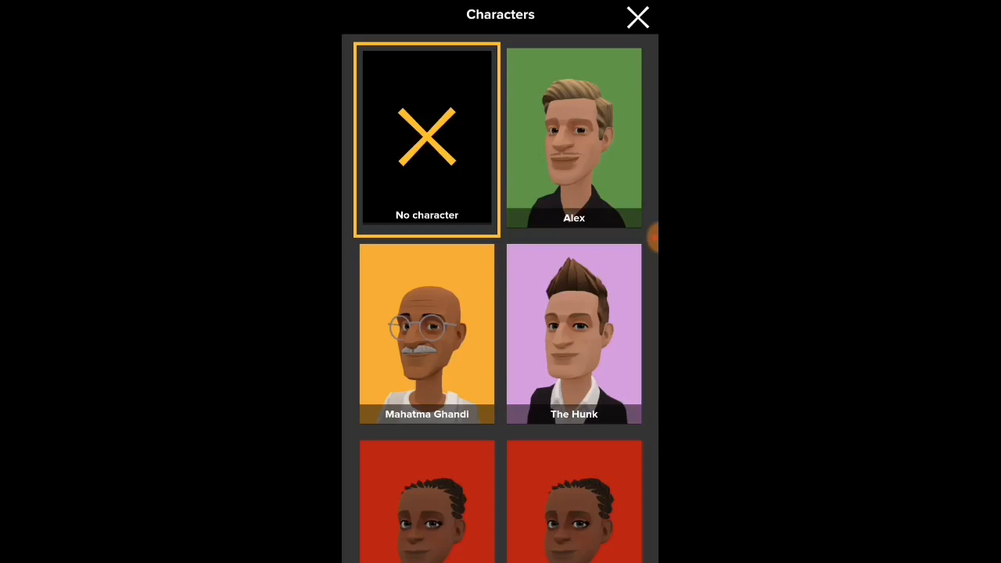
- Cast Alex as the second character and place Alex at the magazines on the right
click(637, 17)
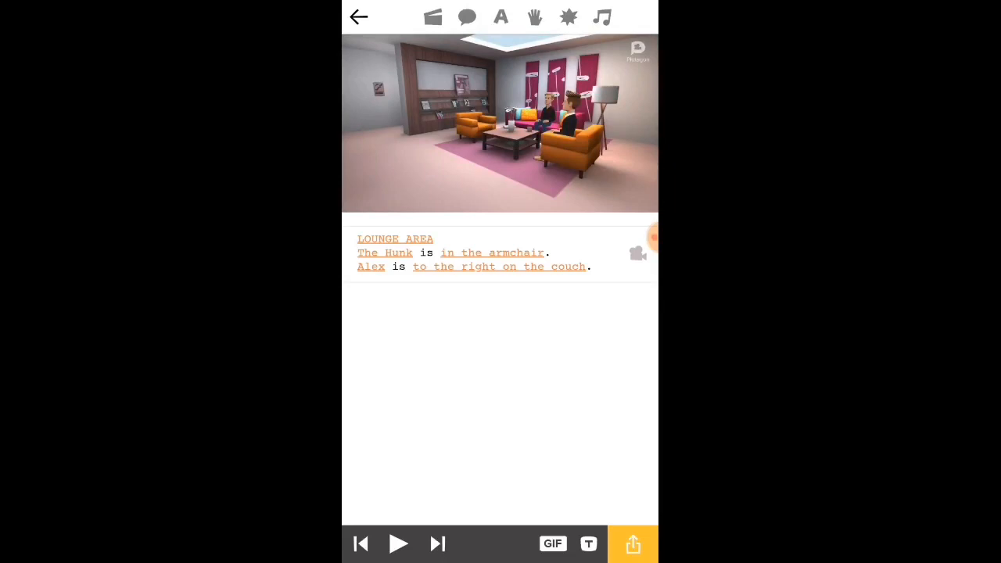
click(500, 266)
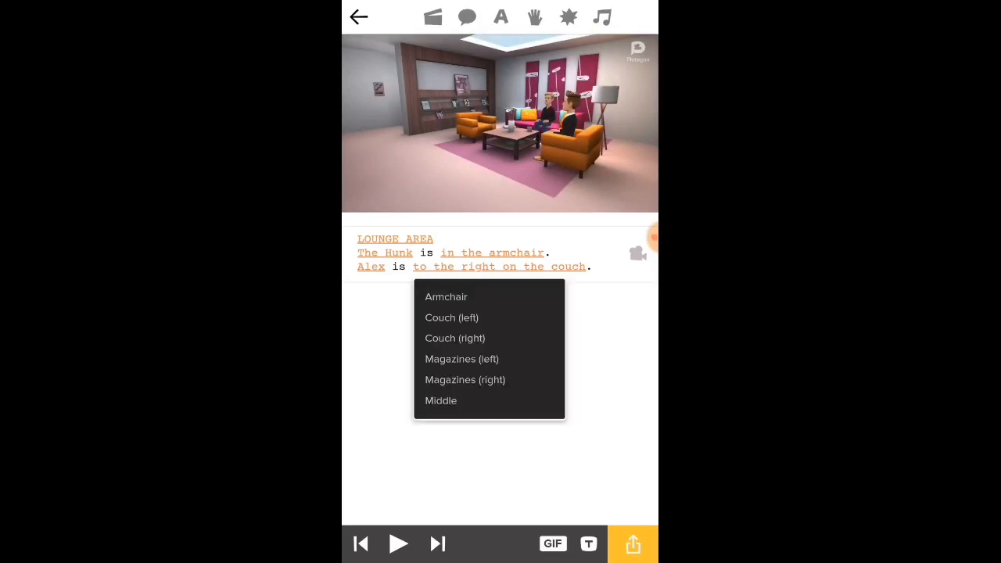
click(465, 379)
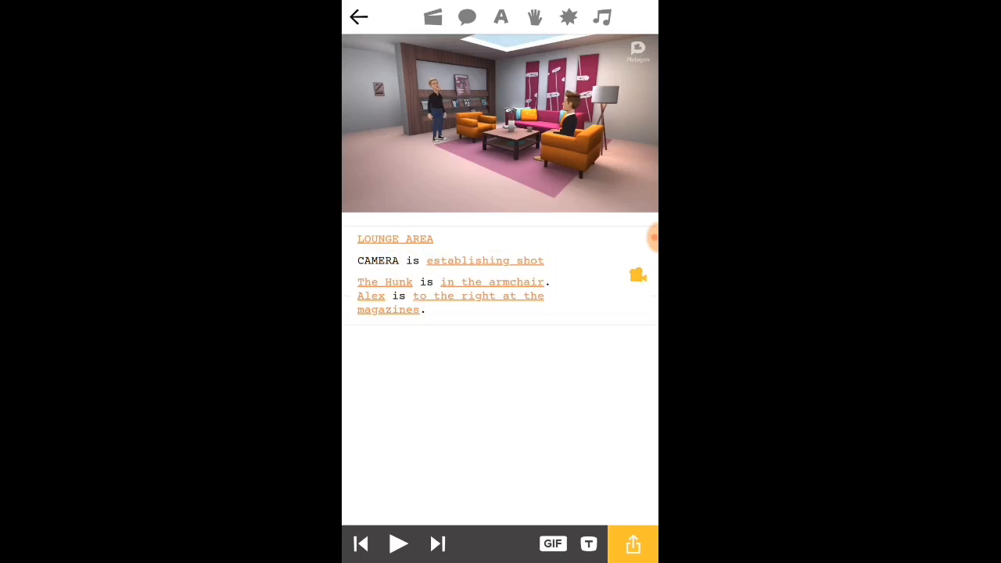
- Start and stop a playback preview of the Lounge area scene
click(398, 543)
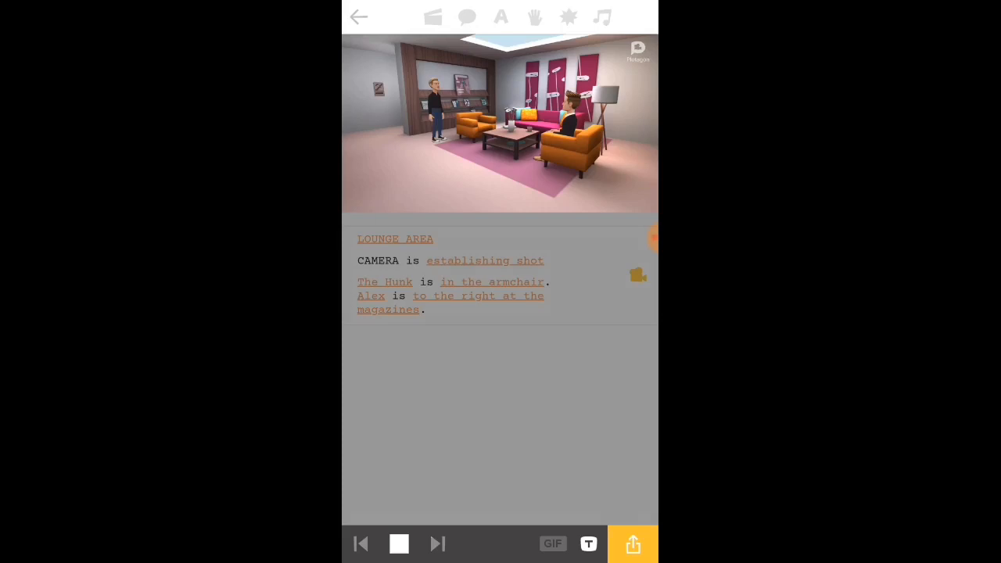
click(398, 544)
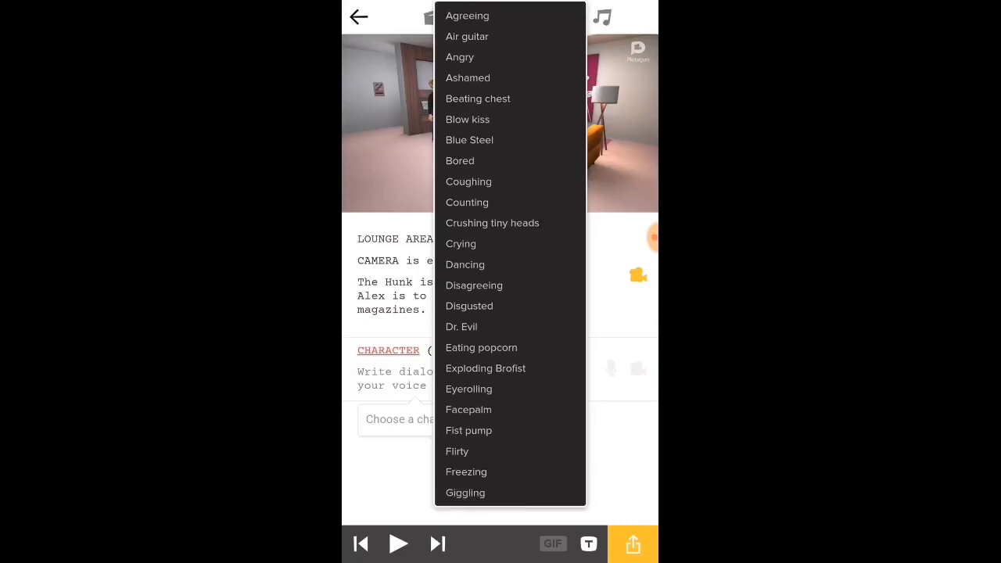
- Make Alex the speaker of the new dialogue line, leaving the mood neutral
scroll(down, 3)
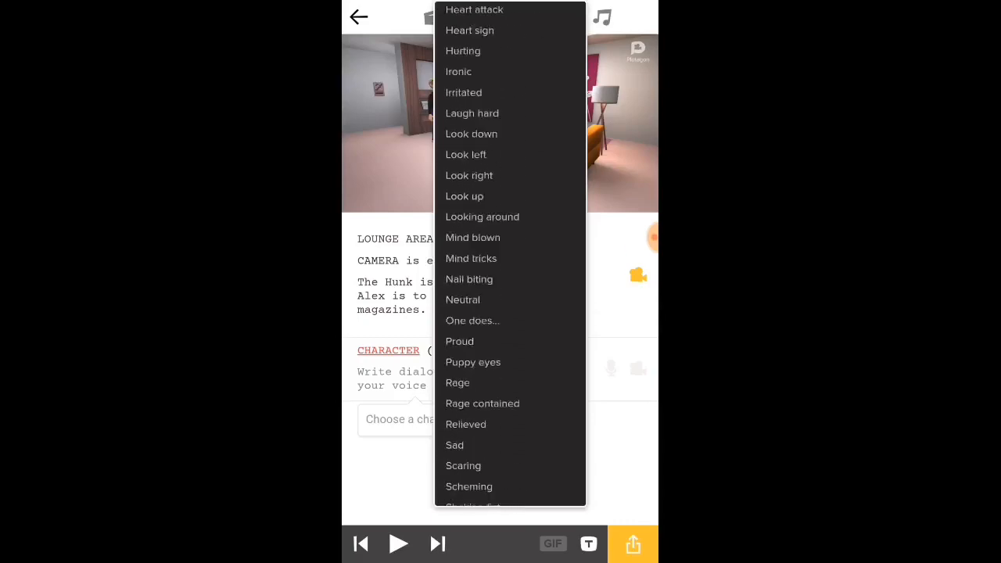
scroll(down, 3)
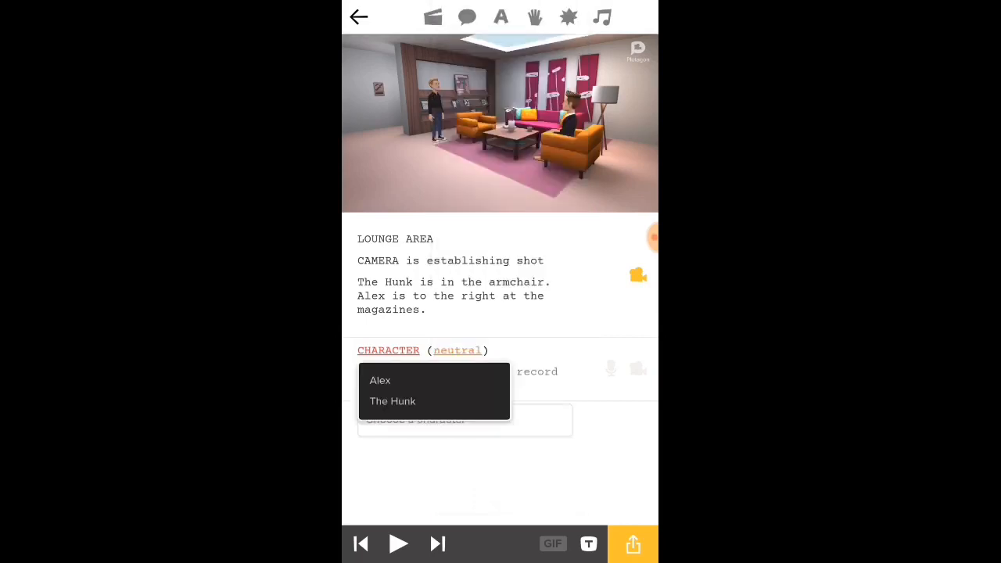
click(380, 380)
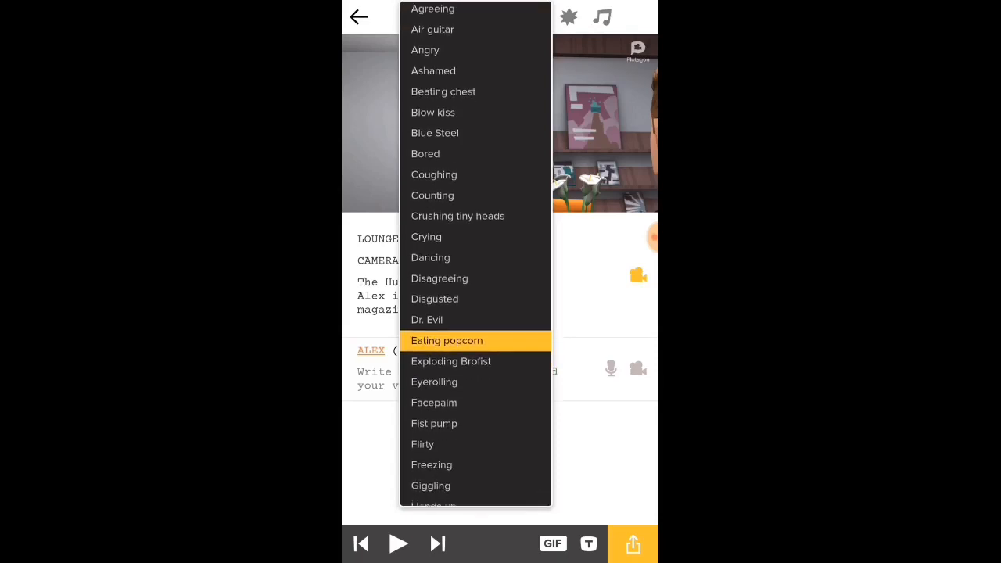
scroll(down, 3)
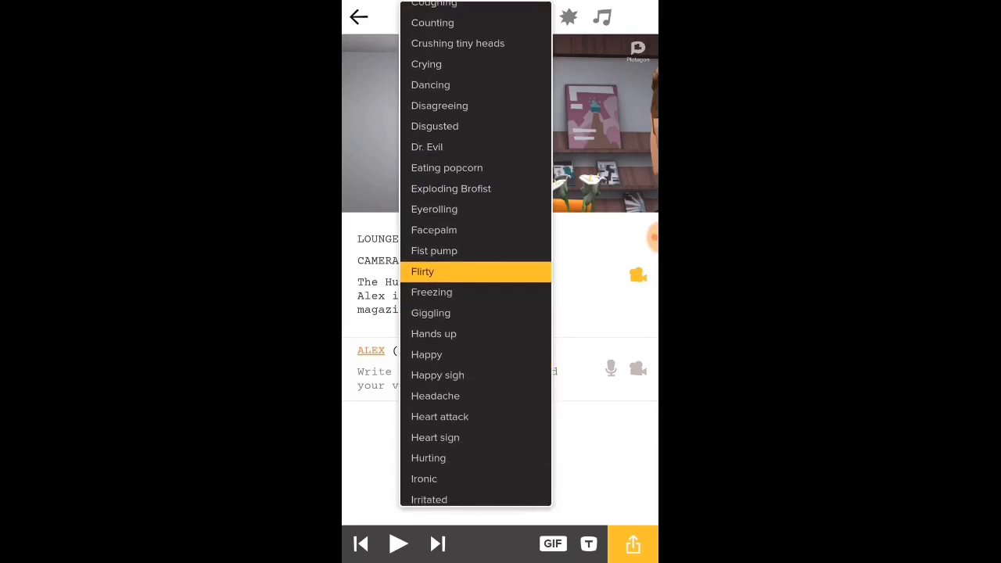
scroll(down, 3)
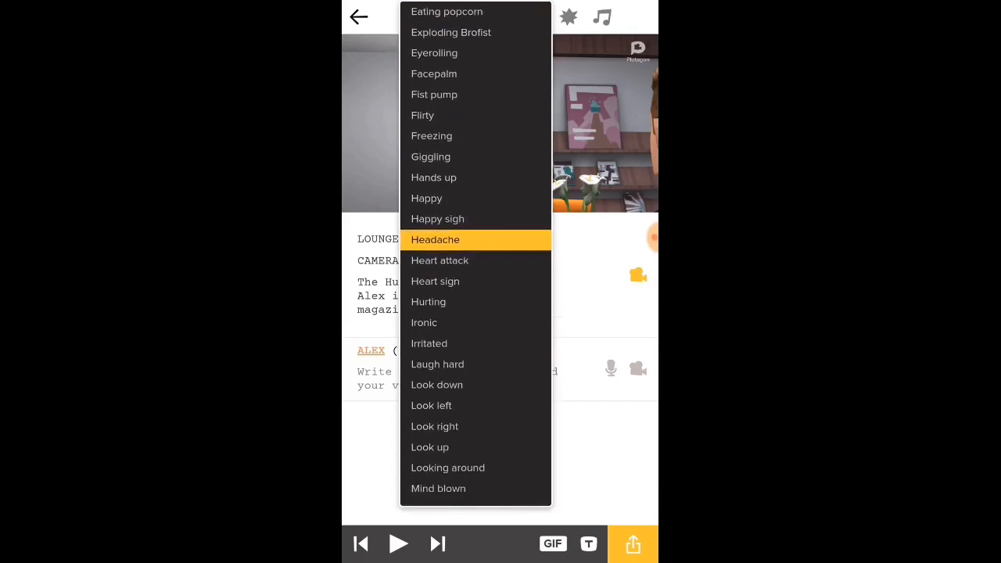
scroll(down, 3)
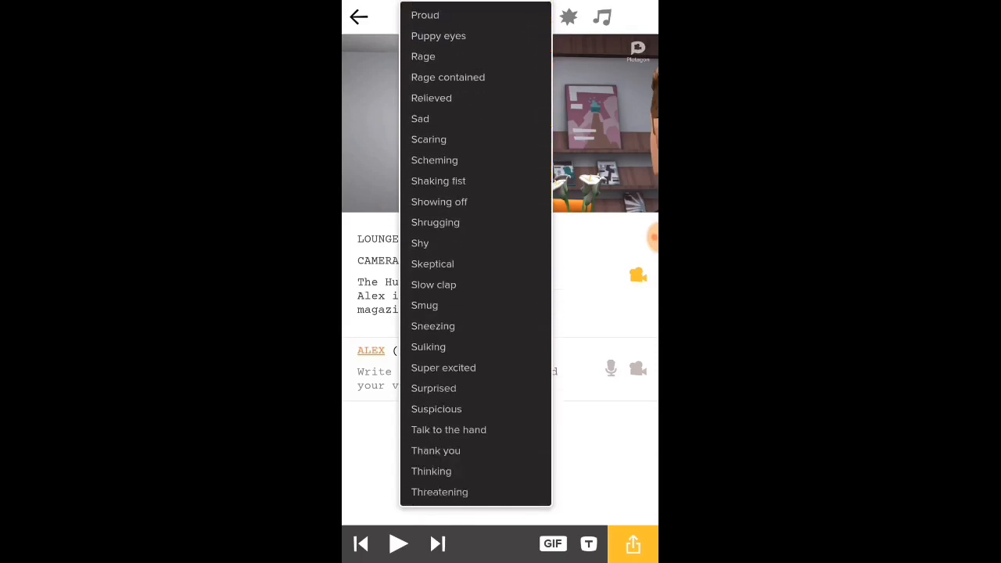
scroll(down, 3)
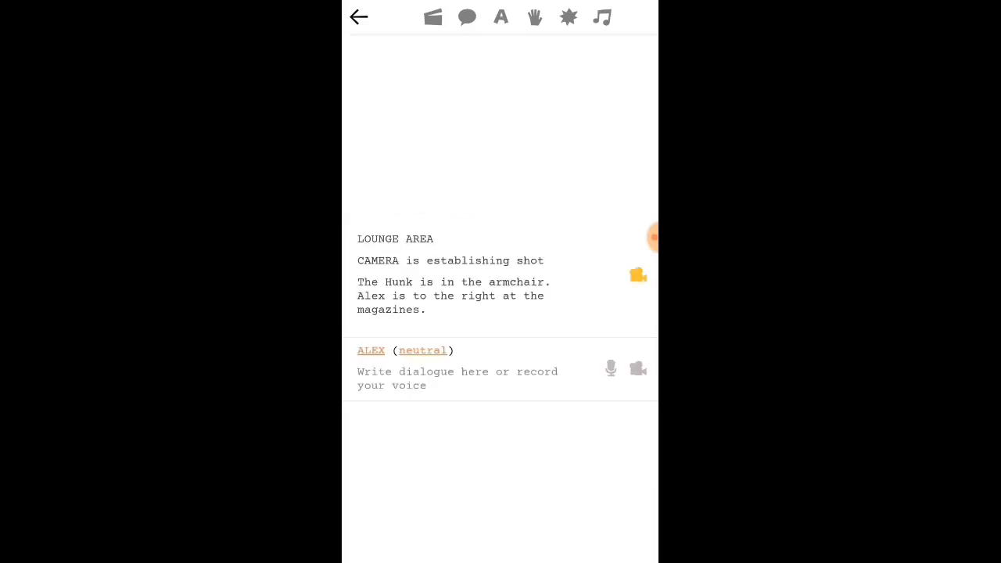
- Write Alex's line: 'Hey Sir! I just want to know, how to make a Plotagon Story?'
click(458, 378)
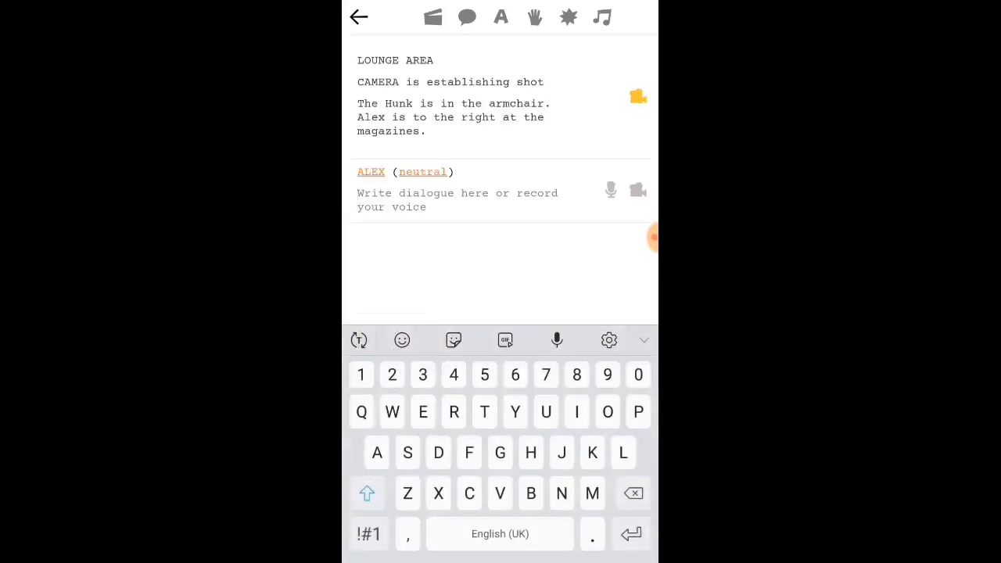
text(Hey Sir!)
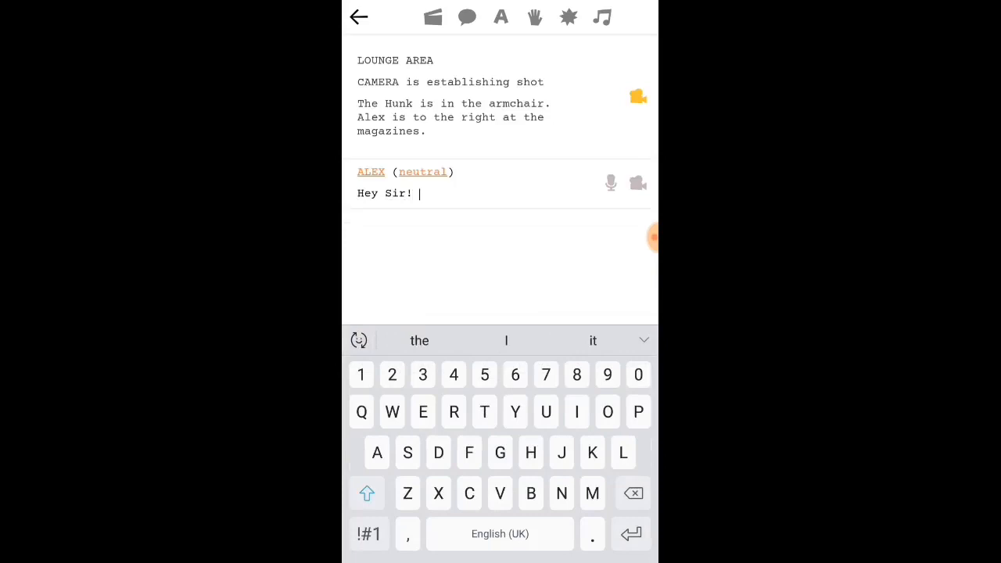
click(392, 412)
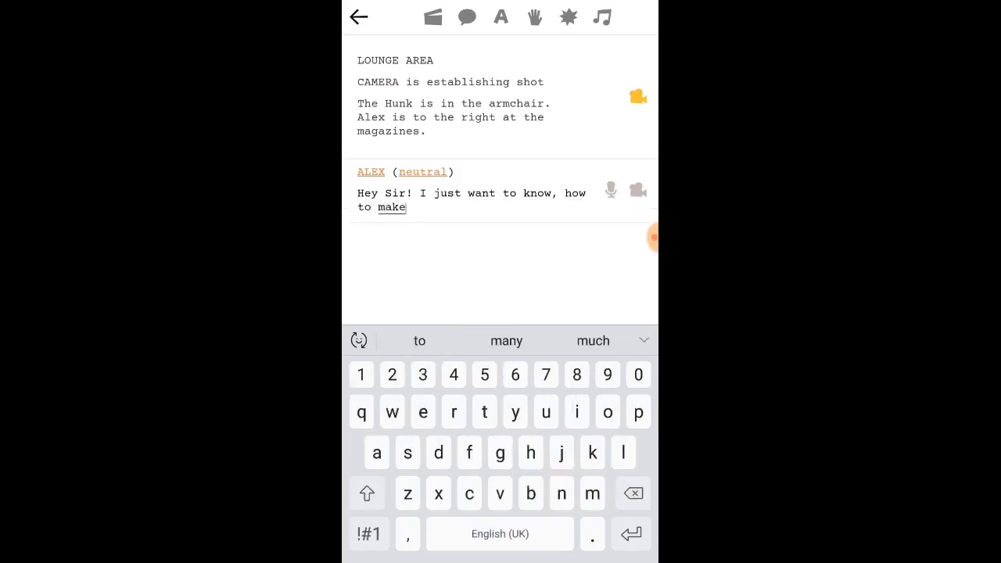
text(a Plotogon Story)
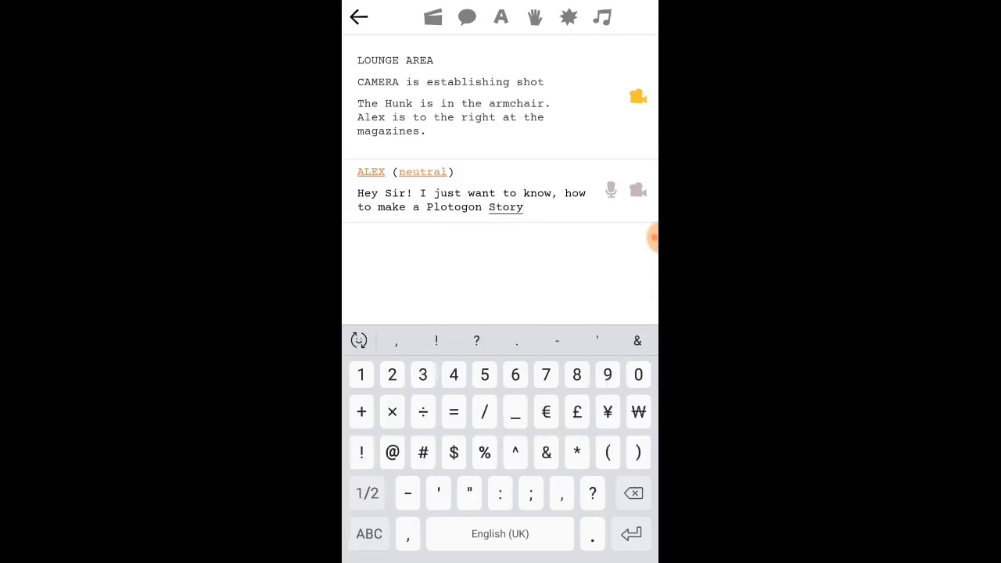
text(?)
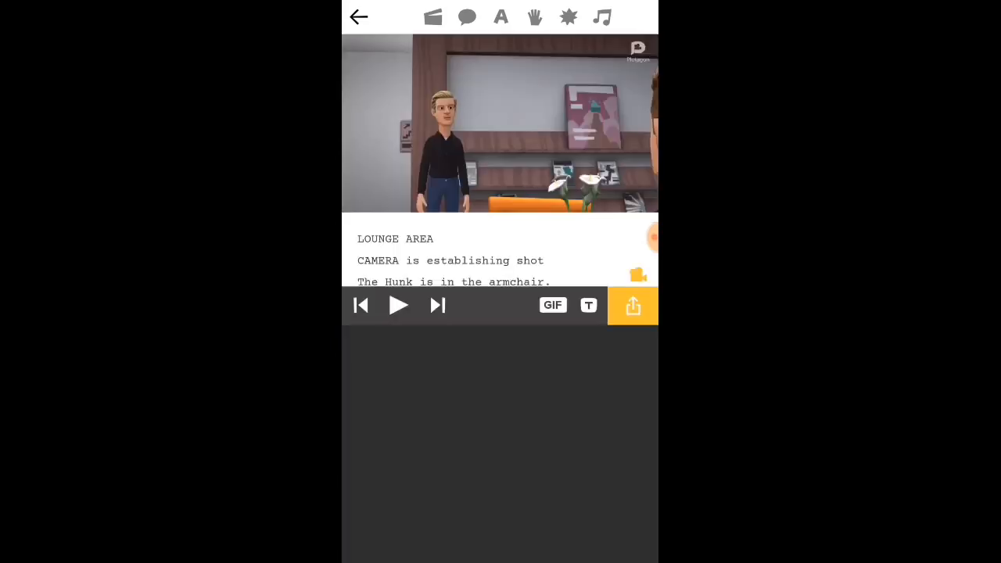
click(397, 305)
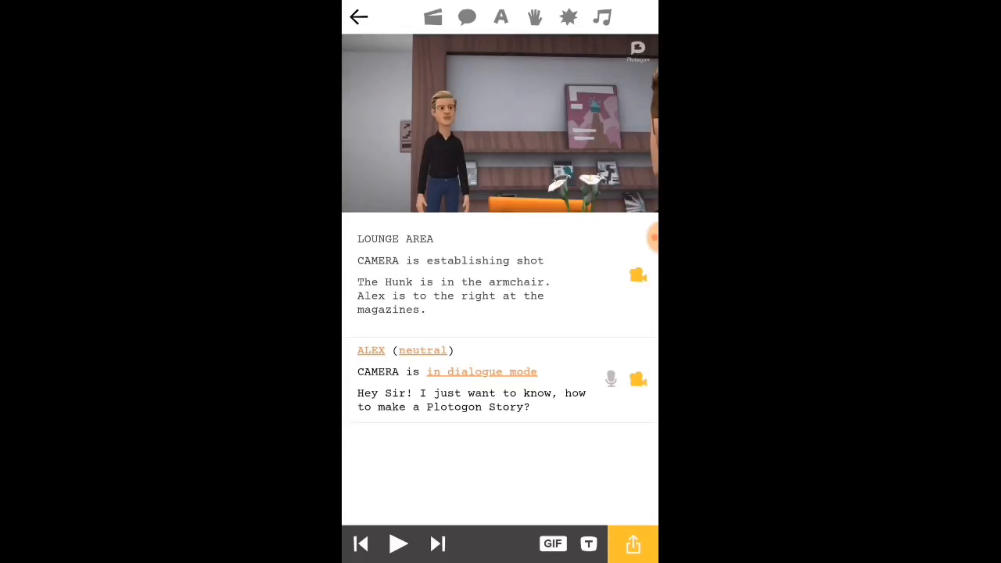
click(398, 544)
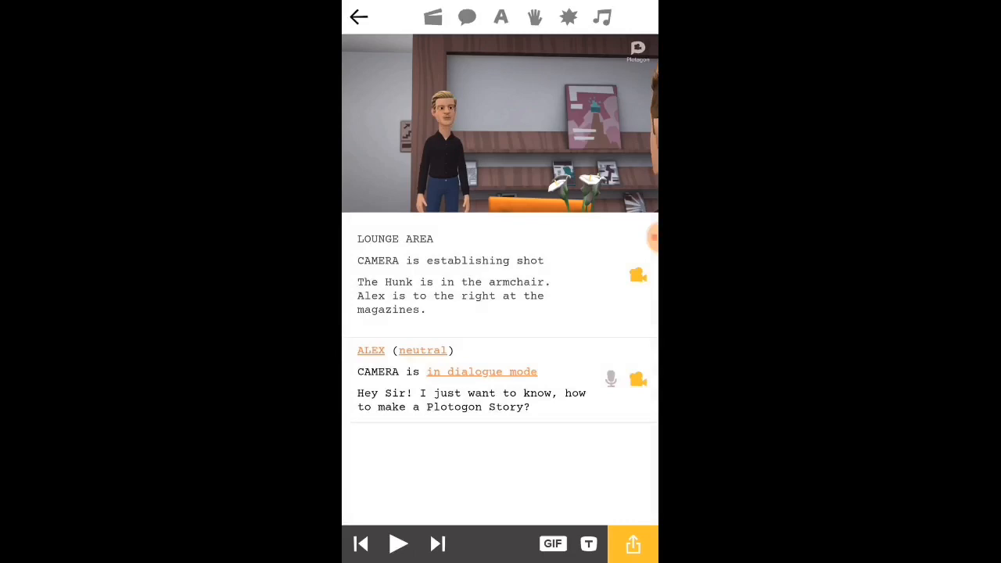
- Add a new dialogue line spoken by The Hunk
click(467, 17)
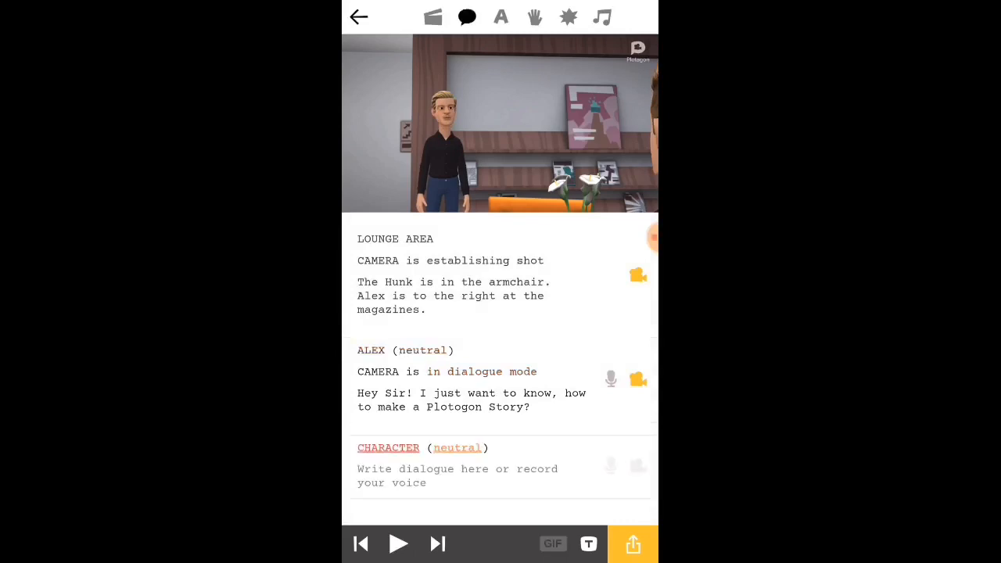
click(388, 448)
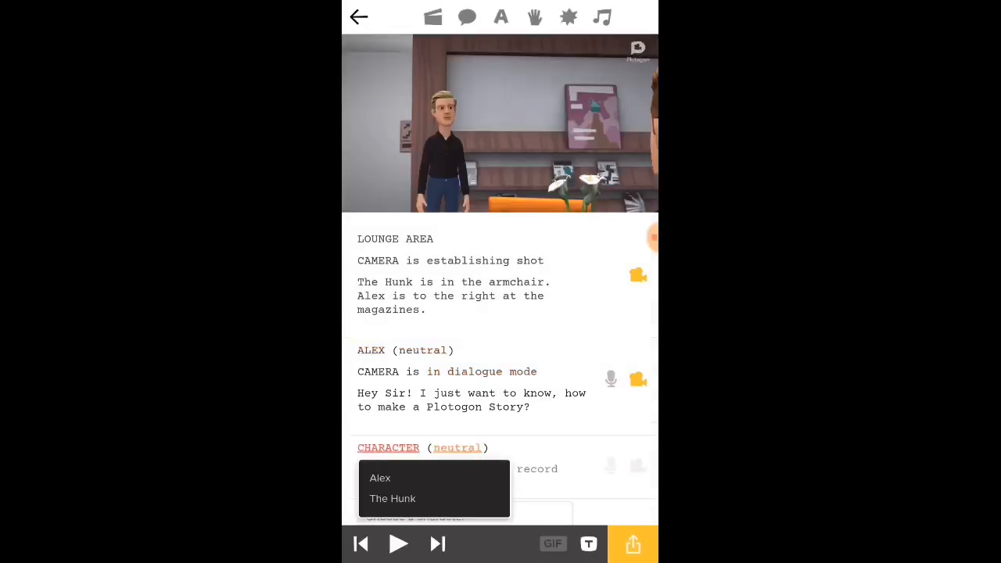
click(392, 499)
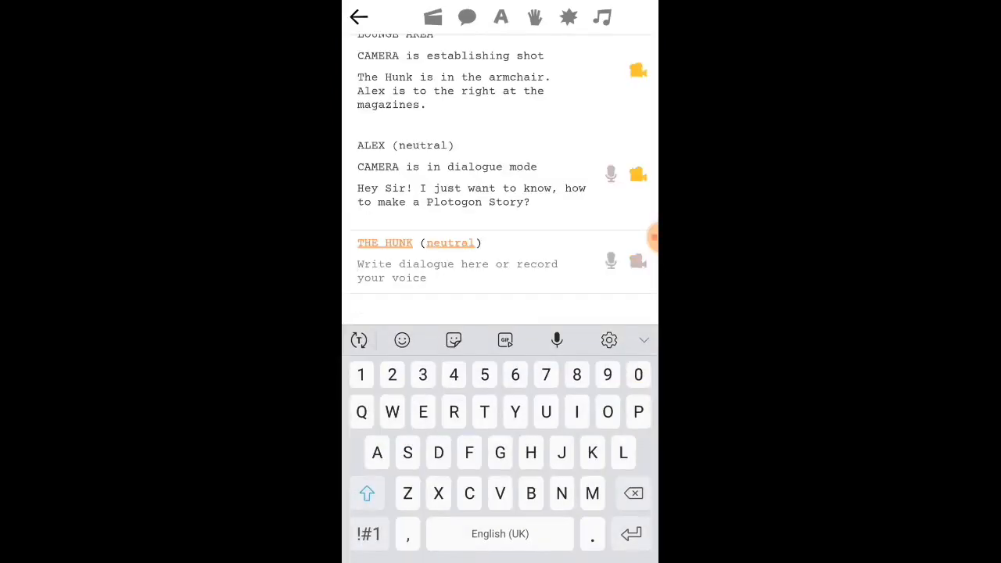
- Type The Hunk's reply 'Okay! Good, let me teach you! And all you have to do is follow my instructions!'
text(Okay)
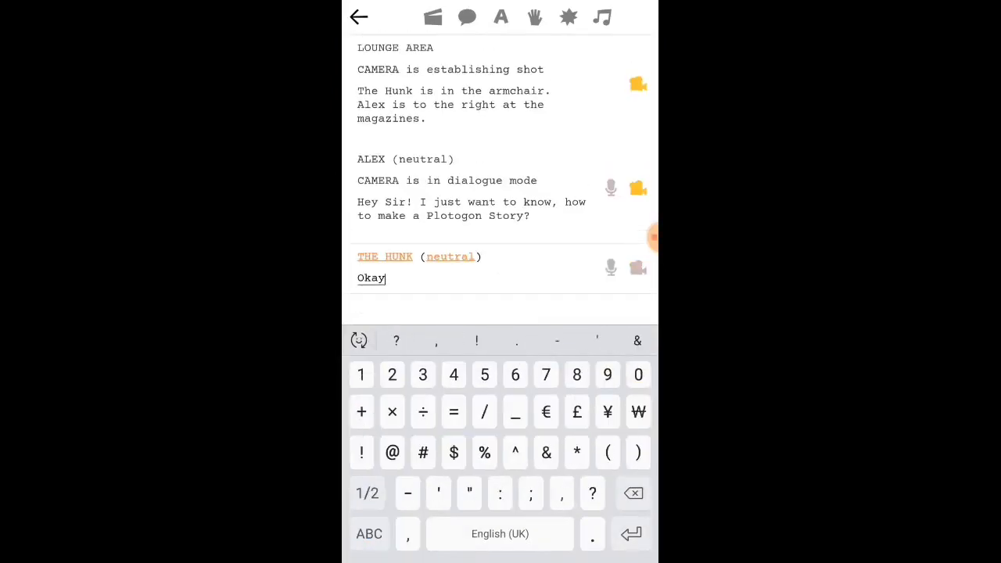
text(! Good)
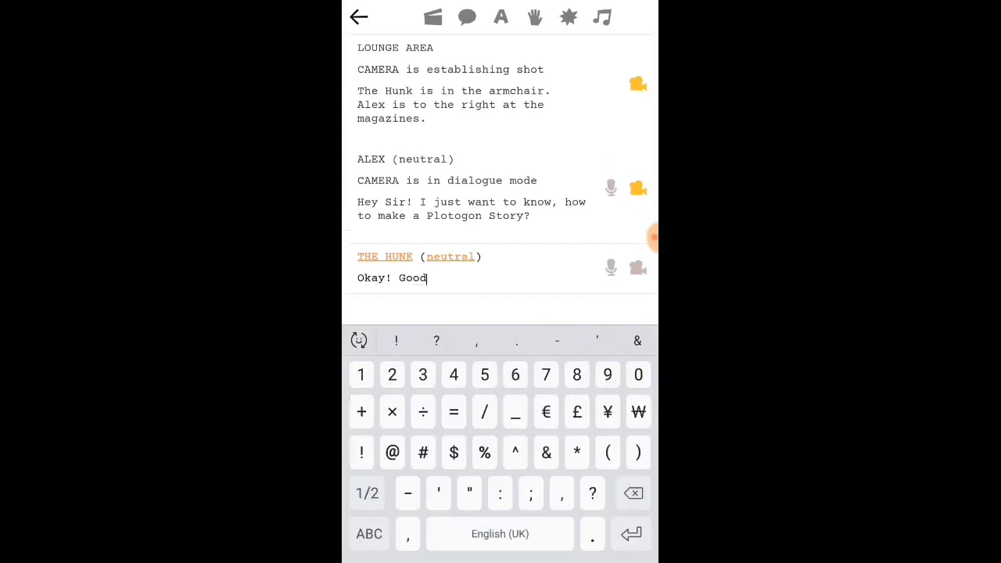
text(,)
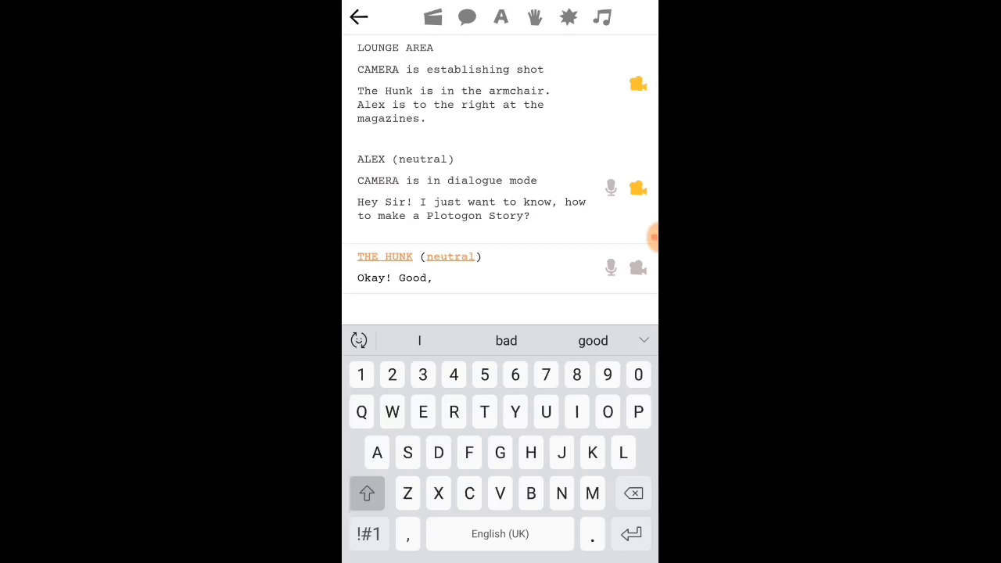
text(let me teach you!)
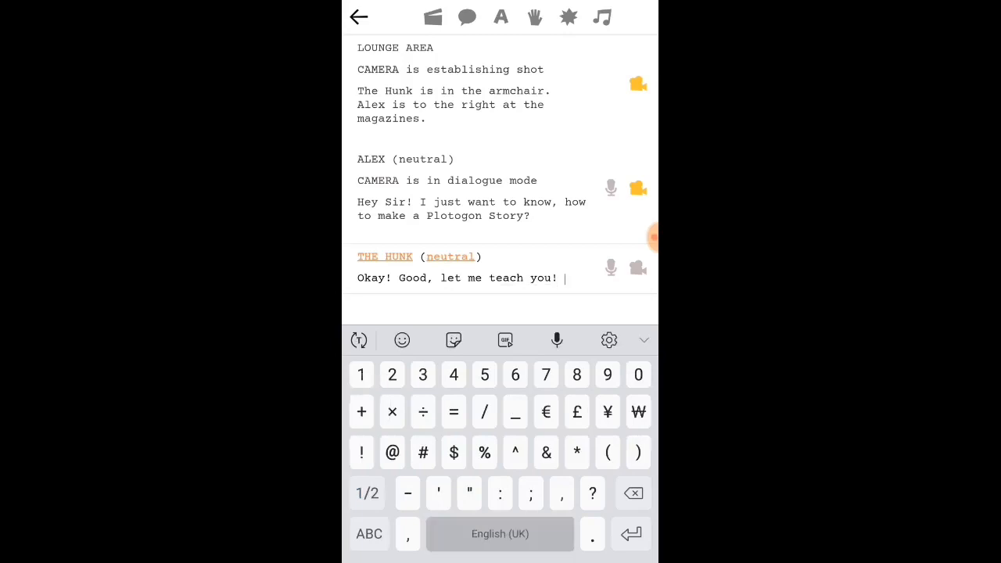
text(And all you have to do is follow)
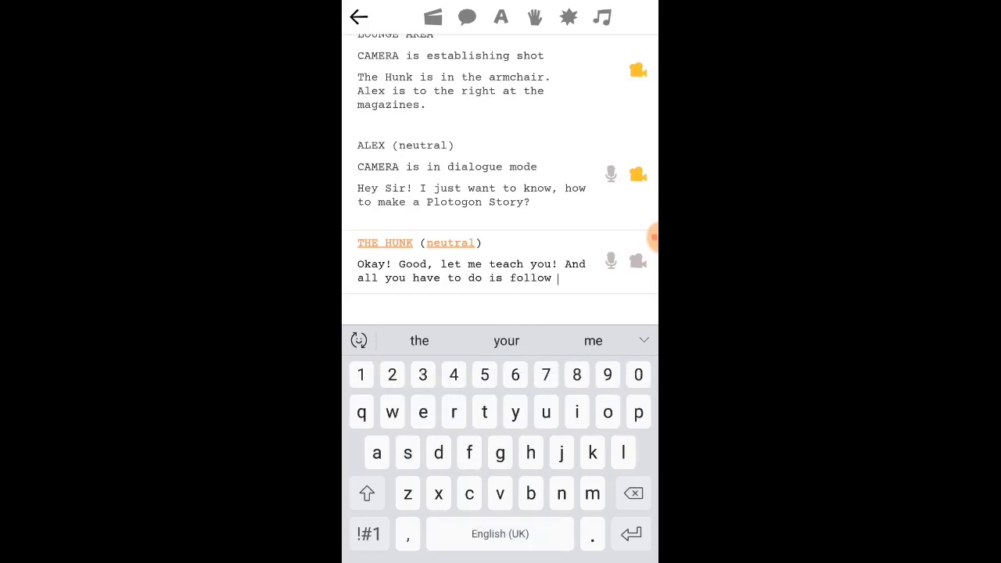
text(my)
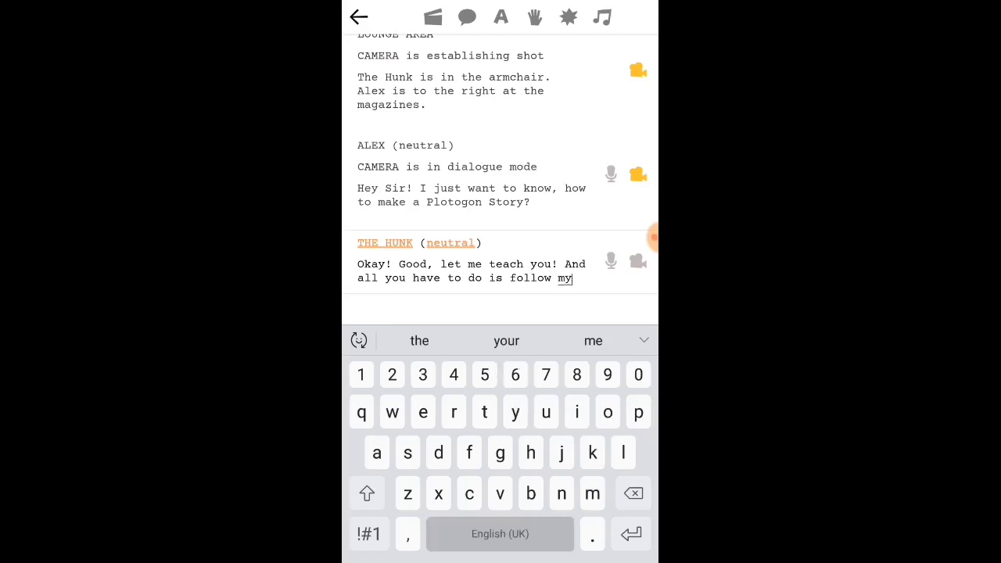
text(instructions!)
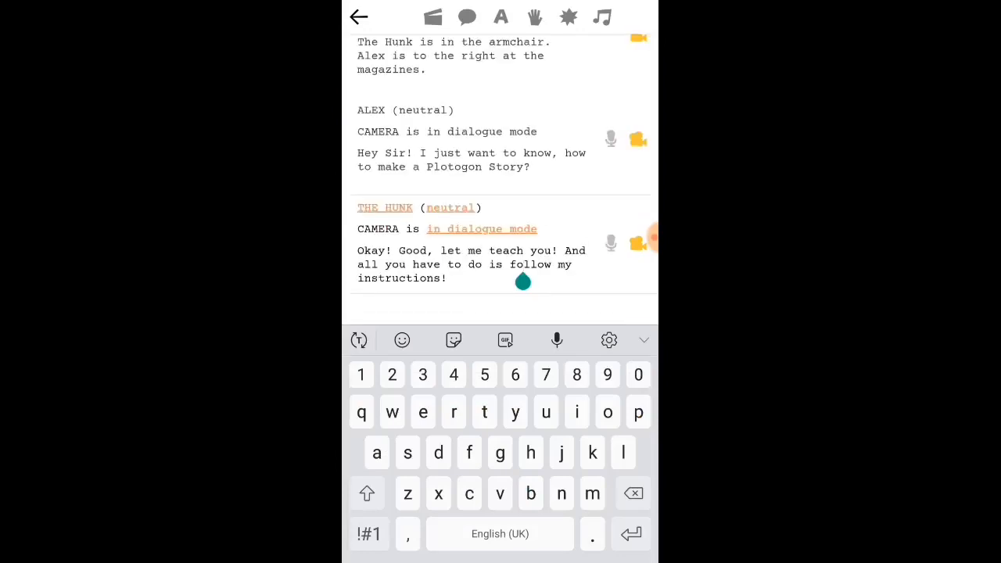
click(358, 17)
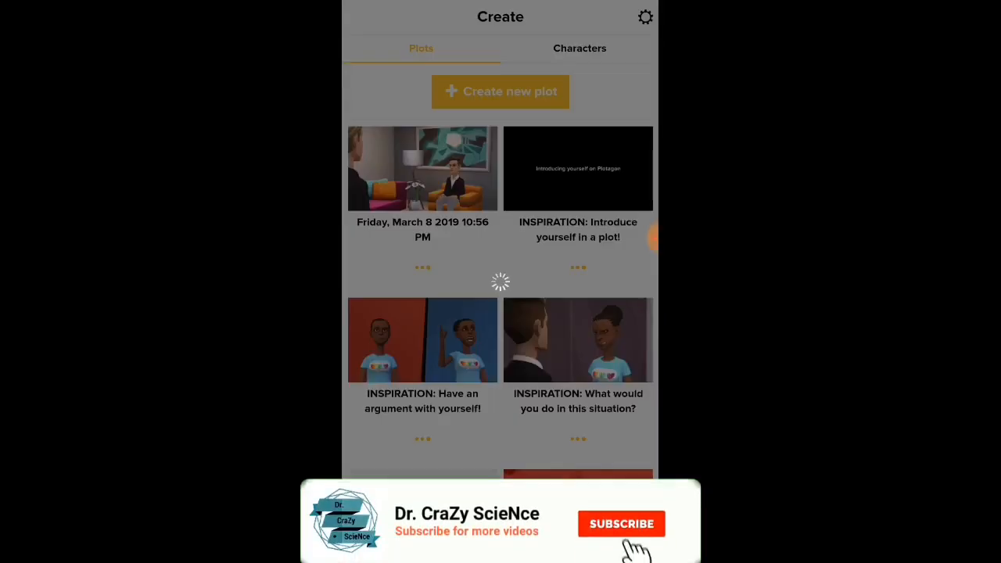
- Reopen the Friday, March 8 2019 10:56 PM plot from the Plots list
click(622, 524)
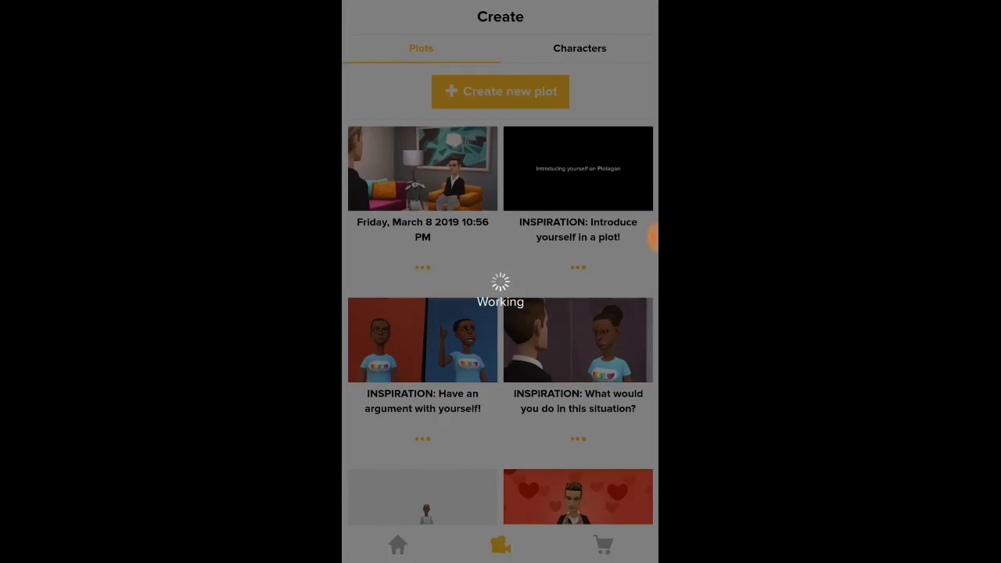
click(422, 168)
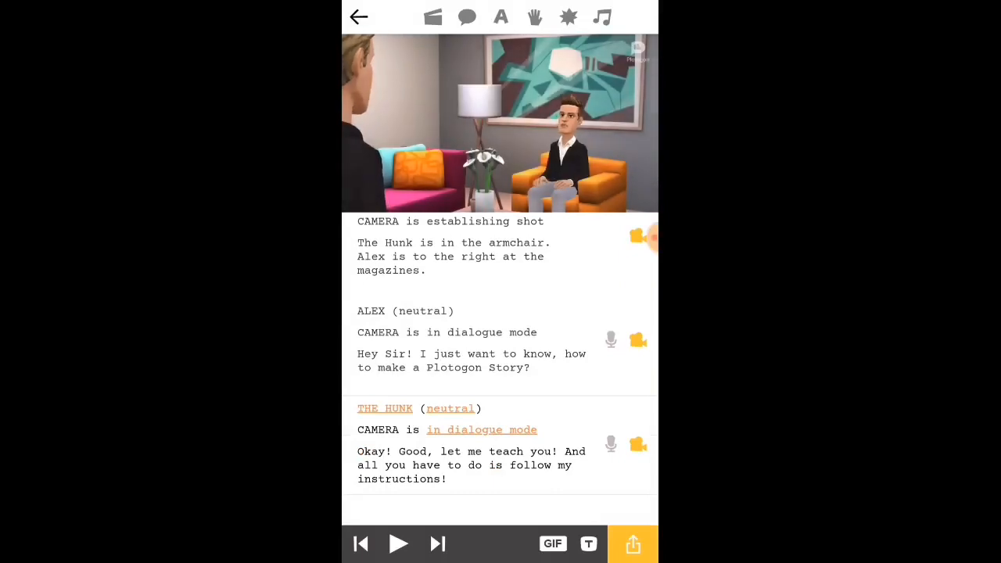
- Preview the story, then insert a sound effect line after The Hunk's reply
click(398, 544)
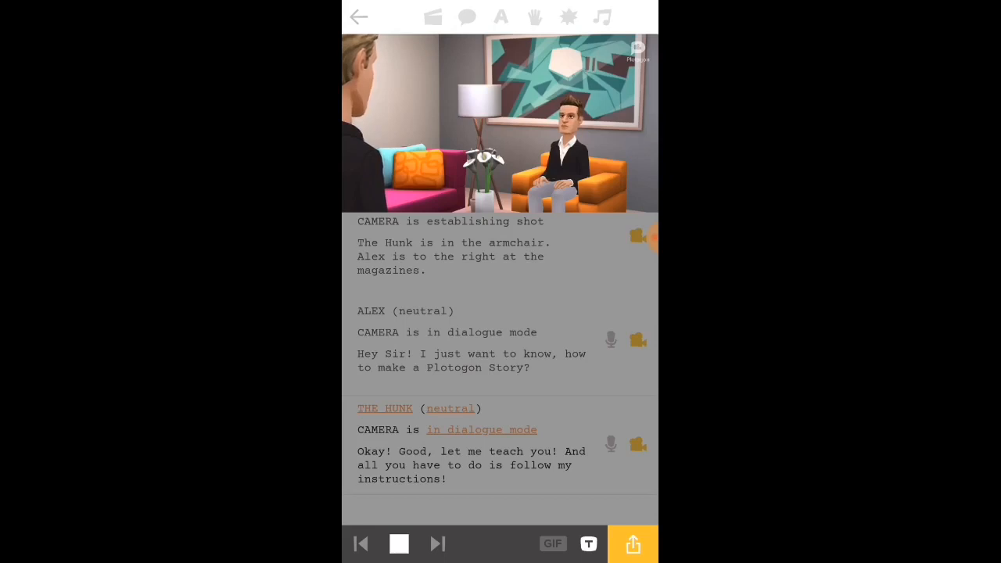
click(399, 544)
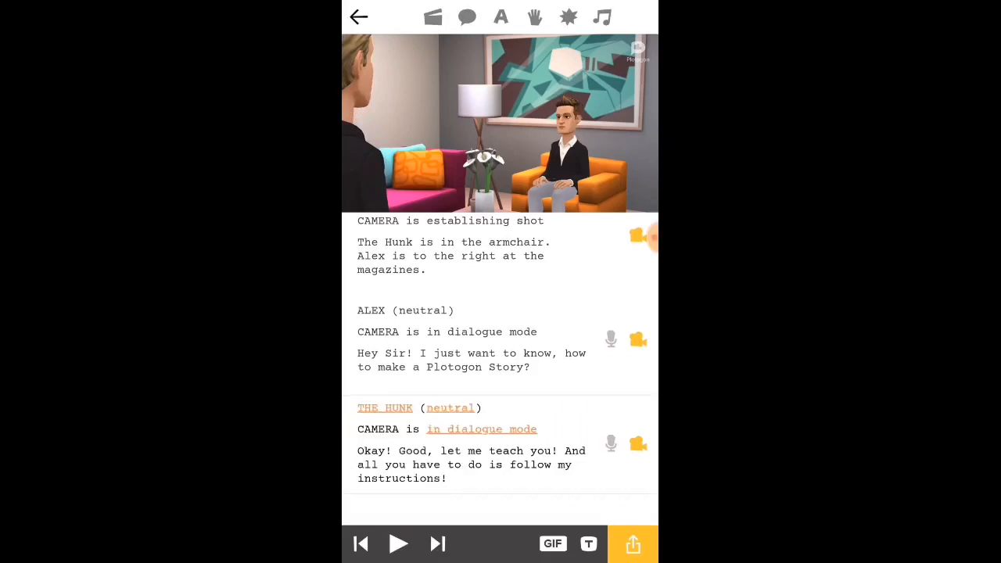
click(467, 17)
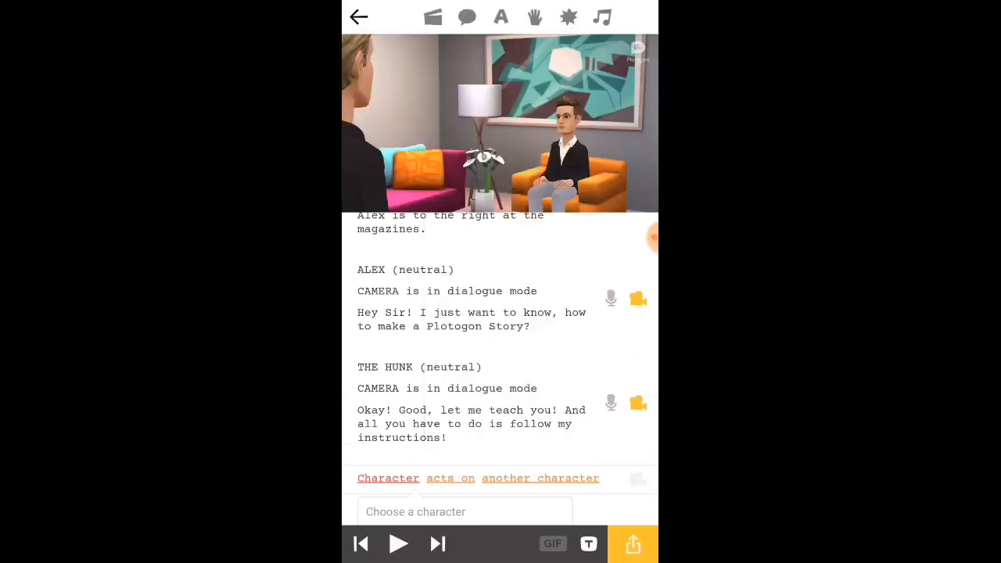
click(466, 511)
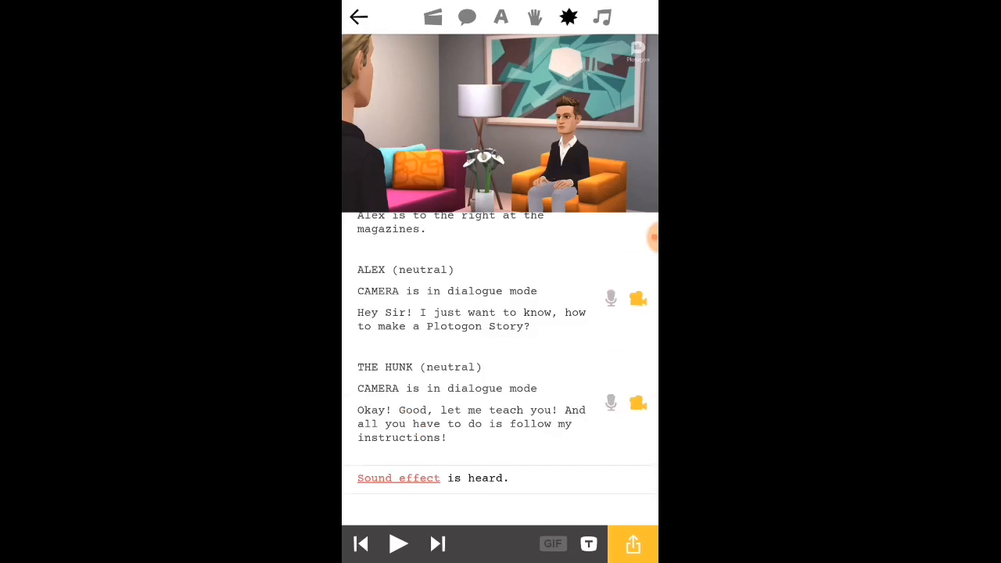
- Add a background music line at the script's end, then delete it
click(398, 479)
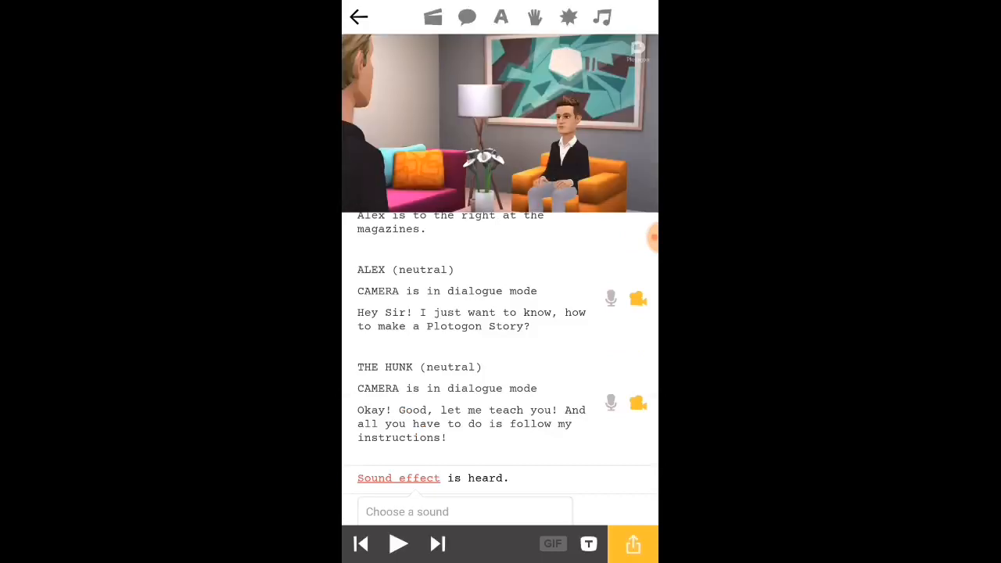
click(464, 512)
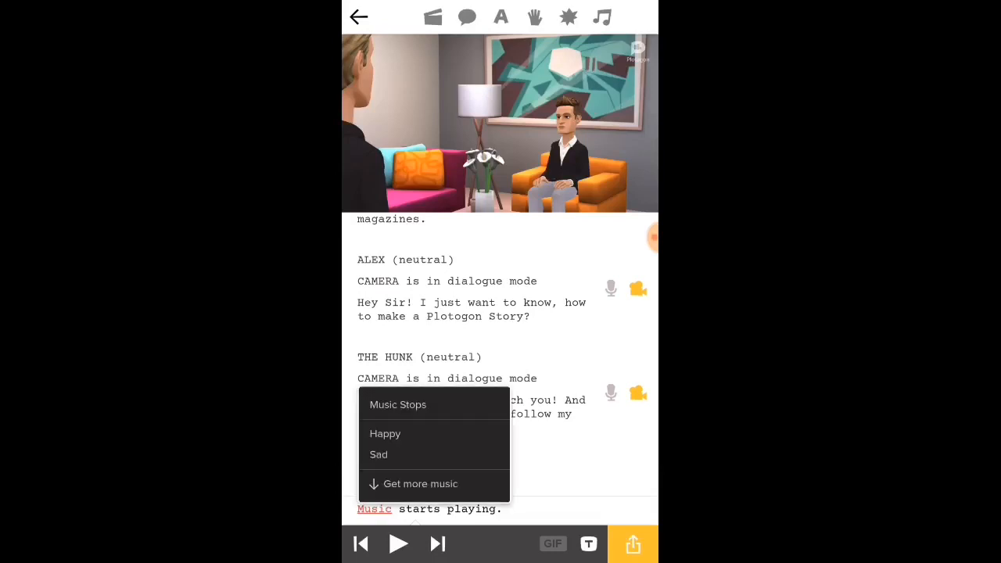
click(385, 433)
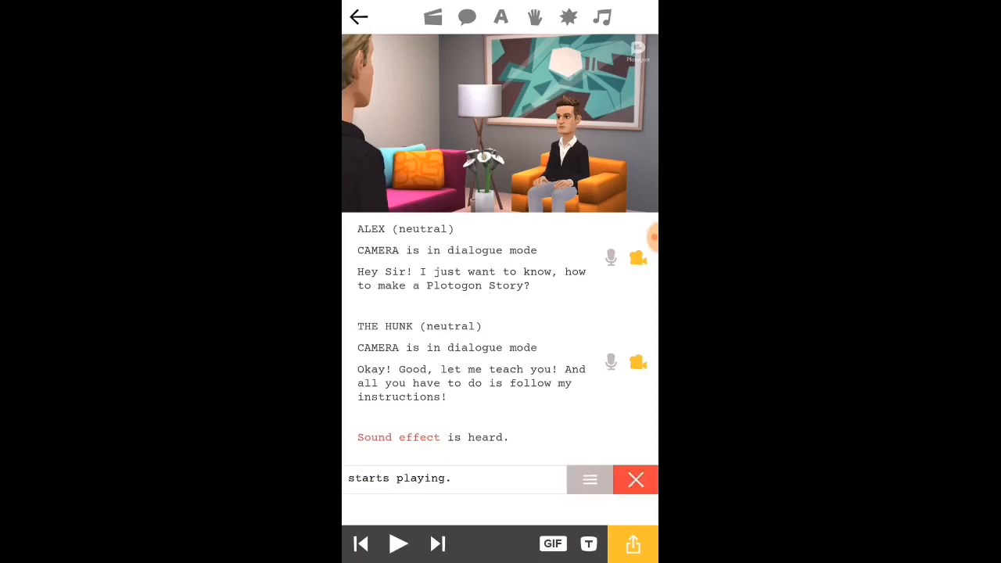
click(398, 436)
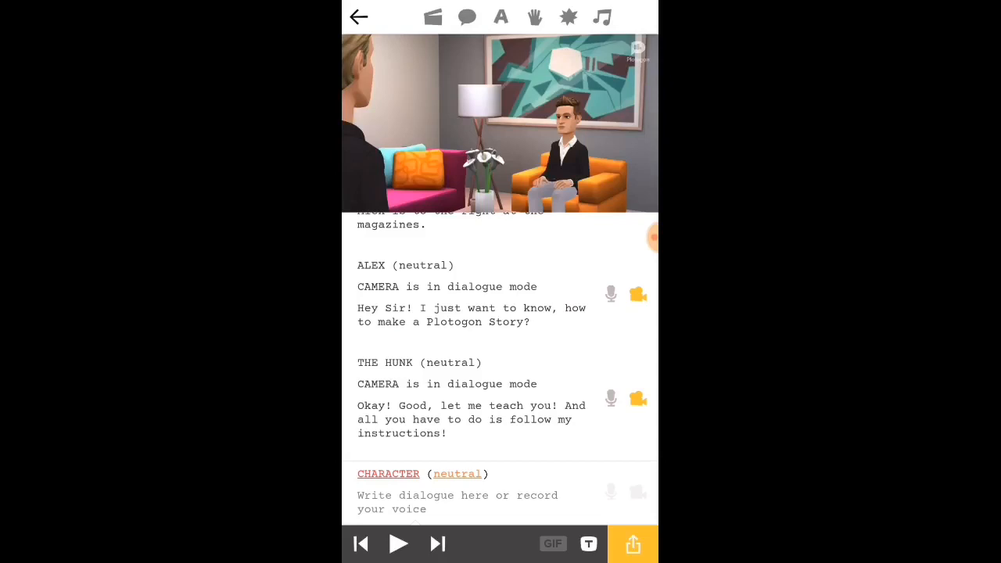
- Have Alex answer 'Sure!' and play the story from the beginning
click(456, 495)
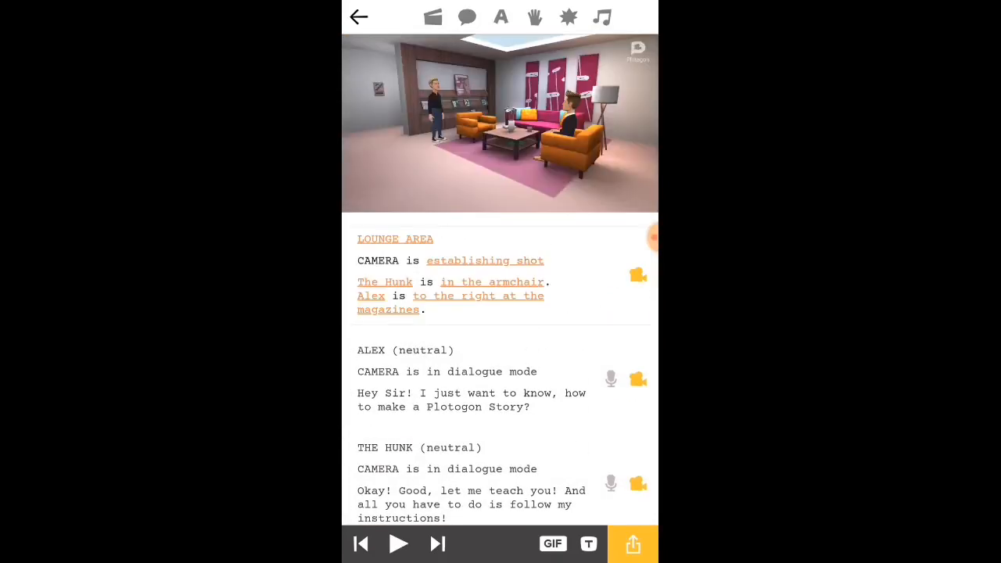
click(398, 544)
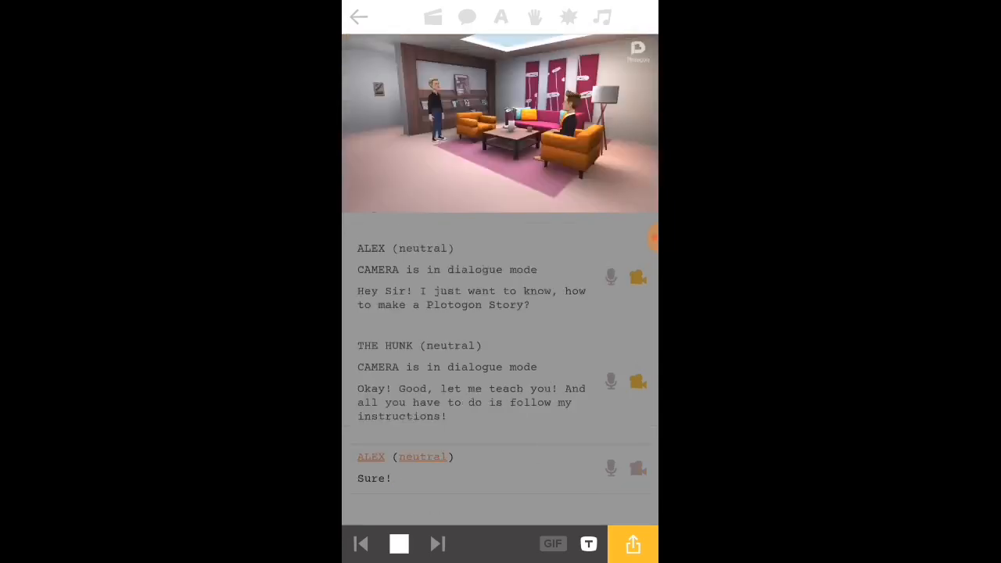
click(398, 544)
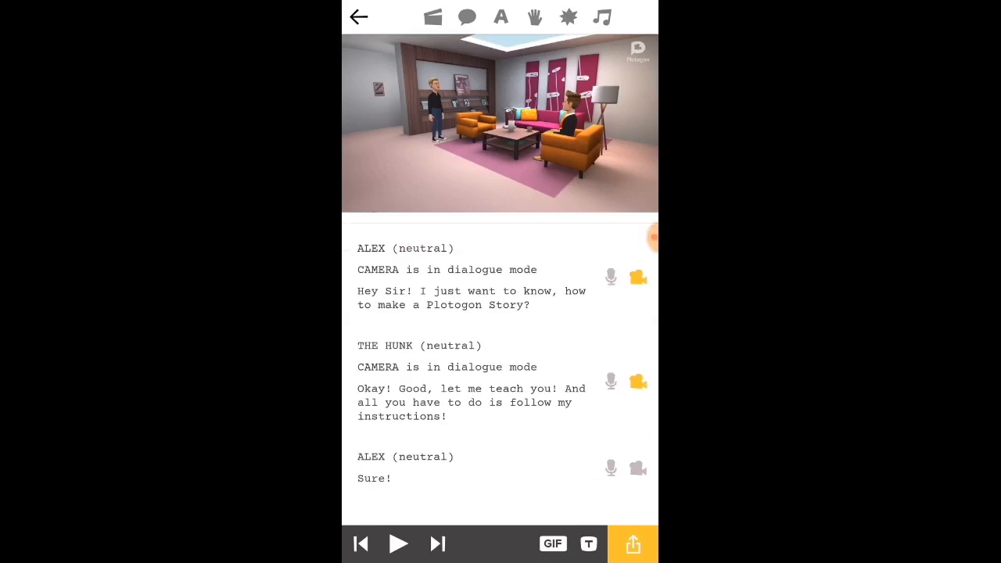
click(433, 17)
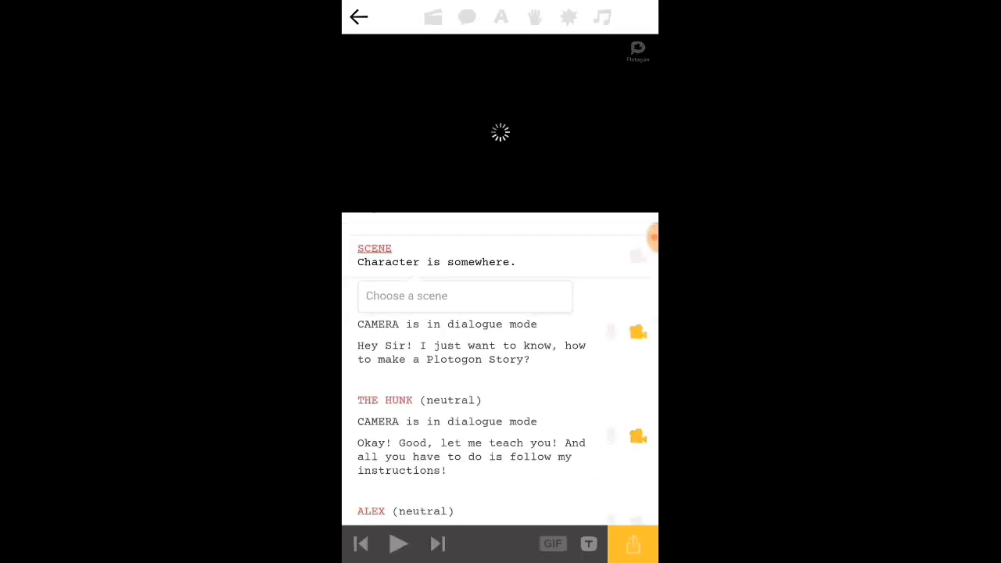
- Open the Scenes catalogue showing the Lounge area and other locations
scroll(down, 3)
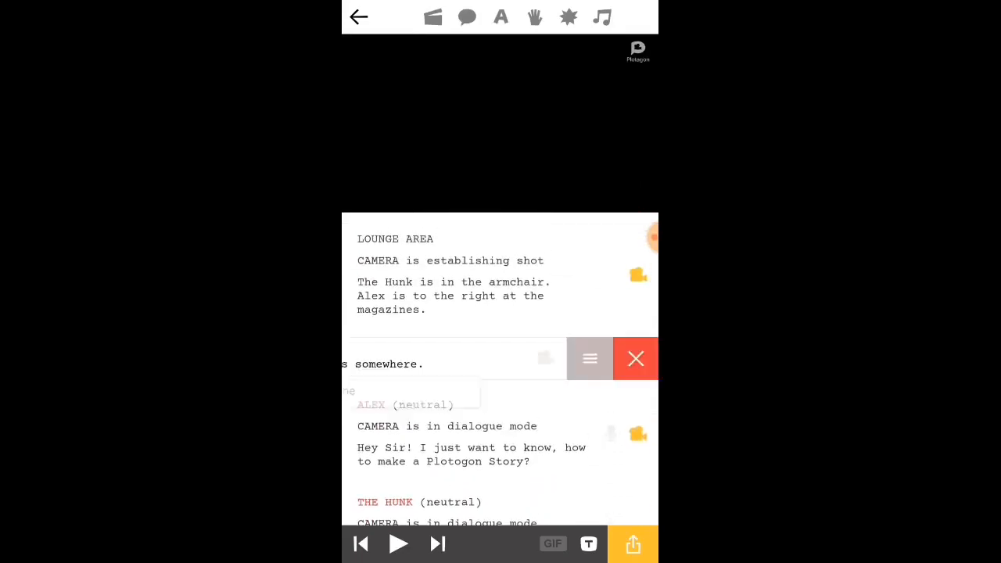
click(635, 359)
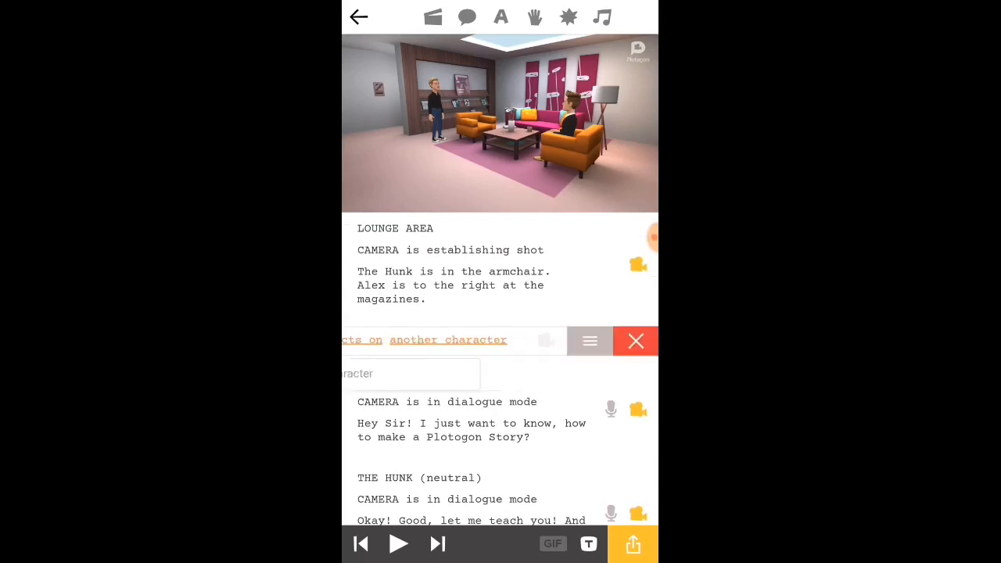
click(636, 342)
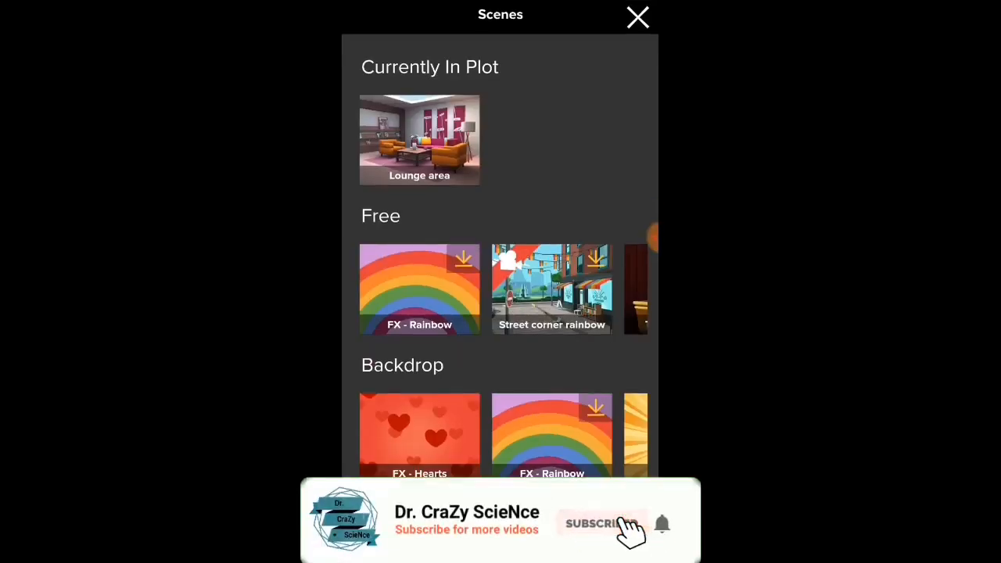
click(601, 523)
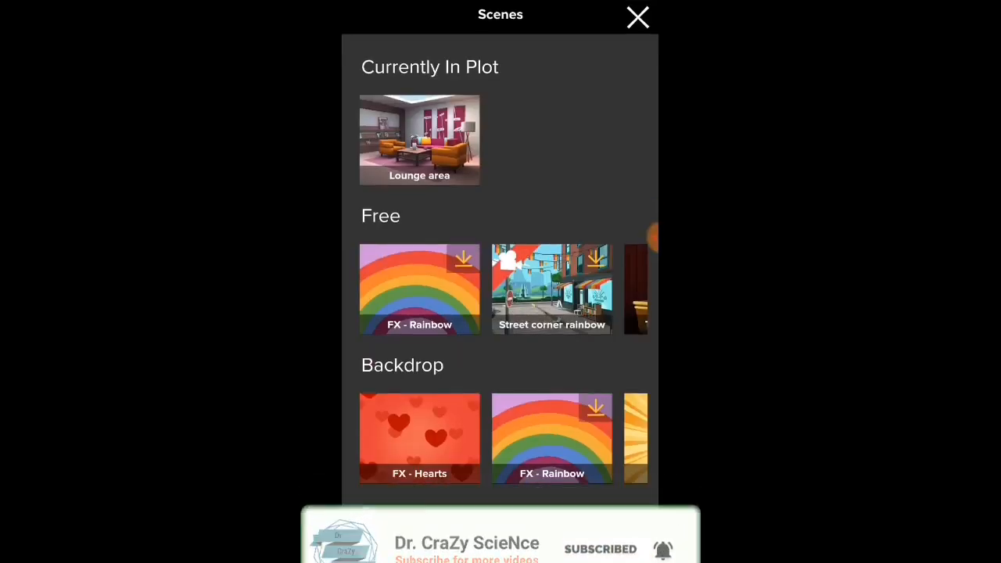
scroll(down, 3)
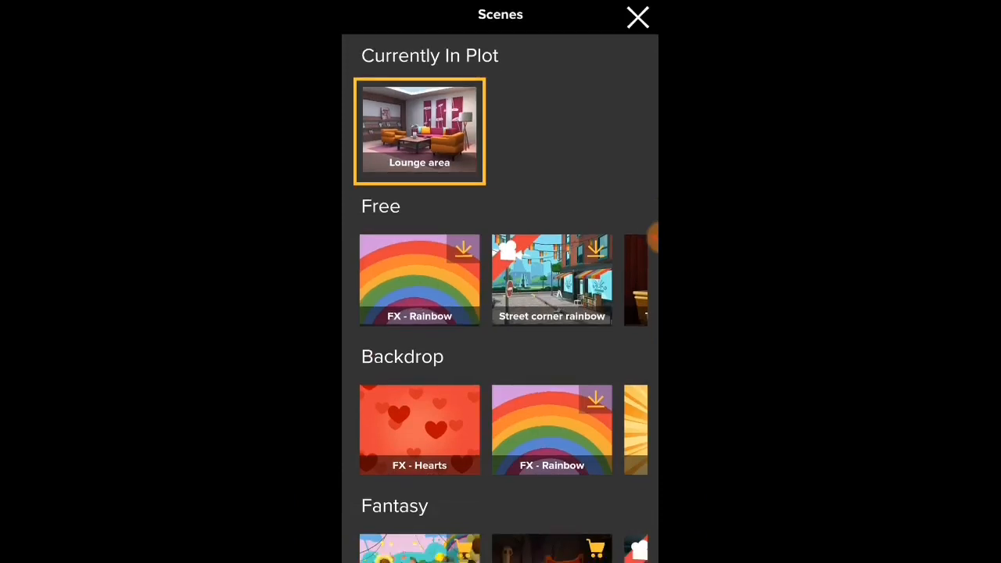
- Add the Lounge area scene, preceded by The Hunk saying 'Have a Seat!', and preview it
click(638, 16)
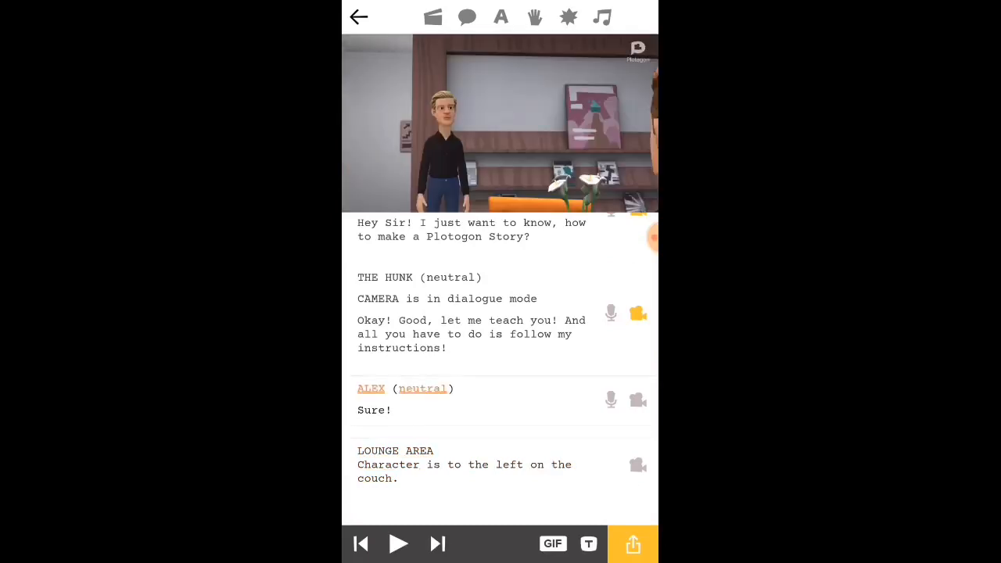
click(388, 451)
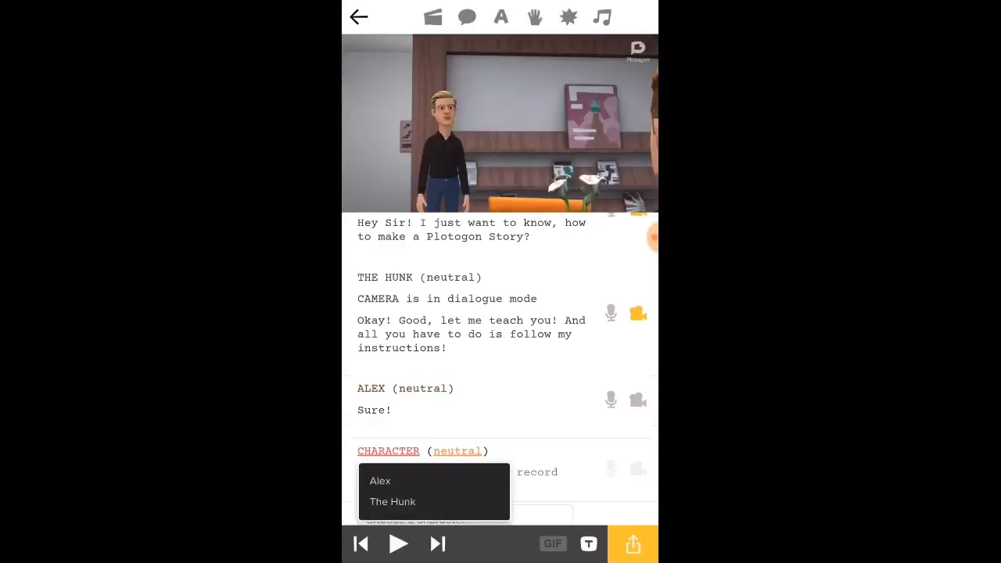
click(393, 501)
text(Have a Seat!)
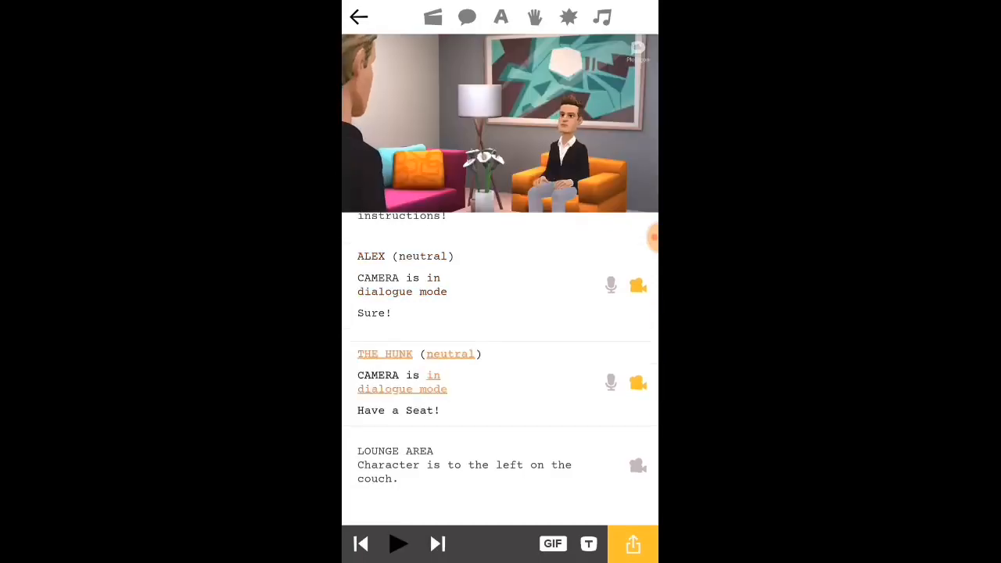
click(398, 544)
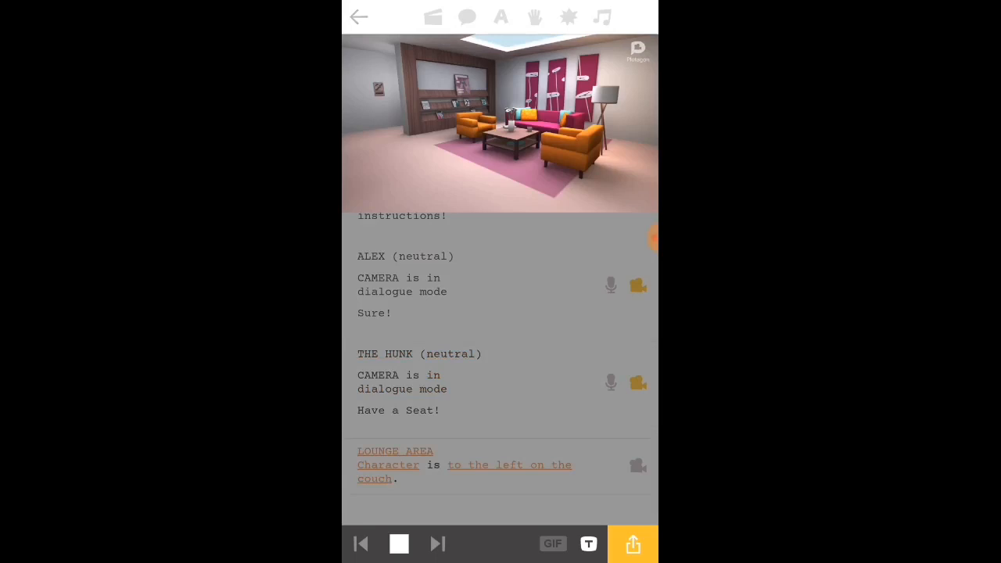
click(398, 543)
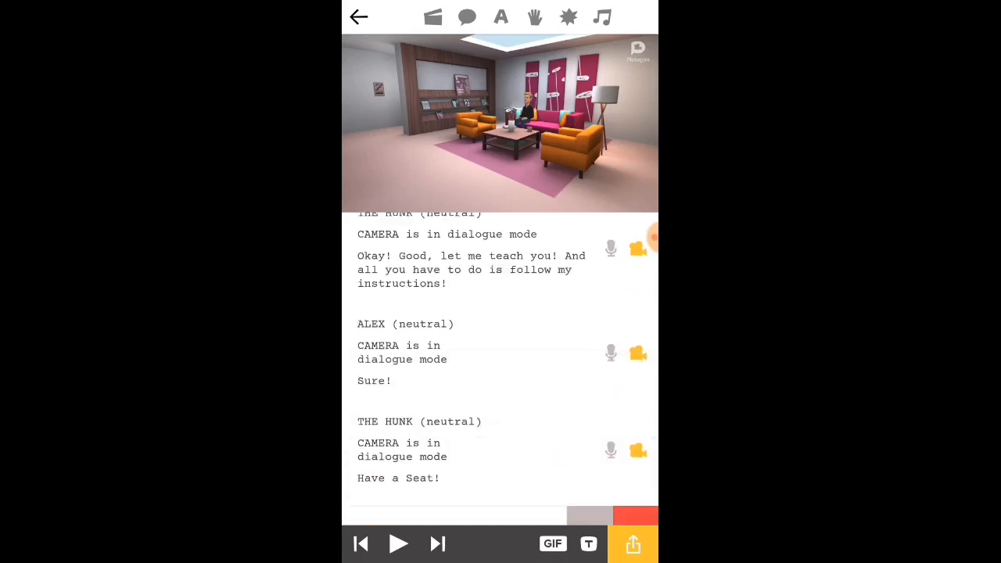
- Seat The Hunk in the armchair beside Alex on the couch and preview the scene
click(399, 544)
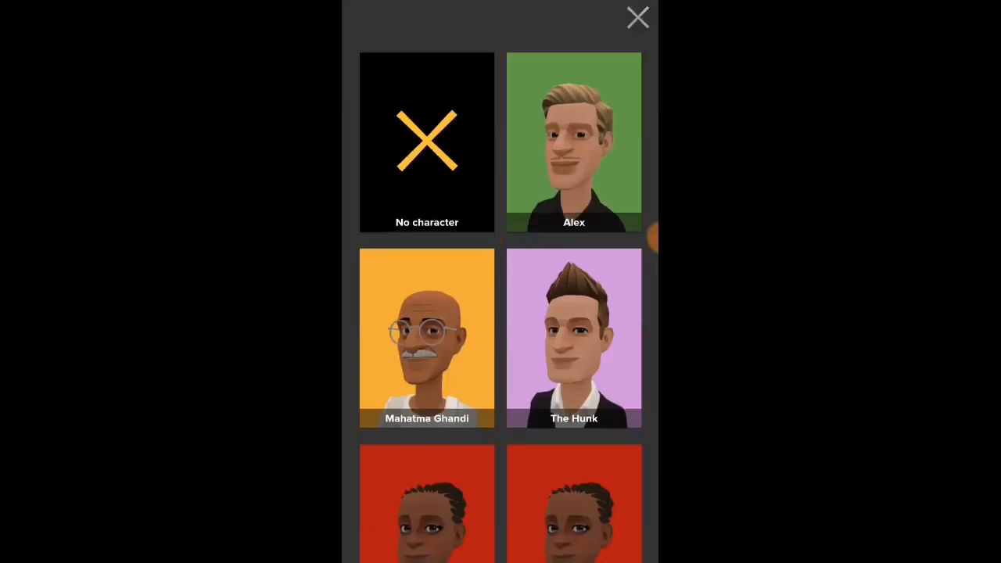
click(637, 17)
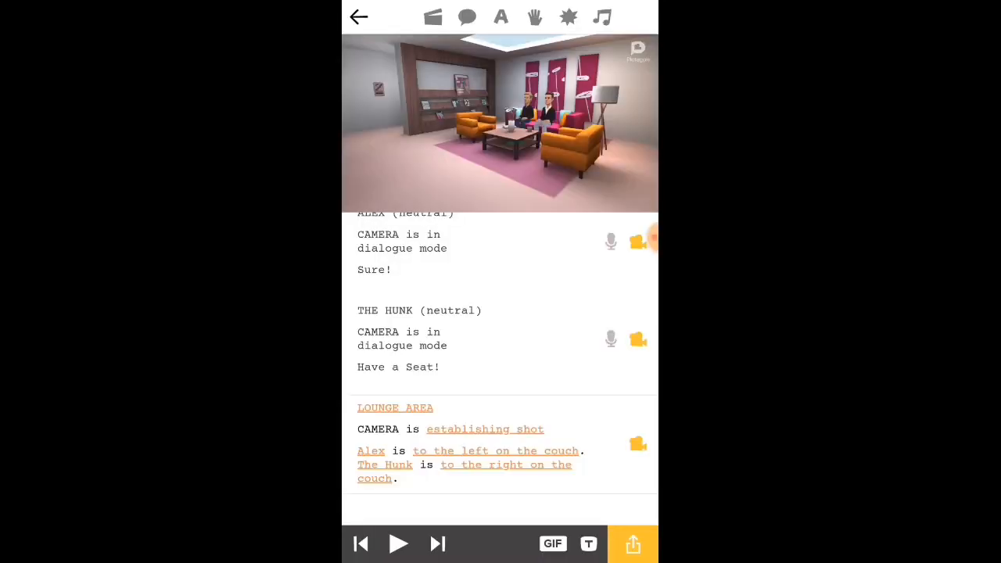
click(398, 366)
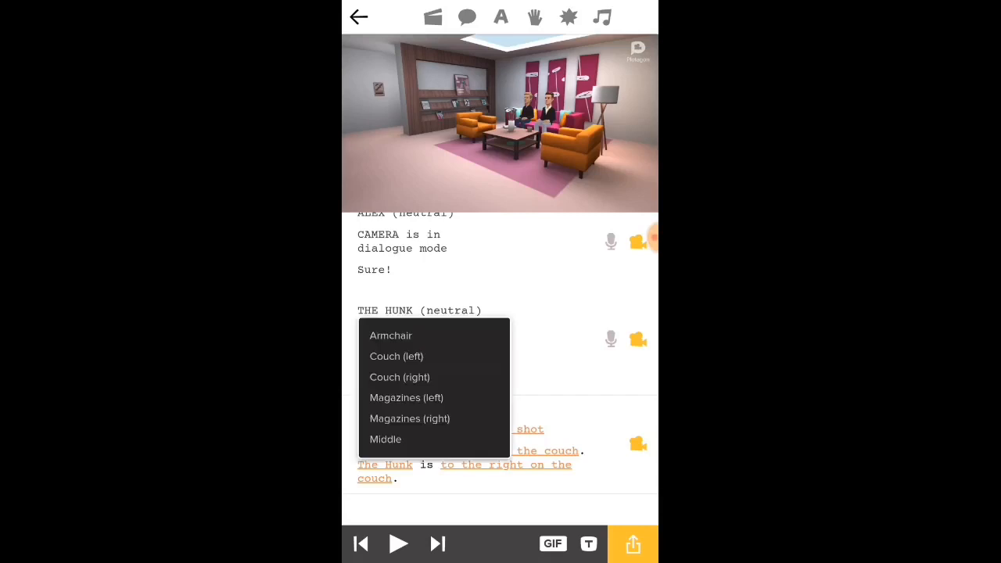
click(392, 335)
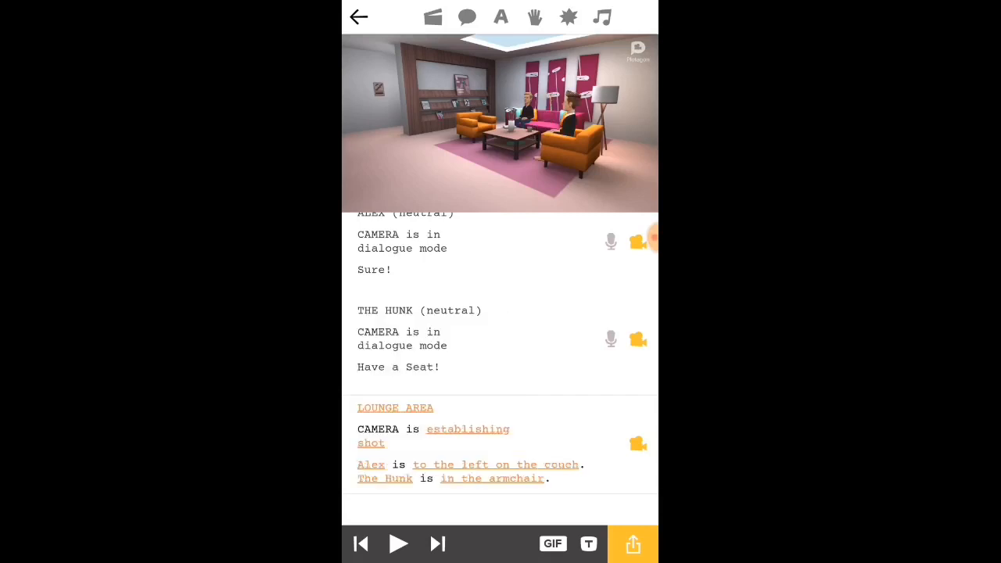
click(398, 544)
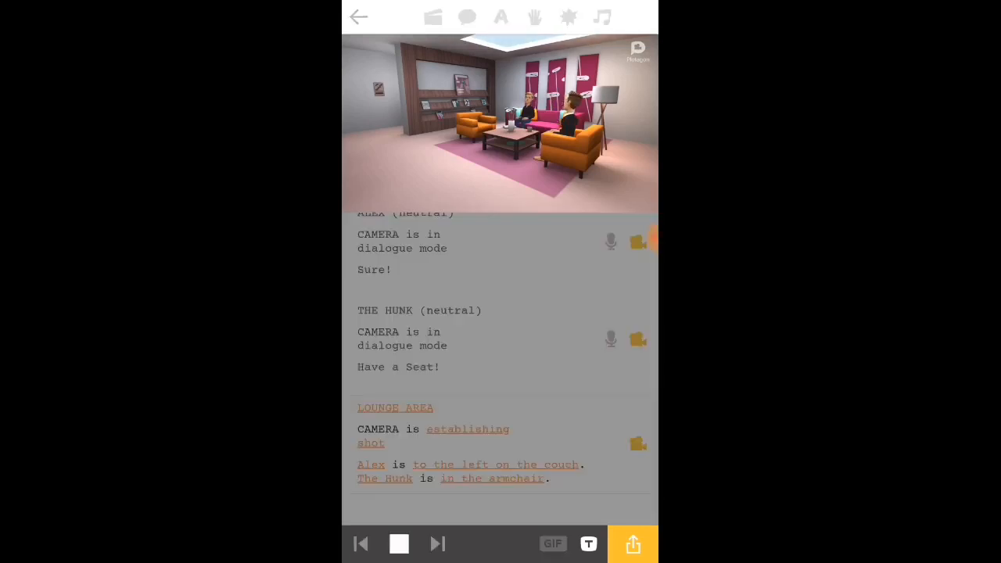
click(398, 544)
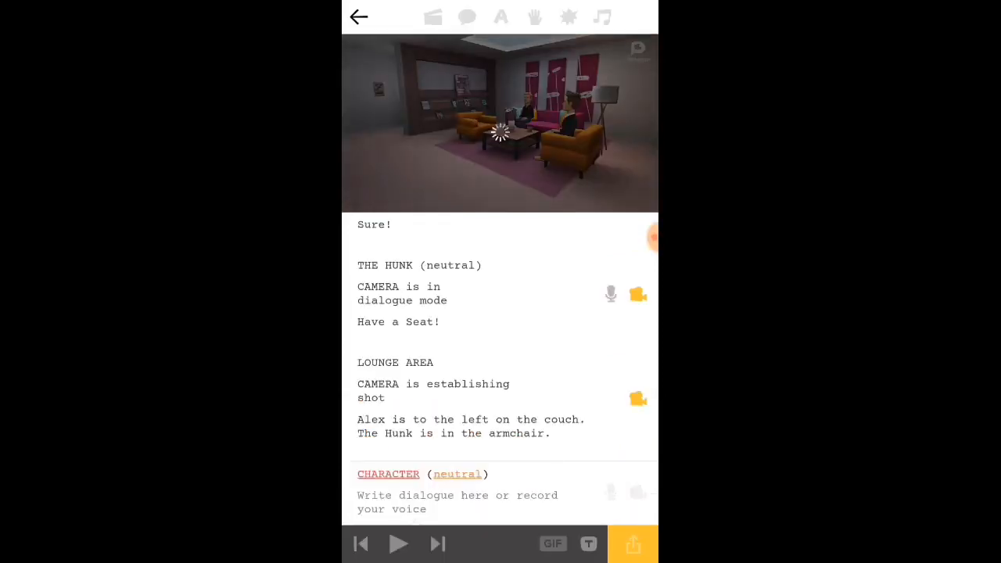
- Make Alex the speaker and enter the line 'Okay! Thanks!'
click(389, 443)
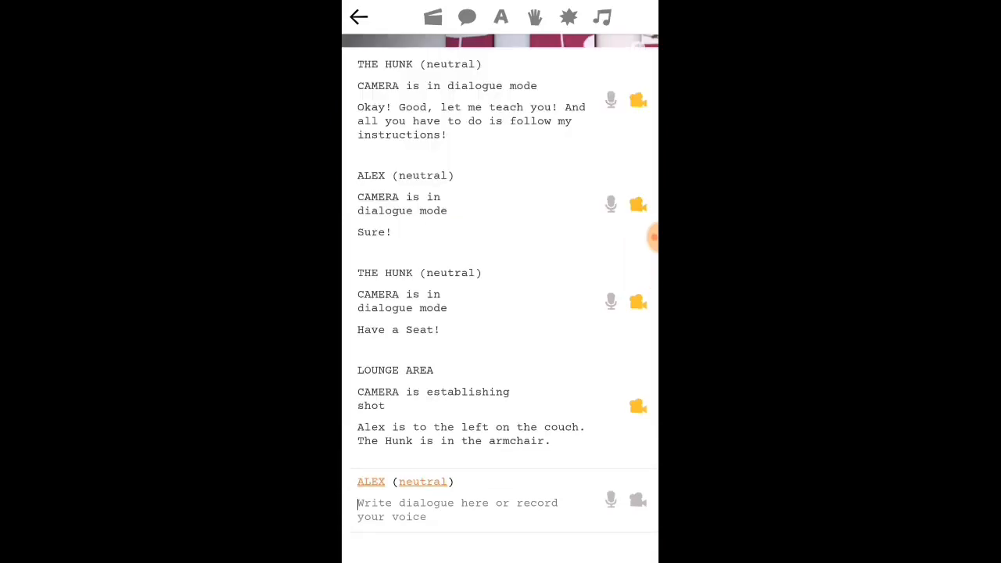
text(Okay! Thanks!)
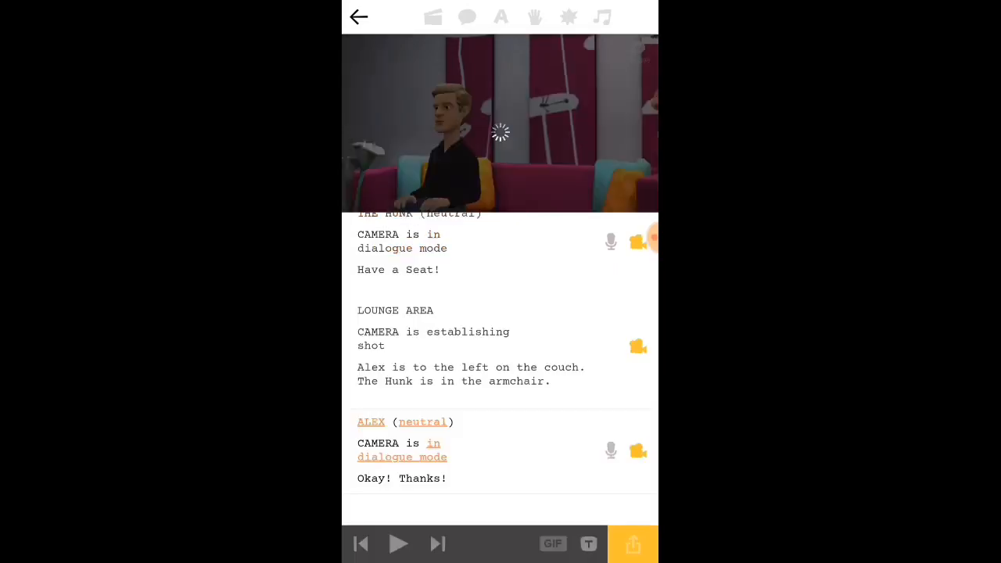
click(399, 544)
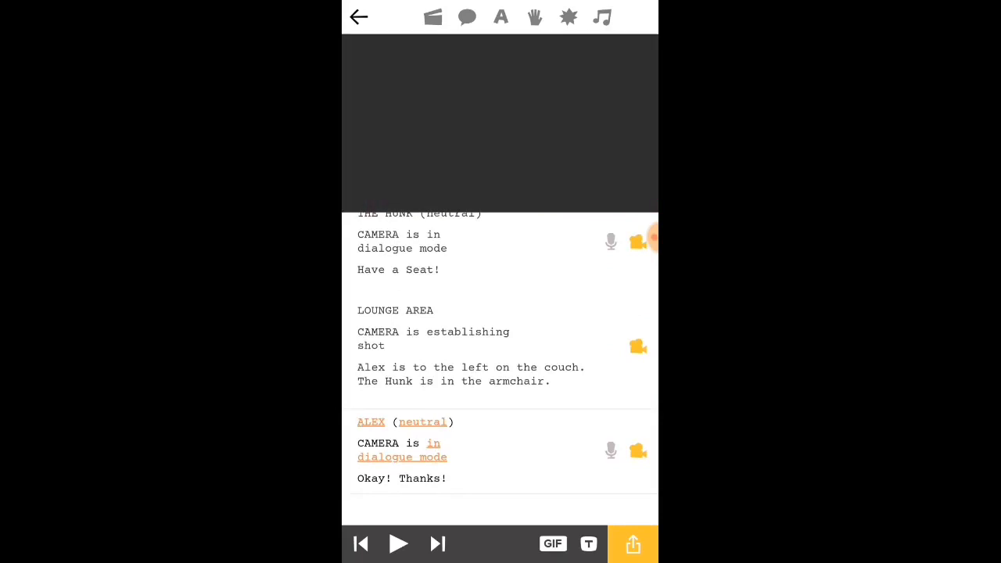
- Export the lounge plot as a video to reach the Save video screen
click(632, 544)
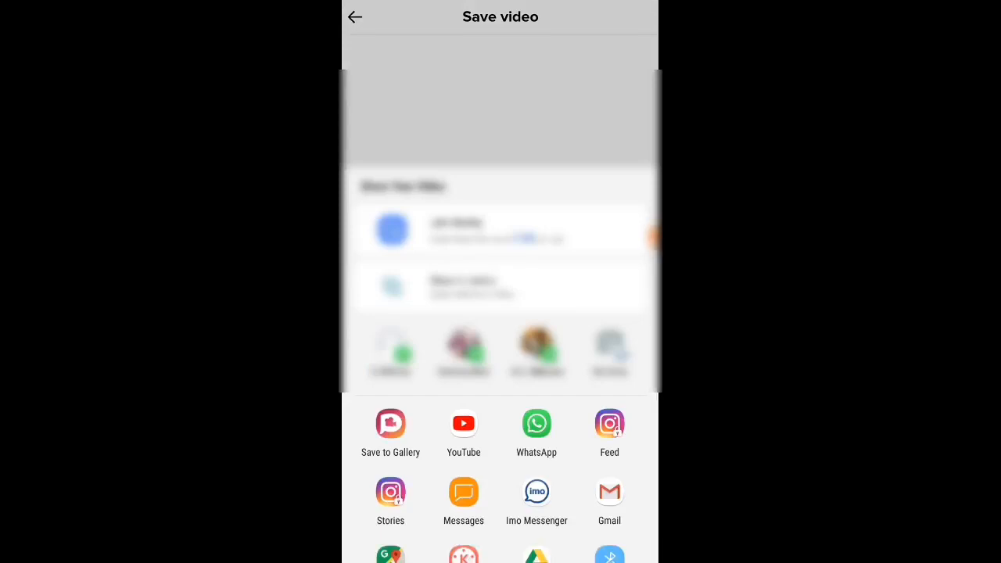
- Save the video to the gallery named 'Plotagon Video!'
click(390, 424)
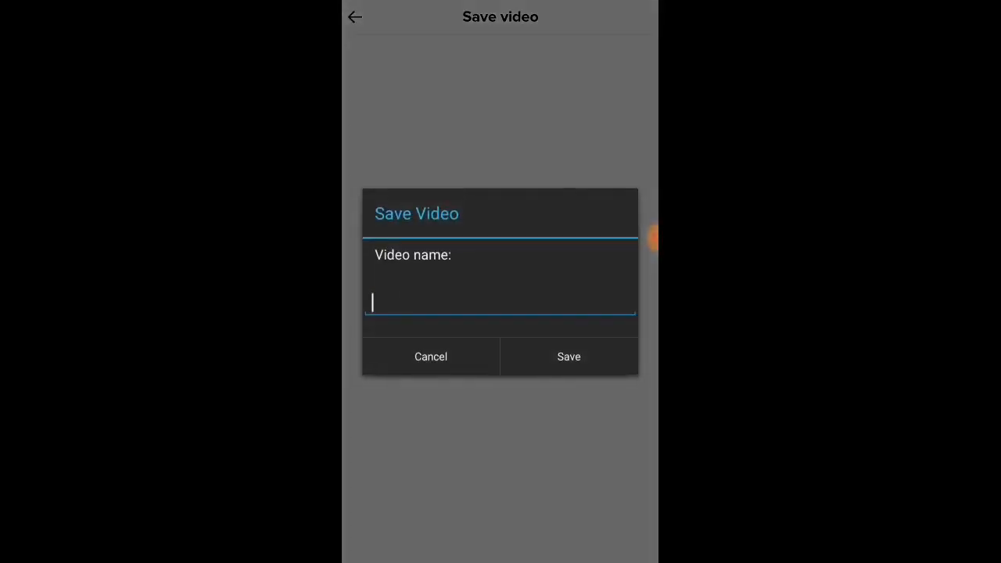
click(500, 303)
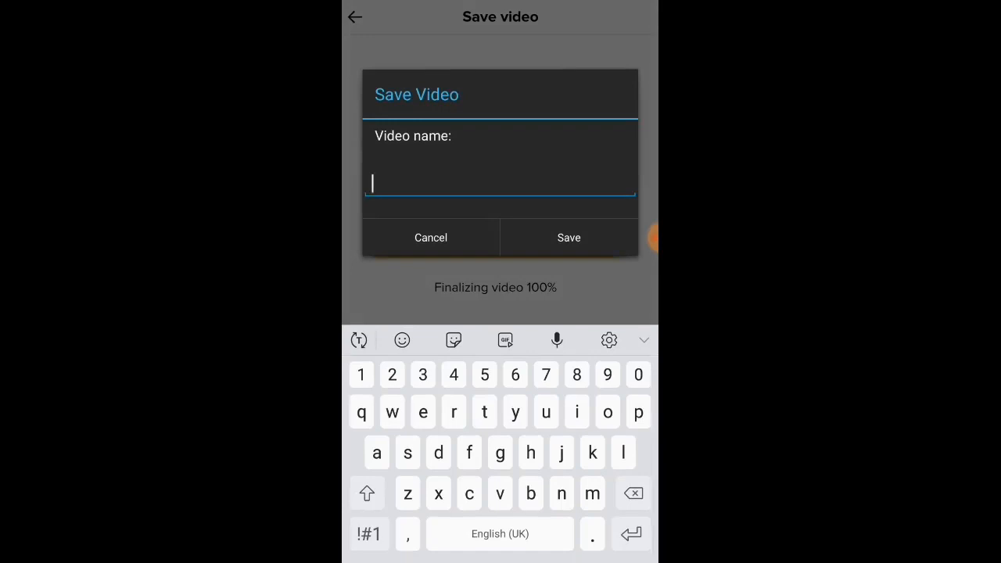
click(367, 493)
text(Plotagon Video!)
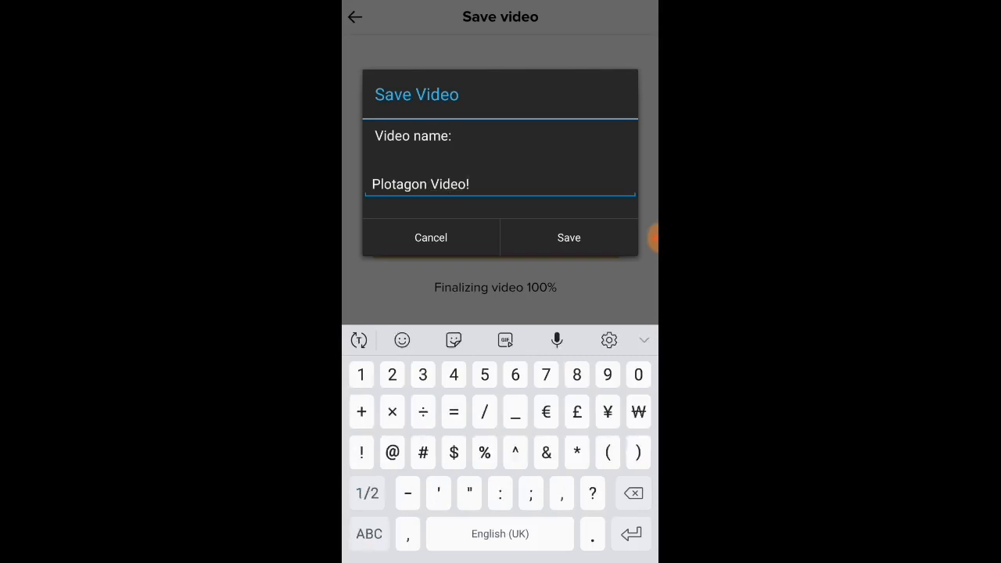
click(569, 237)
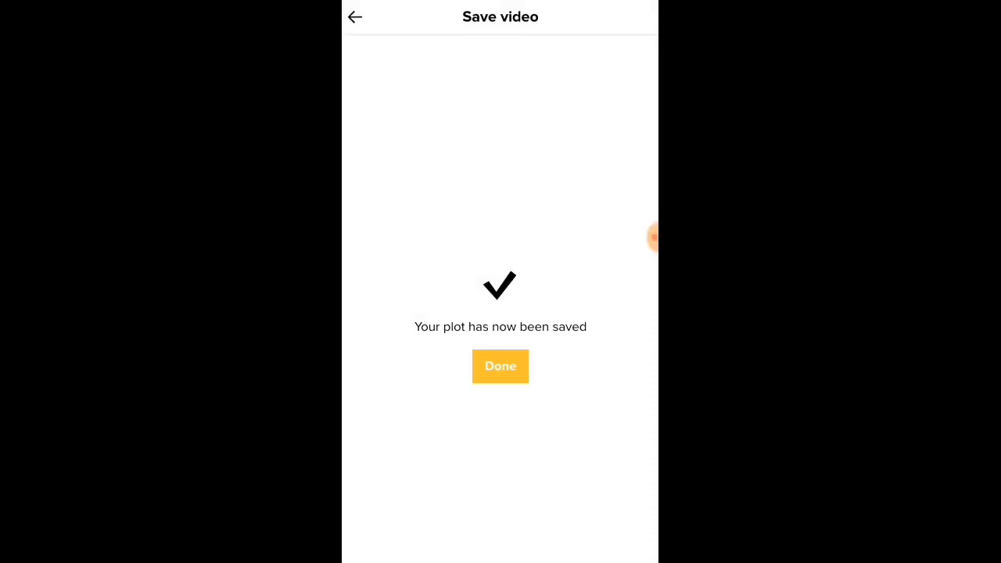
- Dismiss the 'plot has now been saved' screen and open the video in the gallery
click(500, 366)
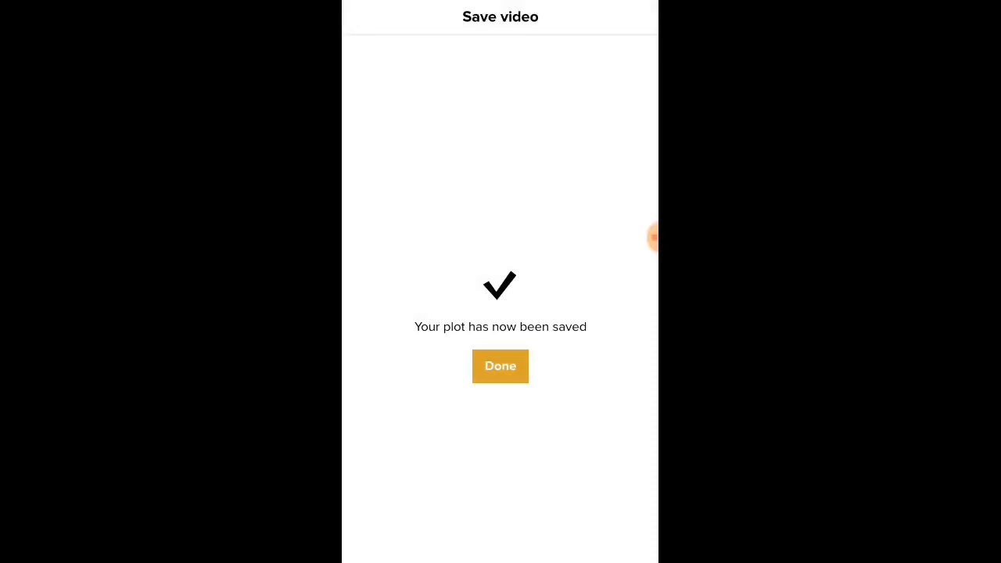
click(500, 366)
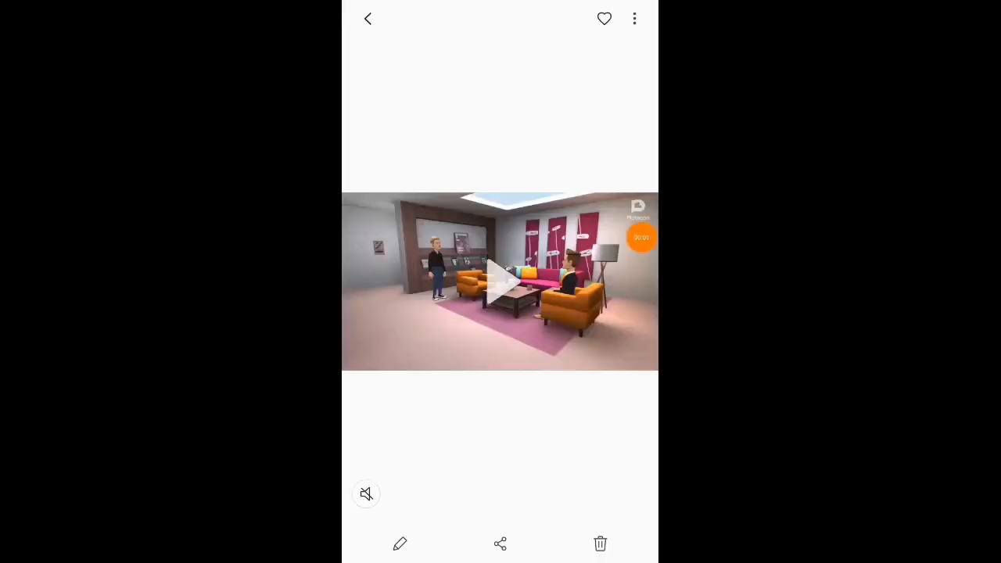
- Play the 21-second 'Plotagon Video!.mp4' full screen in landscape, then return to the viewer
click(499, 283)
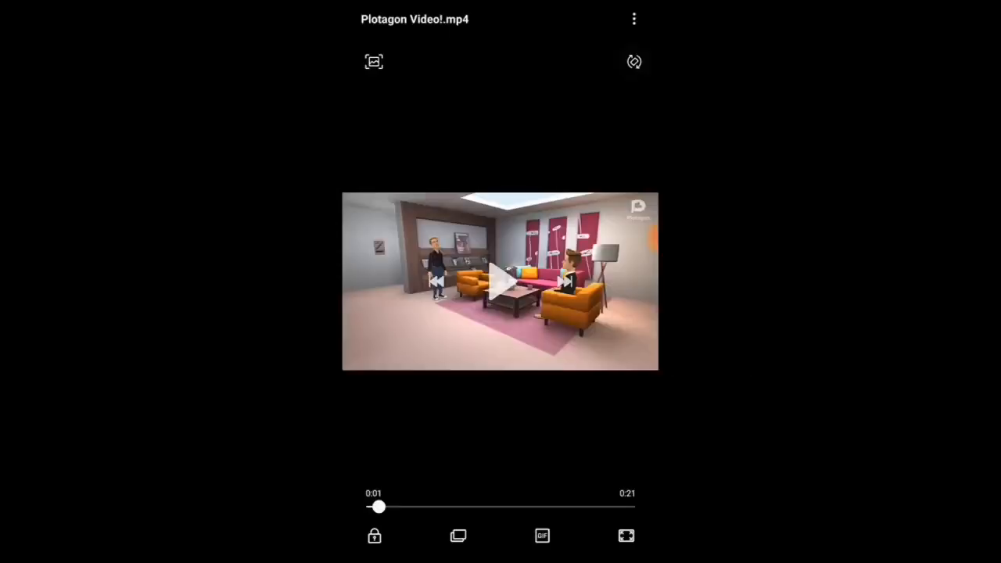
click(627, 536)
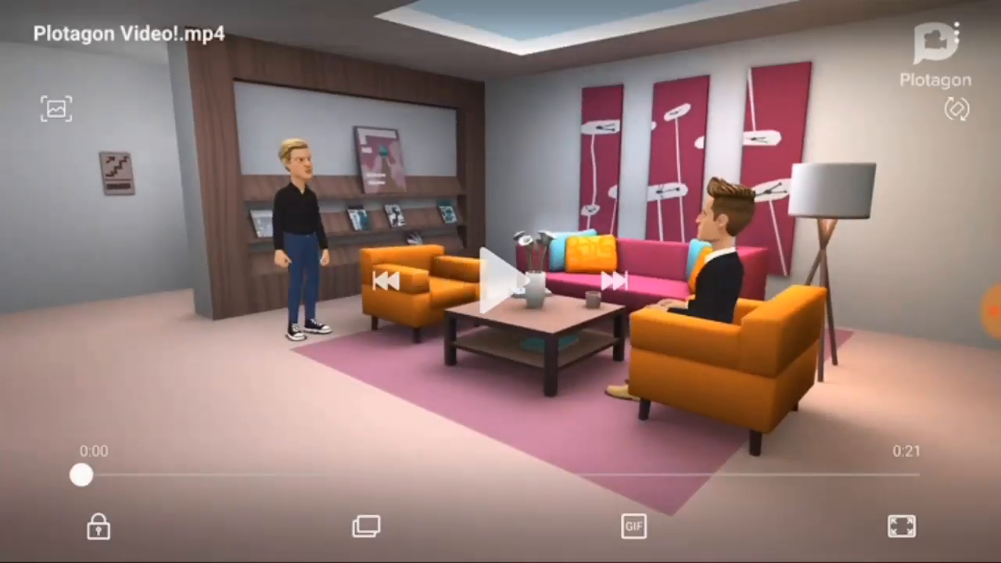
click(501, 282)
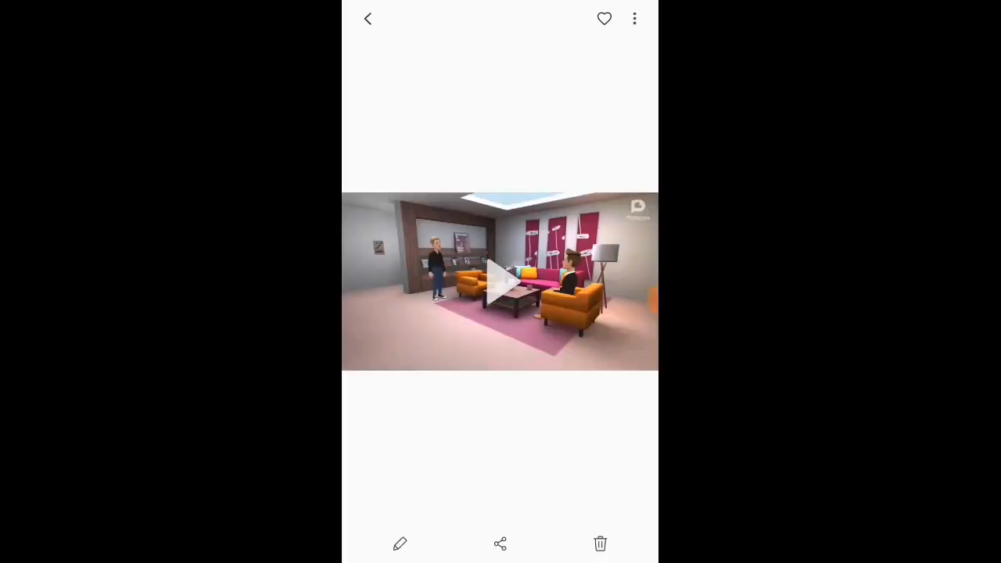
click(501, 283)
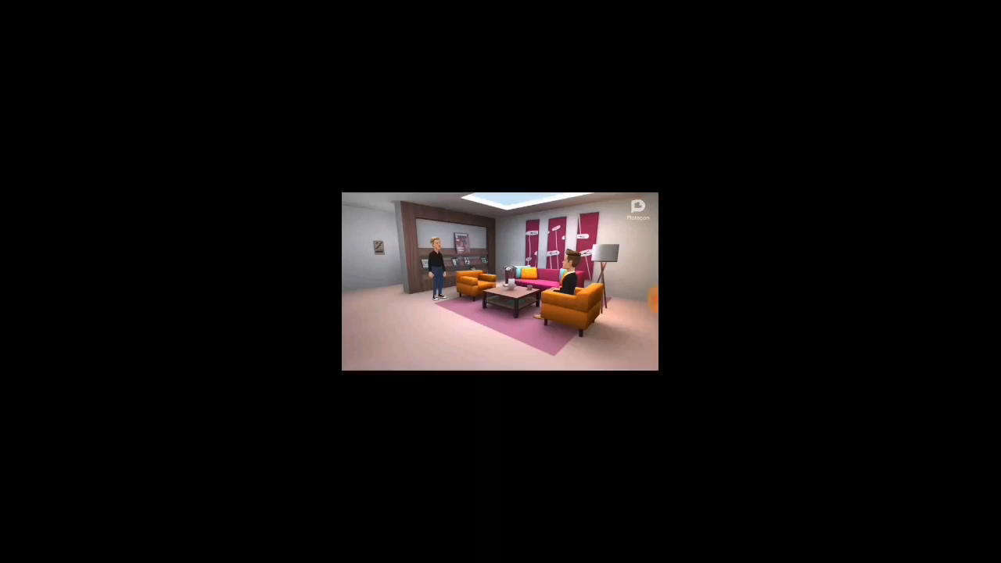